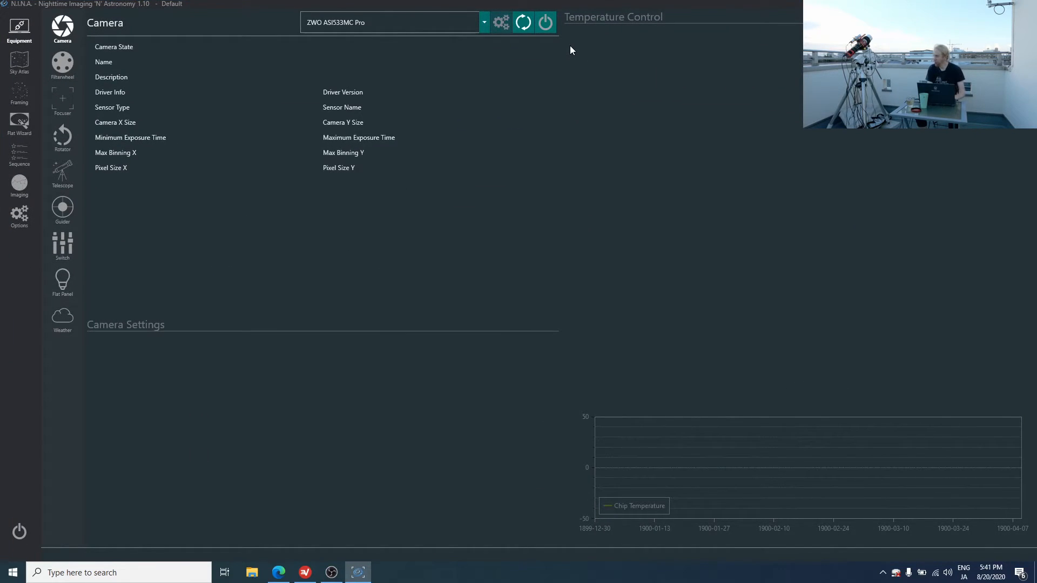
# Connect the ZWO ASI533MC Pro and start cooling toward 0 with a 10-minute minimum duration
pyautogui.click(545, 22)
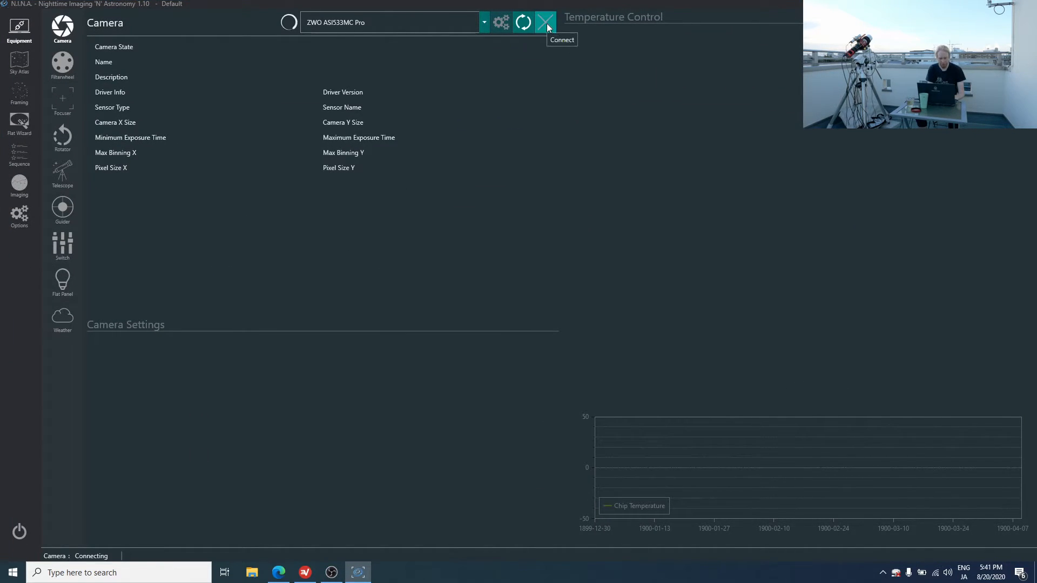
pyautogui.click(545, 22)
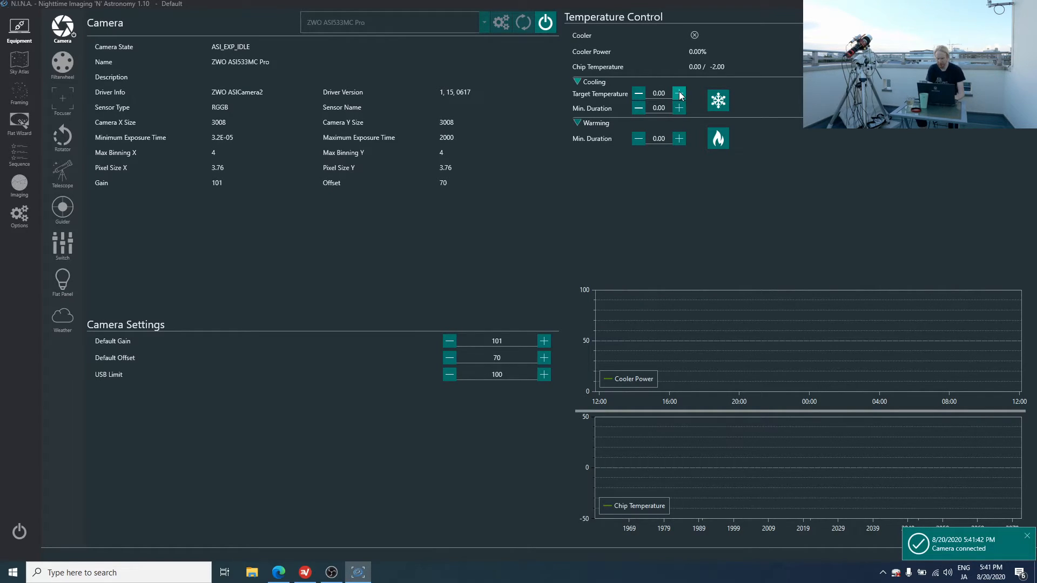
pyautogui.click(678, 108)
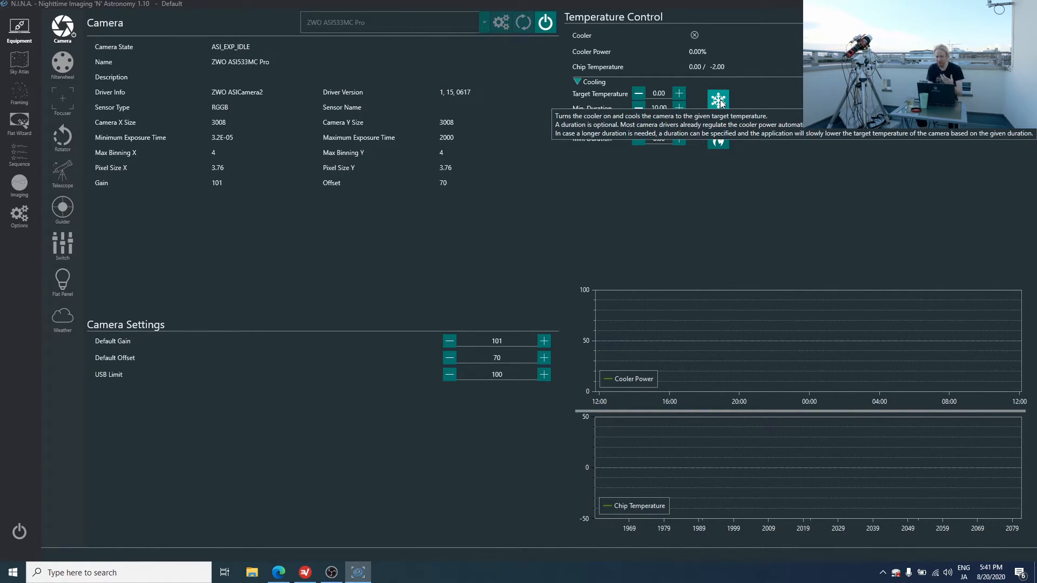
pyautogui.click(718, 100)
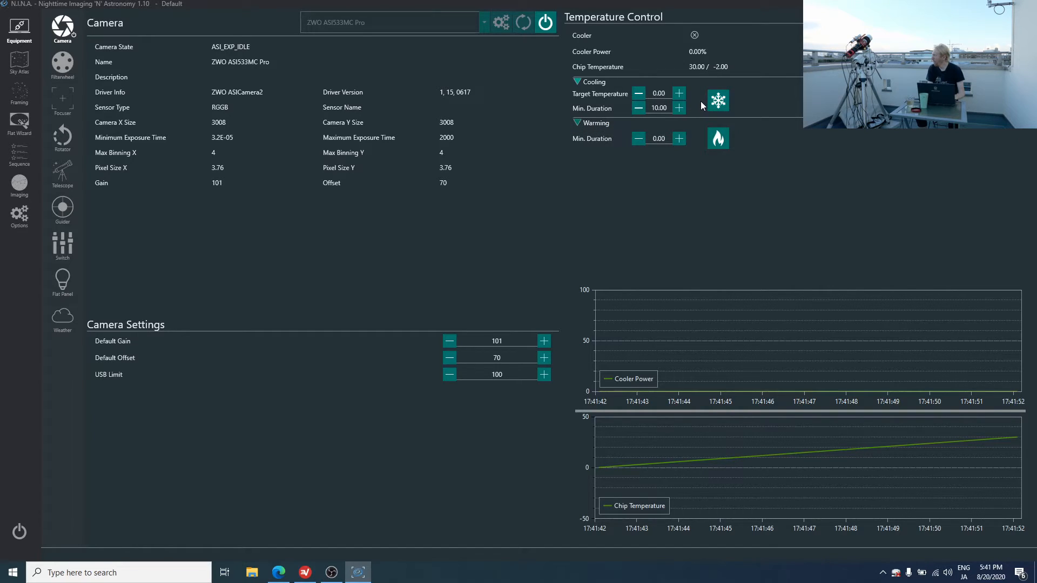
pyautogui.moveTo(718, 101)
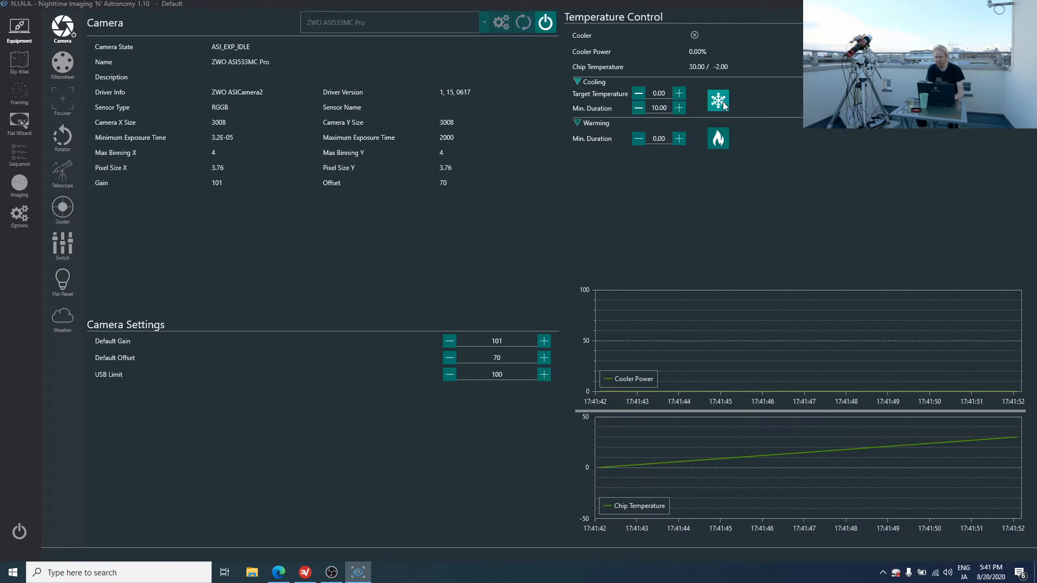
pyautogui.click(718, 101)
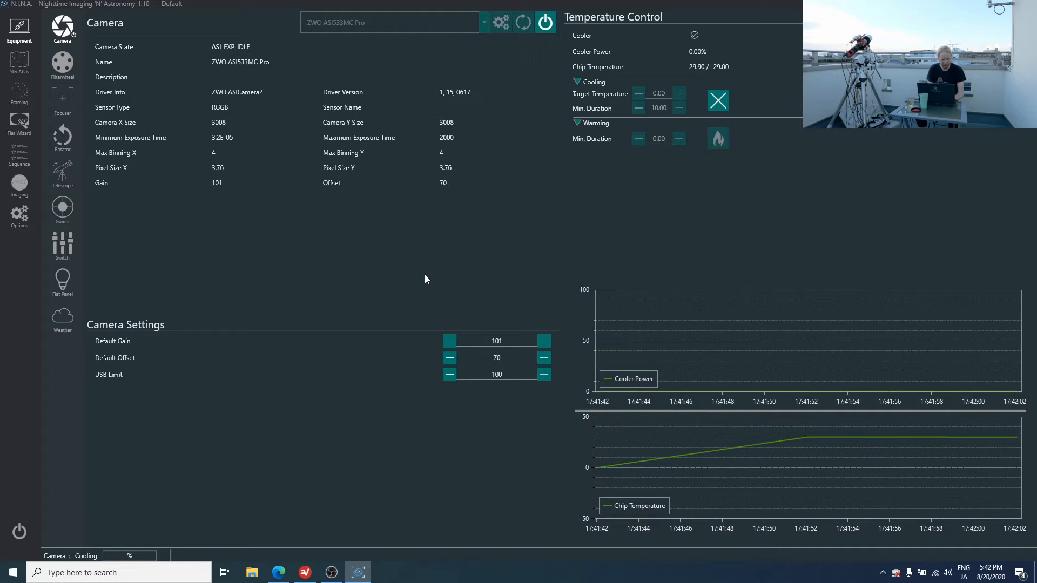
pyautogui.click(62, 99)
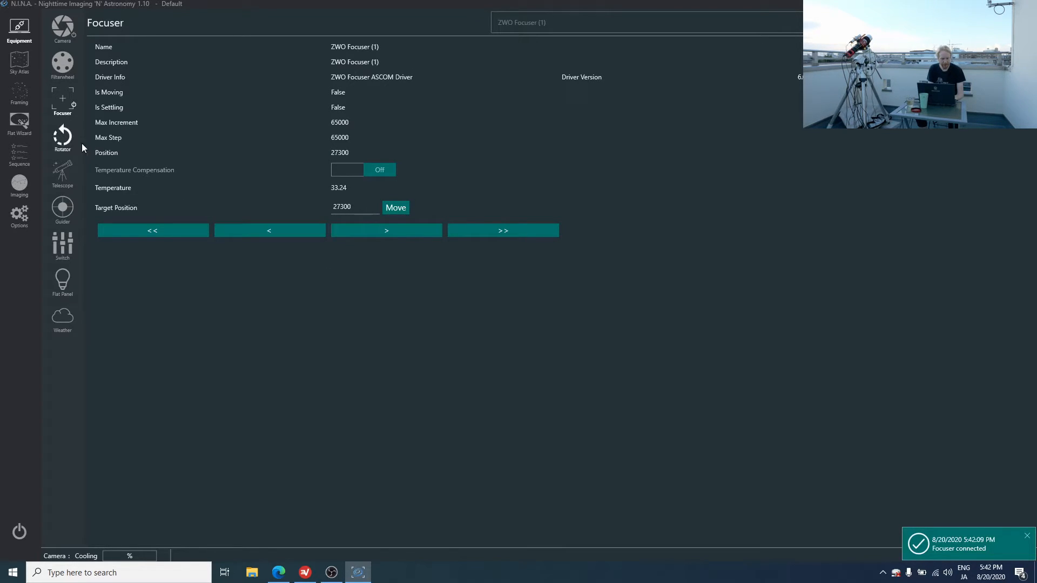
# Show the Telescope equipment page and connect with the ASCOM GS Sky Telescope driver
pyautogui.click(62, 170)
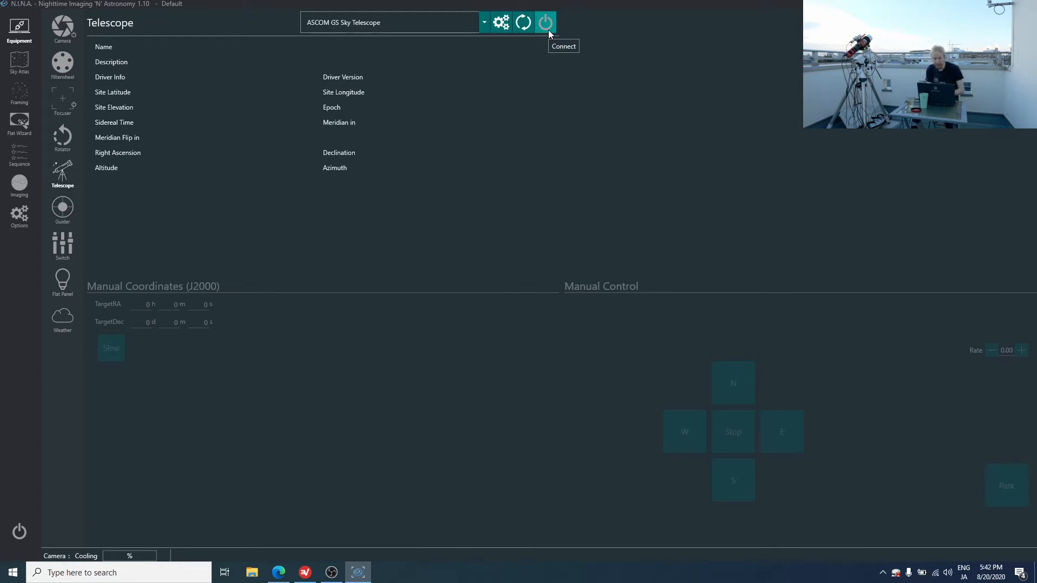
pyautogui.click(544, 22)
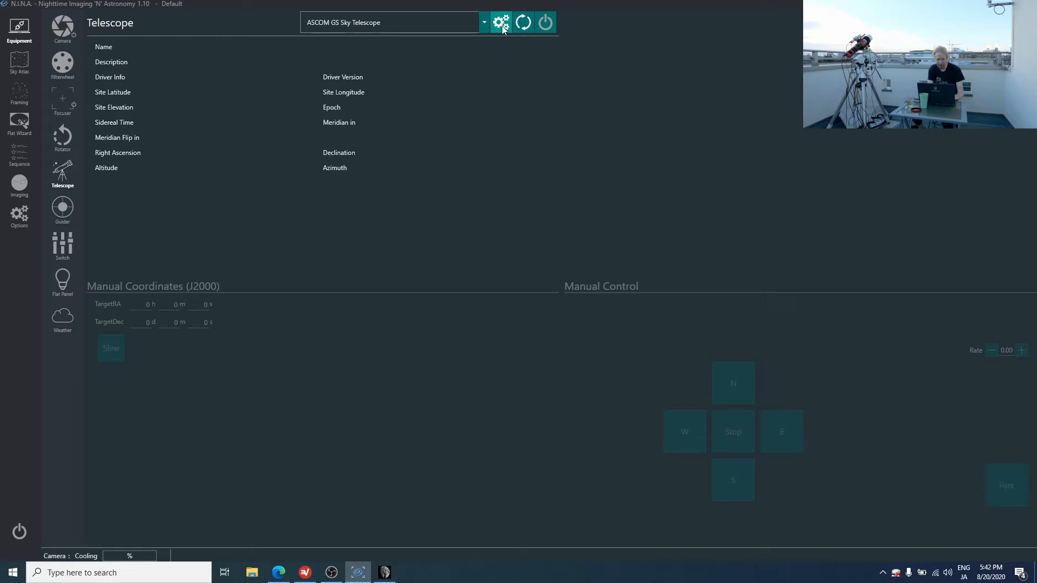
# Pick Com Port 5 in GS Server after checking Ports (COM & LPT) in Device Manager
pyautogui.click(500, 22)
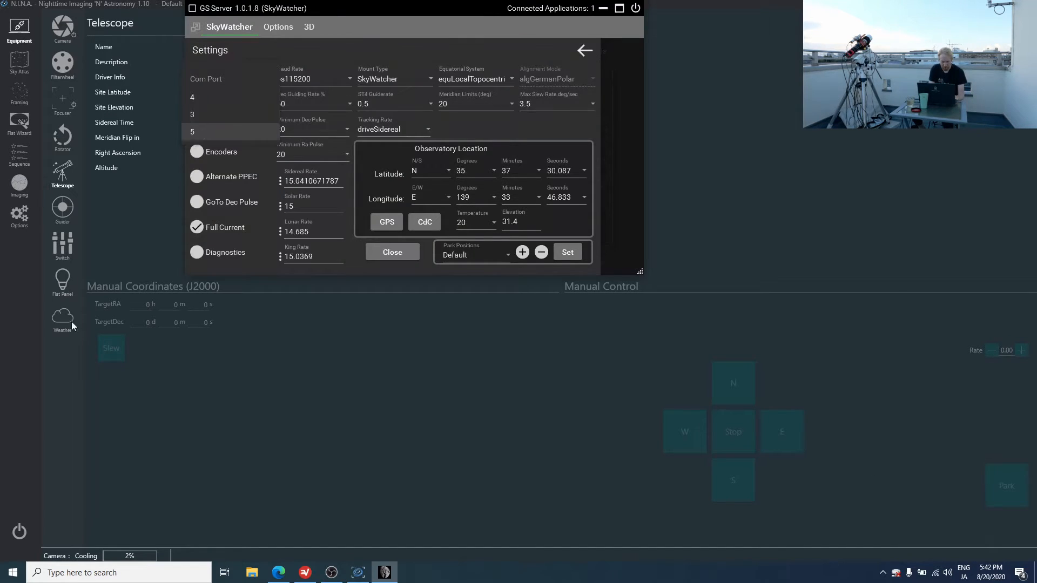
pyautogui.write('de')
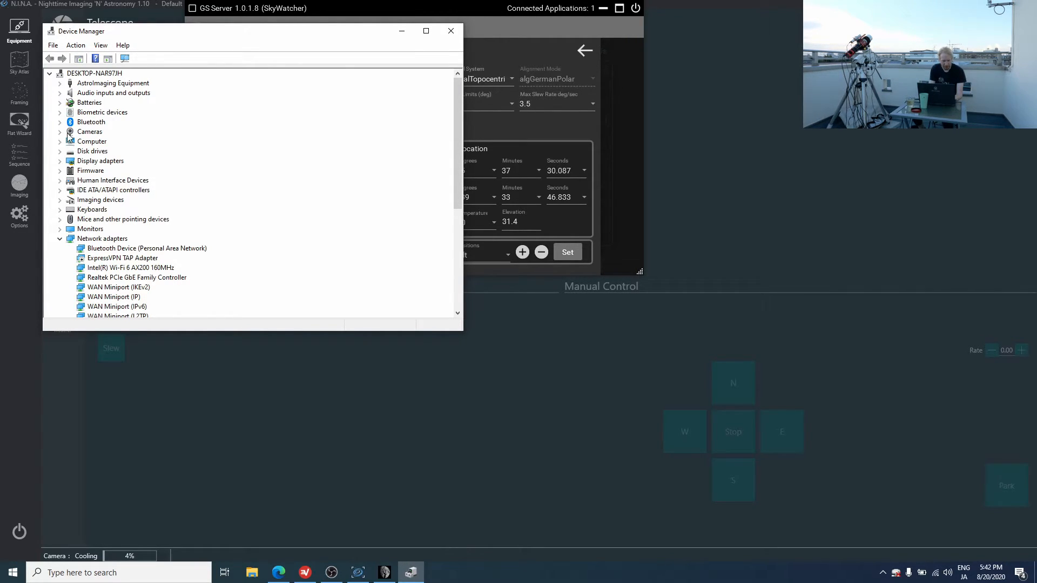
pyautogui.scroll(-3)
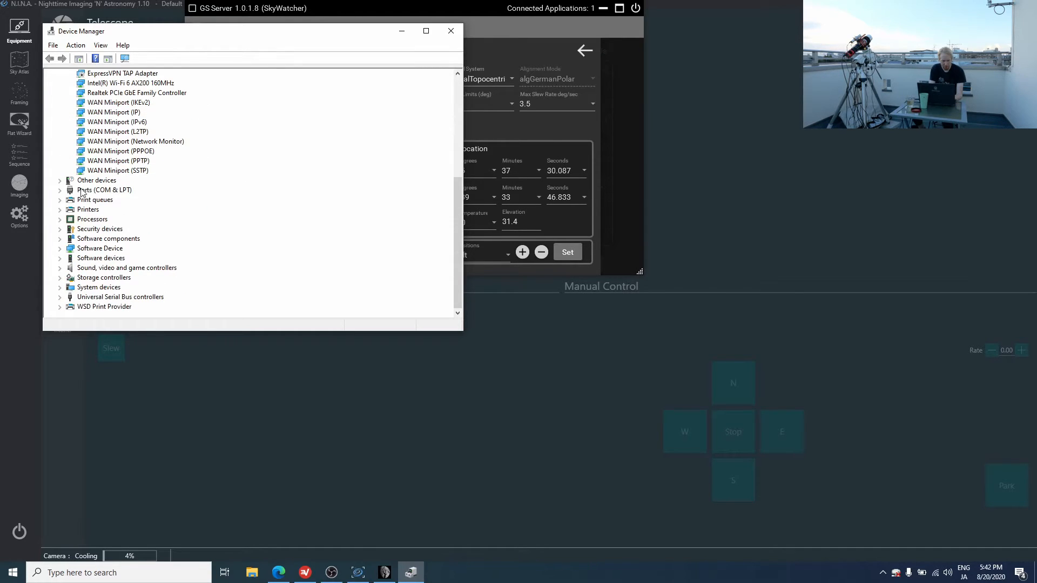
pyautogui.click(60, 189)
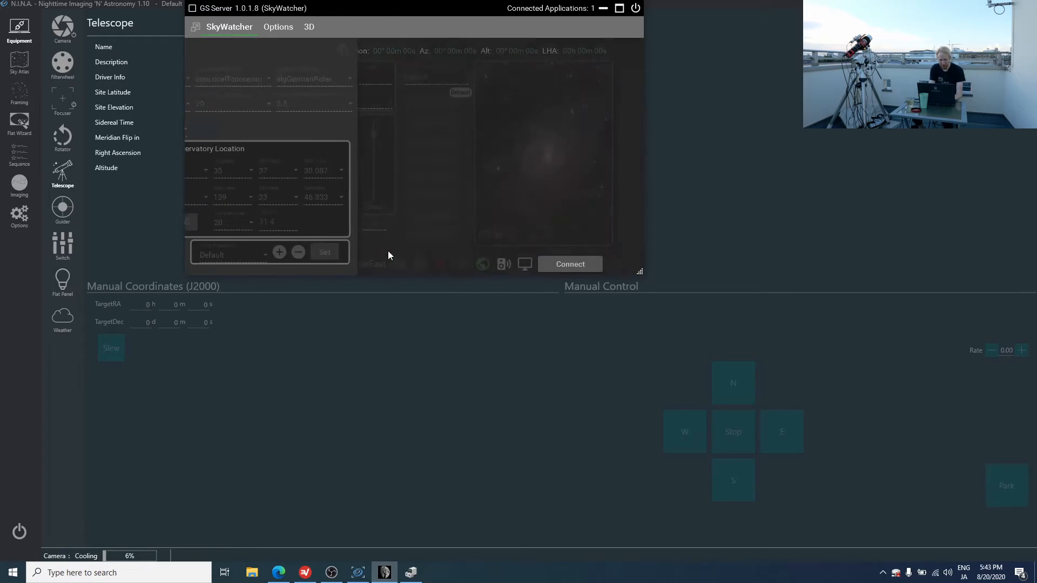
# Connect GS Server to the parked SkyWatcher mount, orbit its 3D model, and review its settings
pyautogui.click(569, 264)
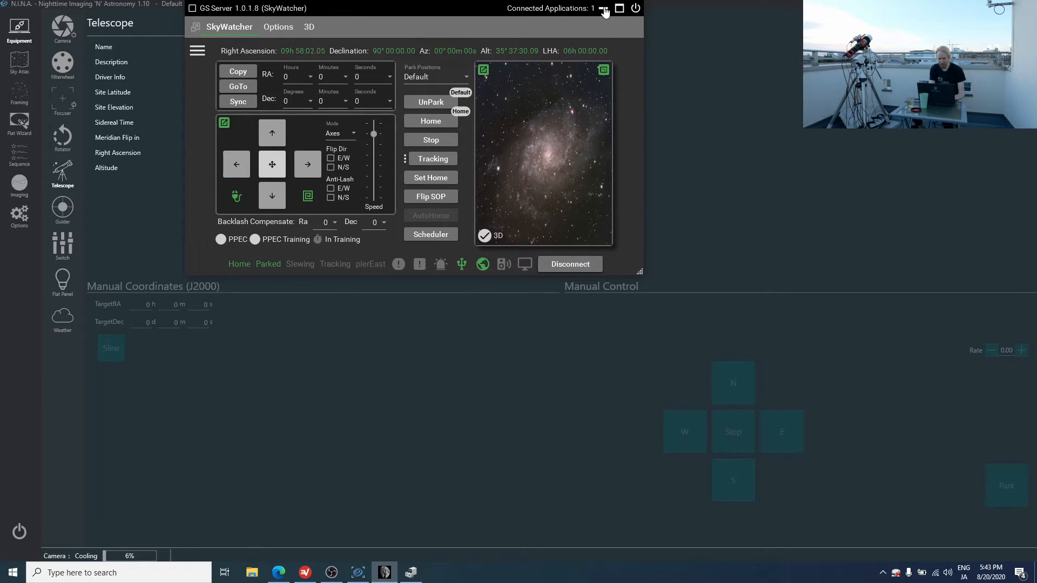
pyautogui.click(309, 26)
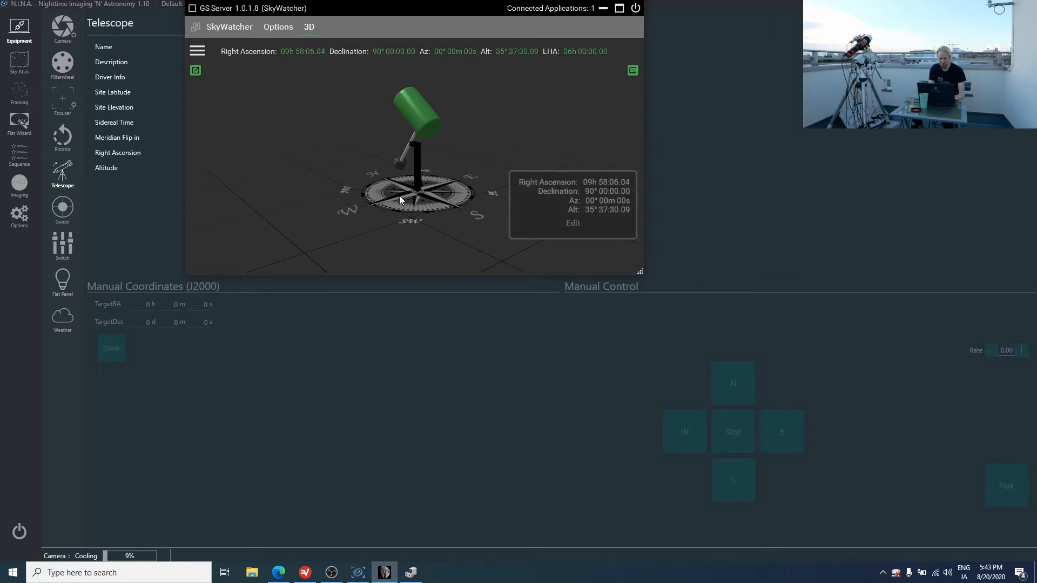
pyautogui.moveTo(400, 199); pyautogui.dragTo(473, 130)
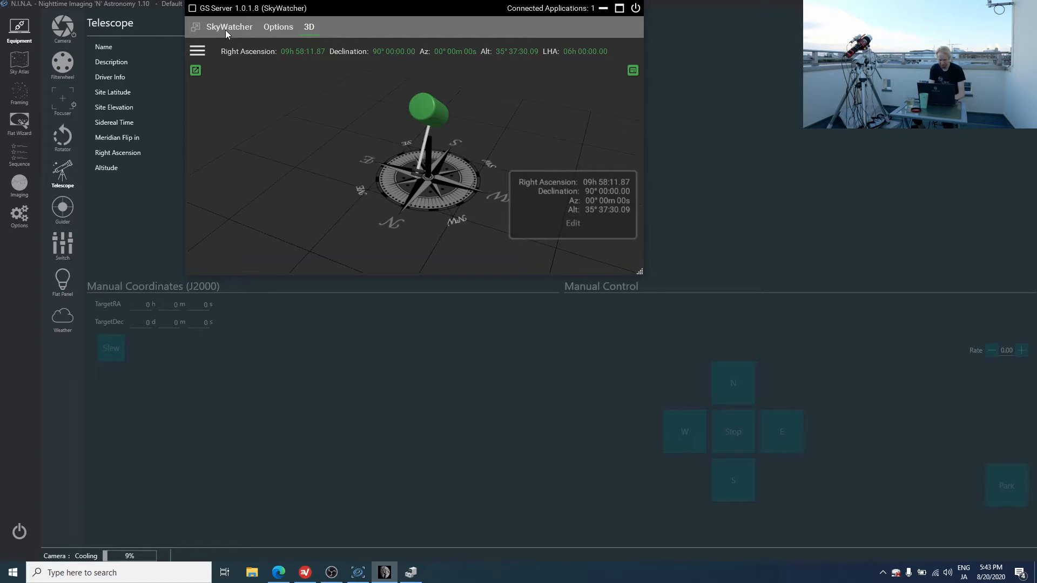
pyautogui.click(229, 27)
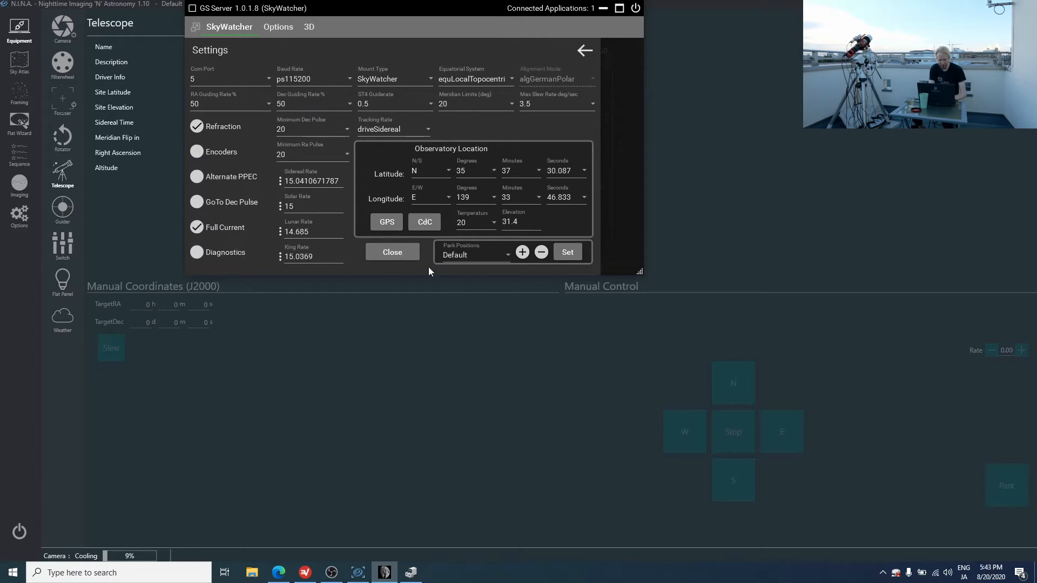
pyautogui.click(392, 252)
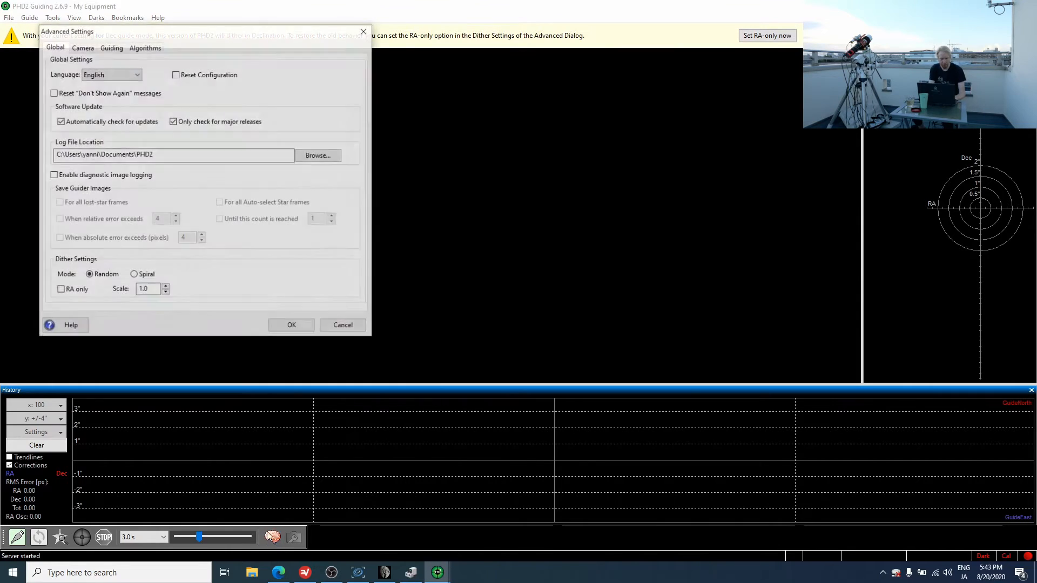
# Connect the QHY5LII guide camera and ASCOM GS Sky Telescope mount in PHD2, then close the dialog
pyautogui.click(111, 47)
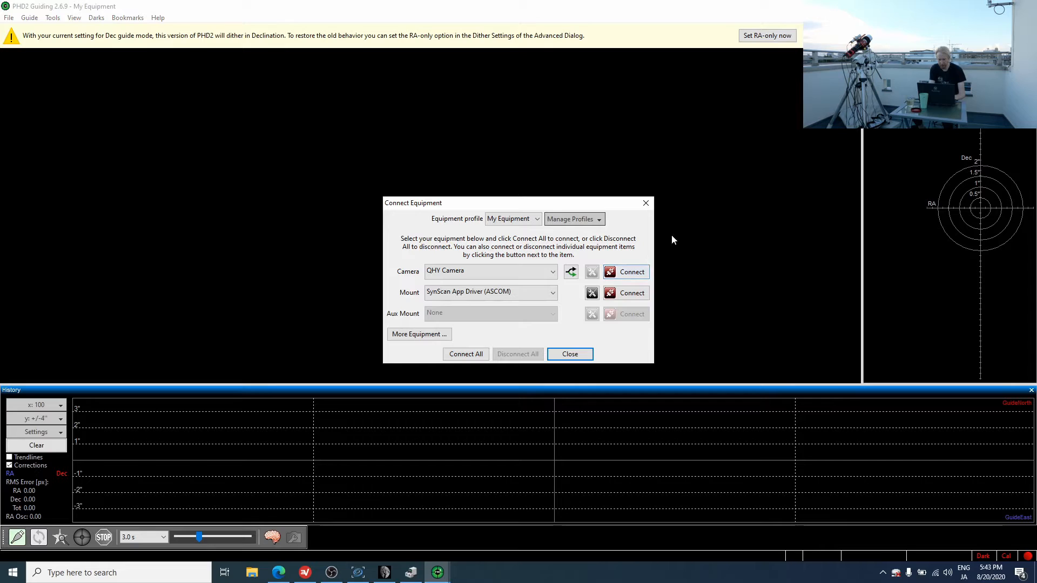
pyautogui.click(571, 271)
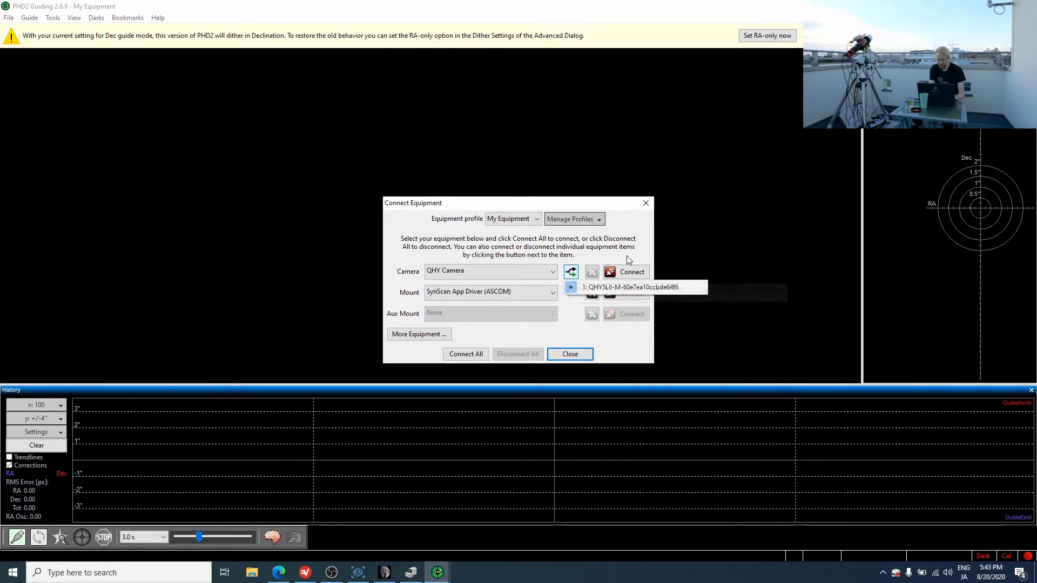
pyautogui.click(625, 286)
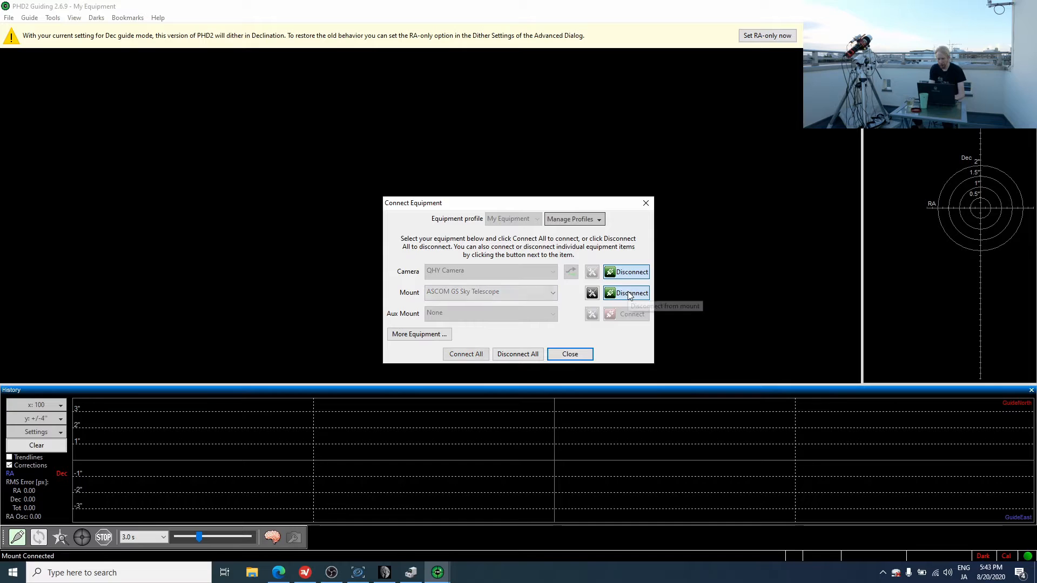
pyautogui.click(568, 353)
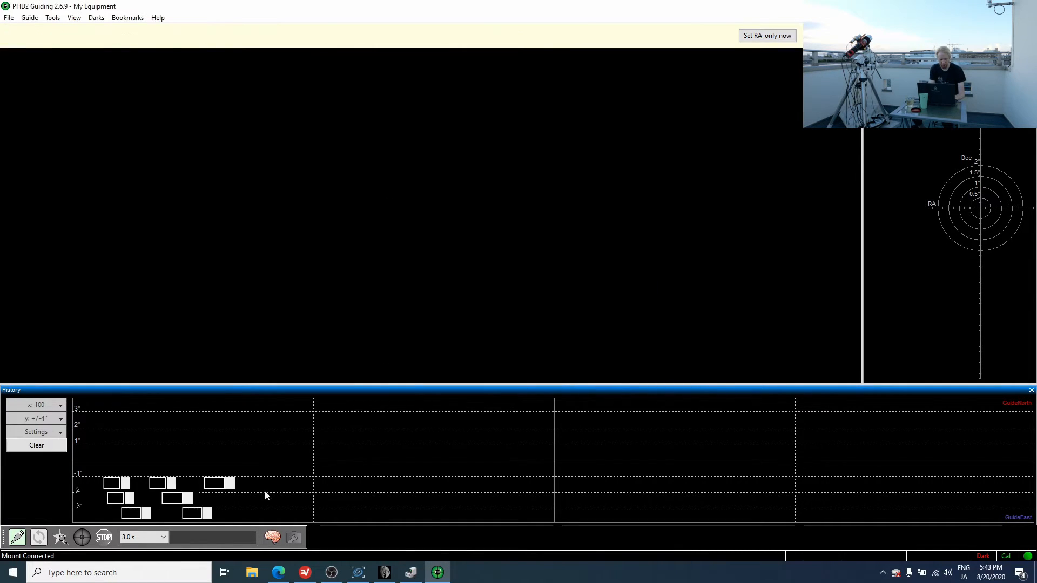
pyautogui.click(38, 536)
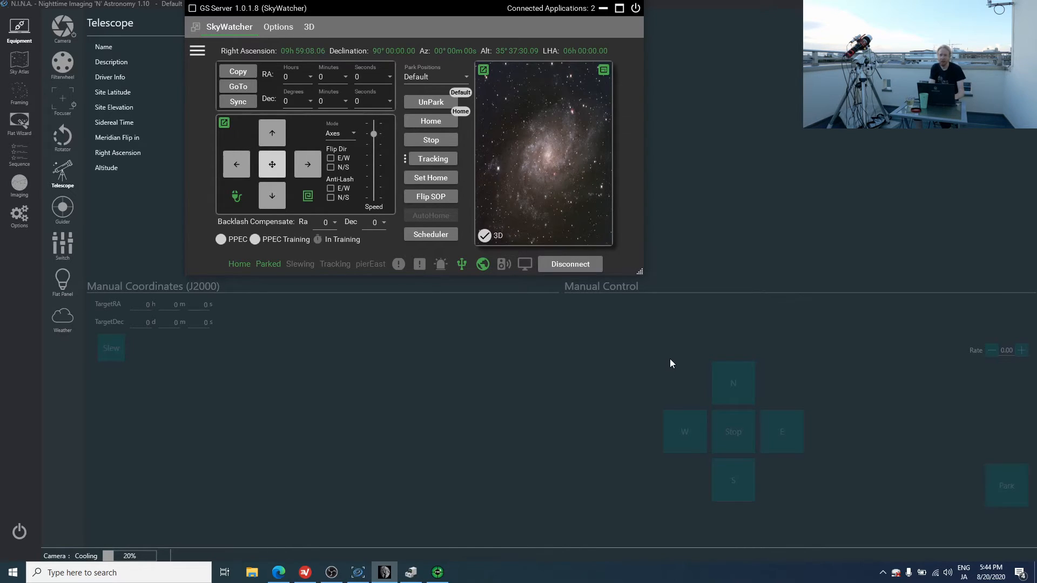
pyautogui.moveTo(542, 373)
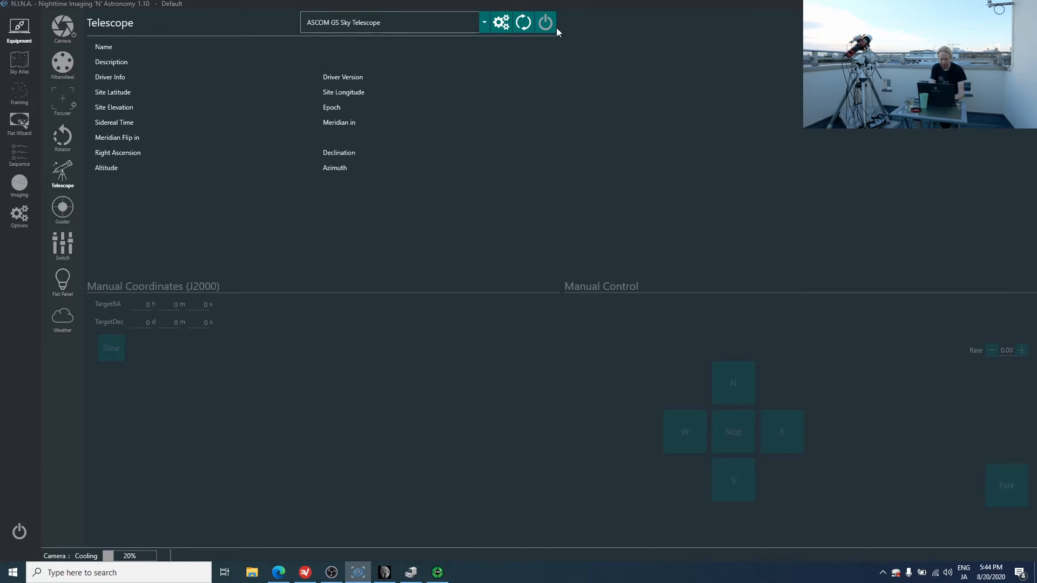
# Unpark the mount and reconnect the GS Sky Telescope in N.I.N.A
pyautogui.click(523, 21)
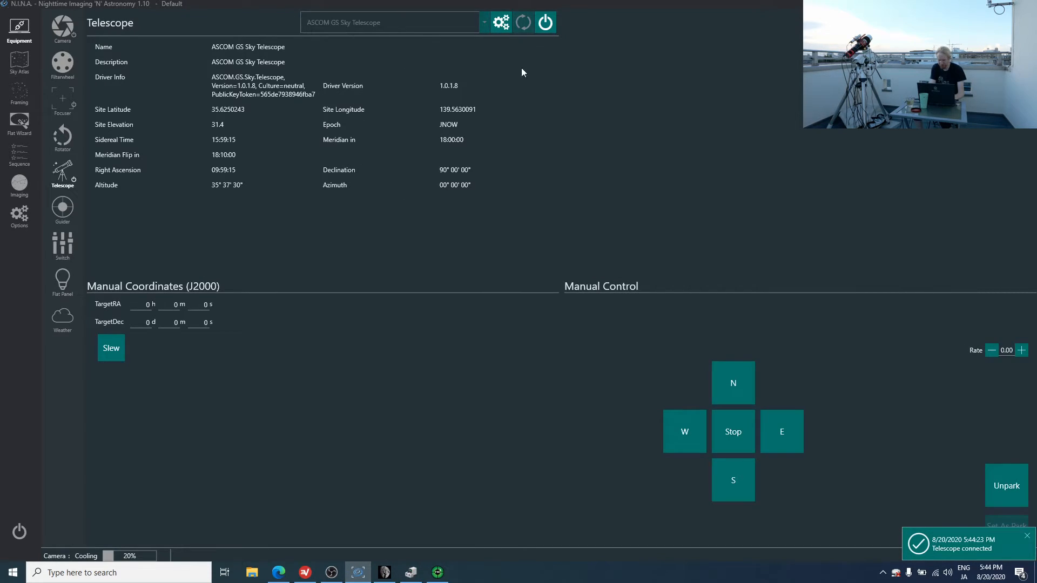
pyautogui.moveTo(399, 415)
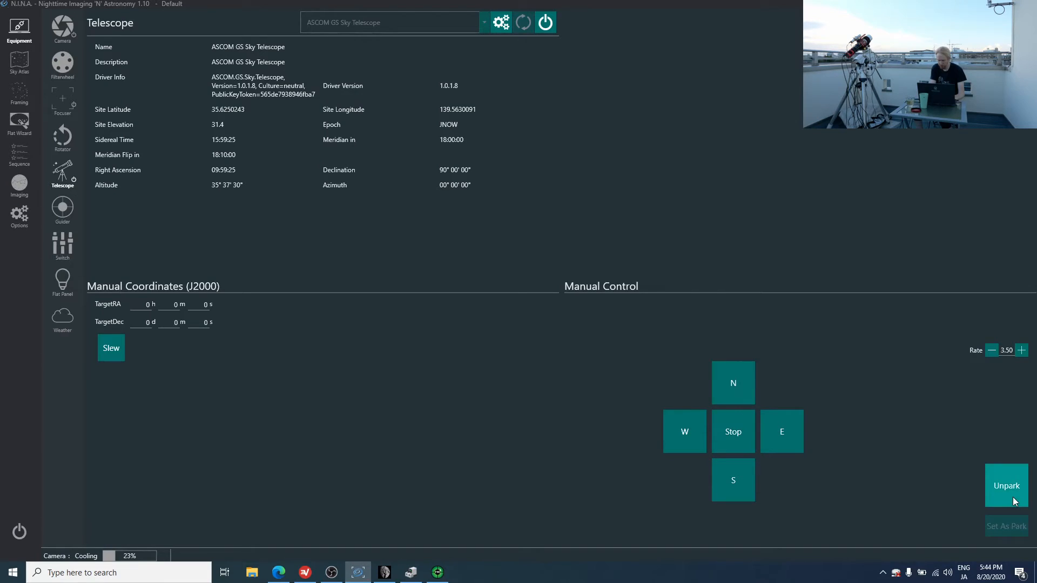
pyautogui.click(384, 571)
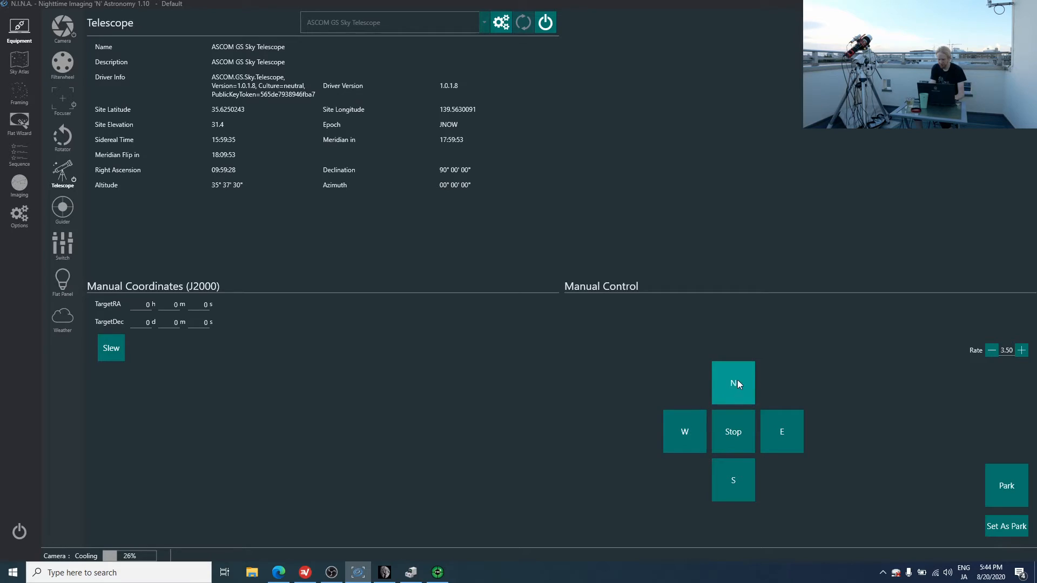
pyautogui.moveTo(397, 563)
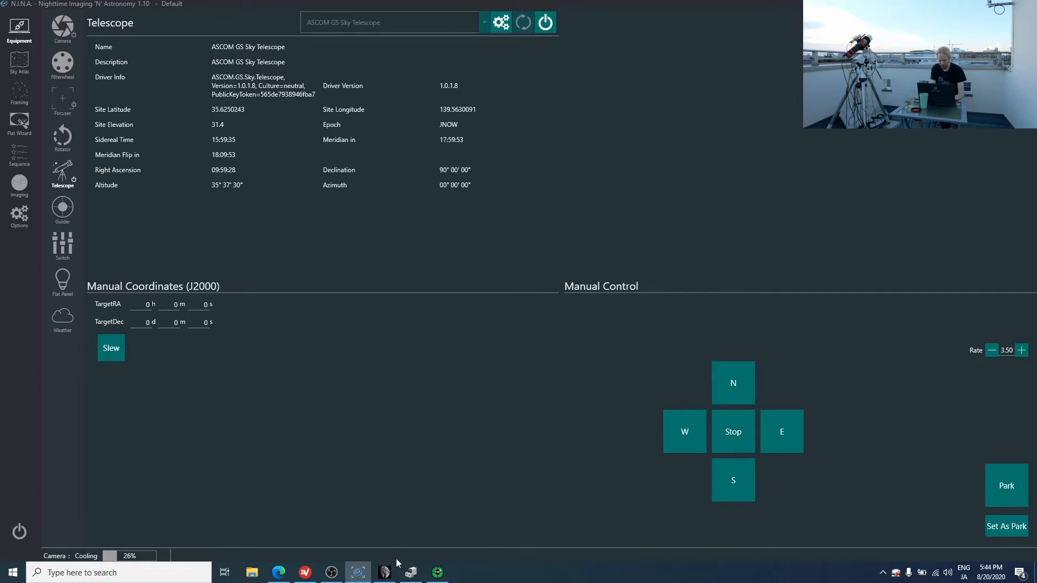
pyautogui.click(384, 572)
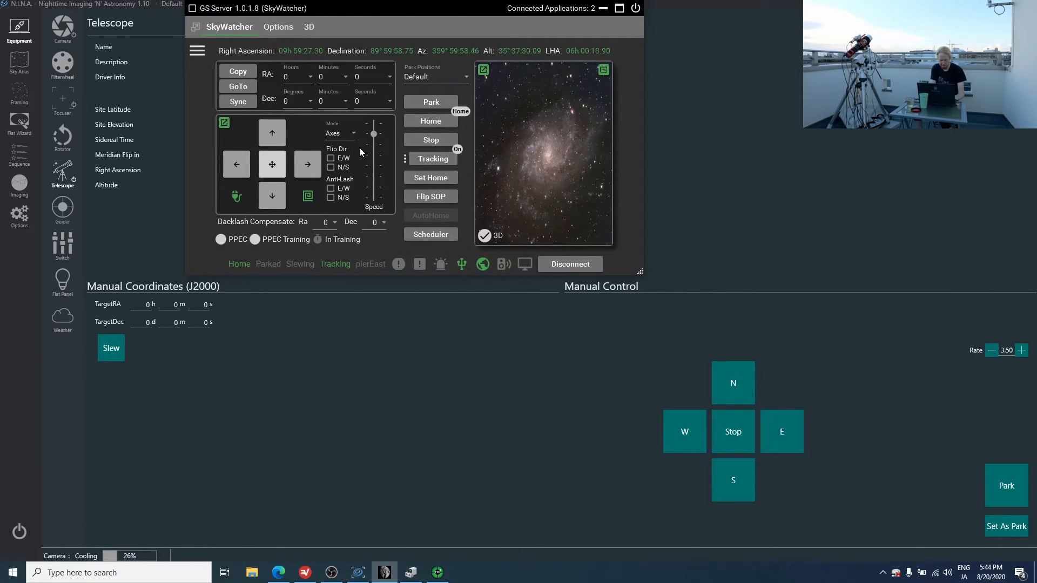
pyautogui.click(306, 164)
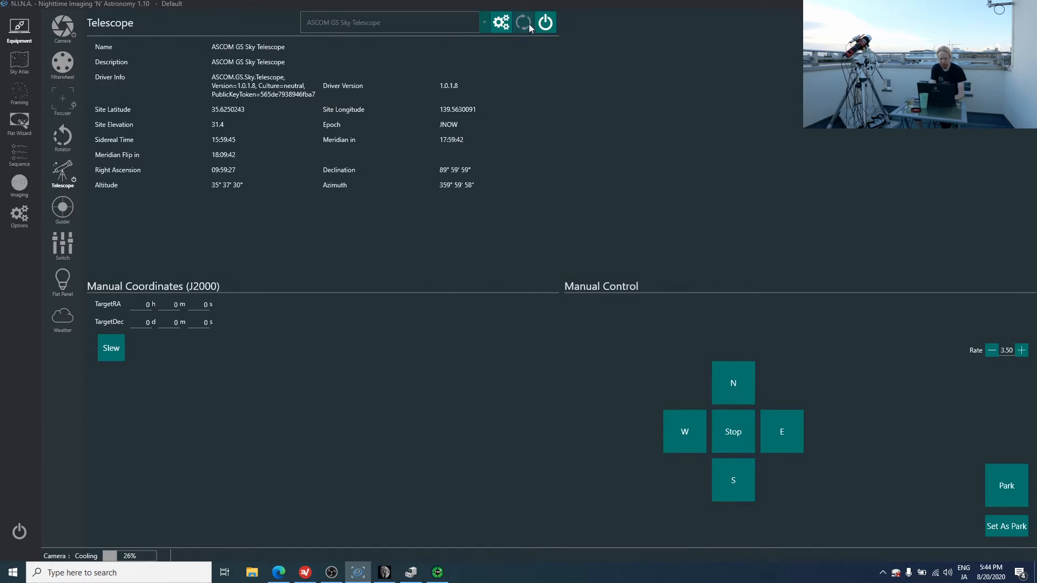
pyautogui.click(545, 22)
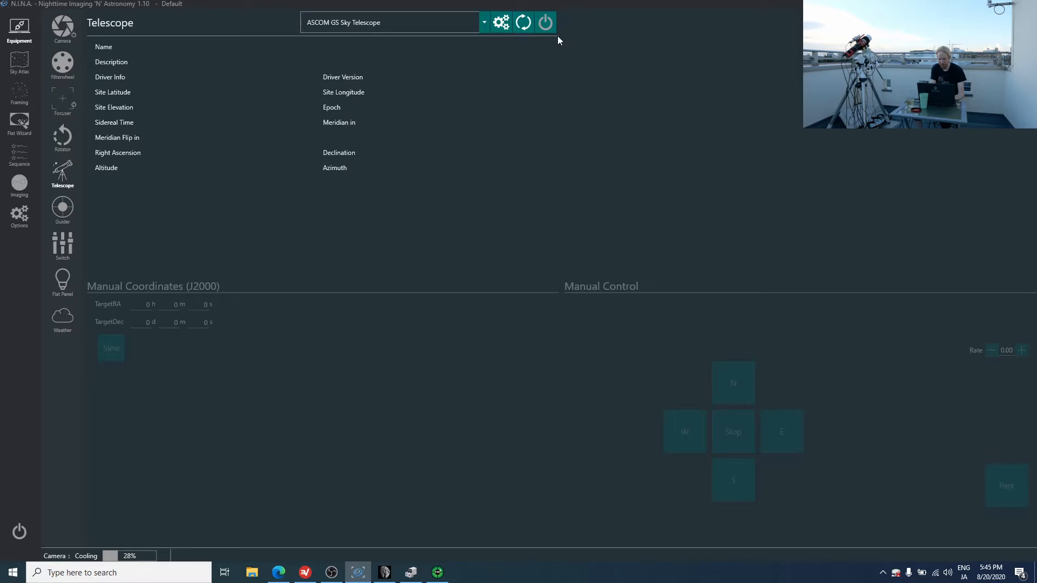
pyautogui.click(500, 22)
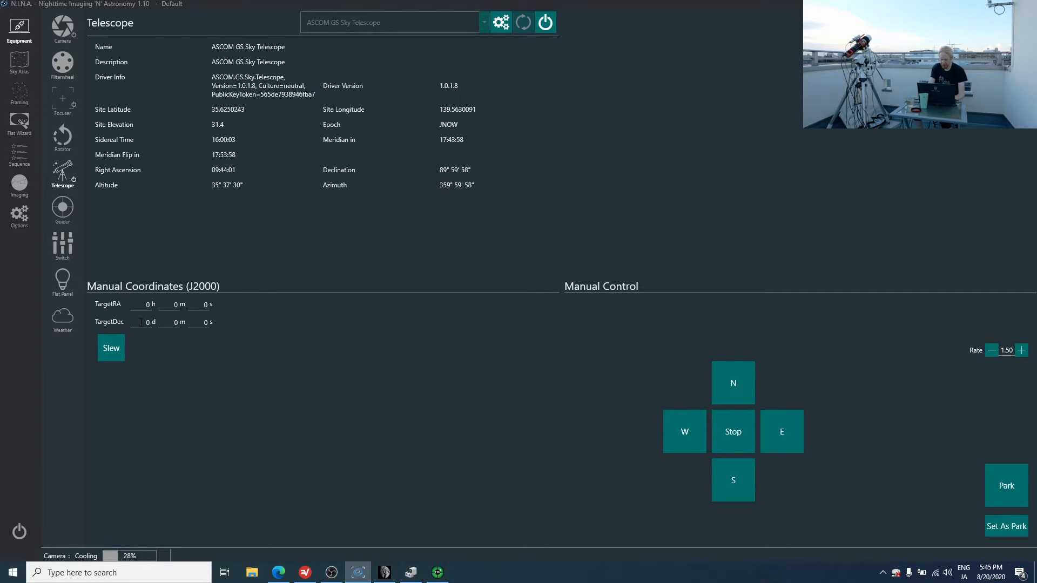
# Slew the mount to declination 90° and watch GS Server until slewing ends
pyautogui.write('90')
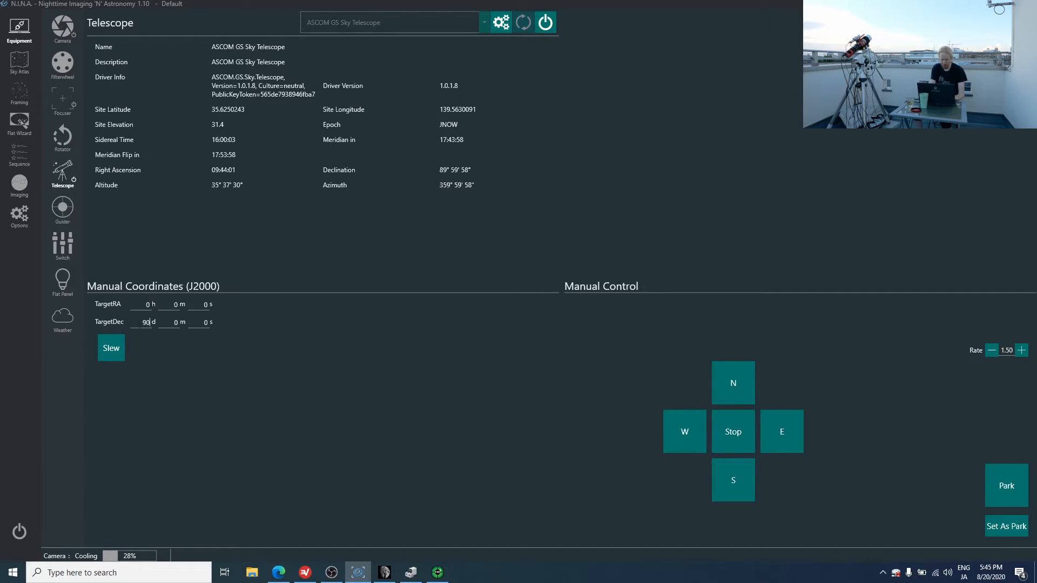
pyautogui.click(111, 348)
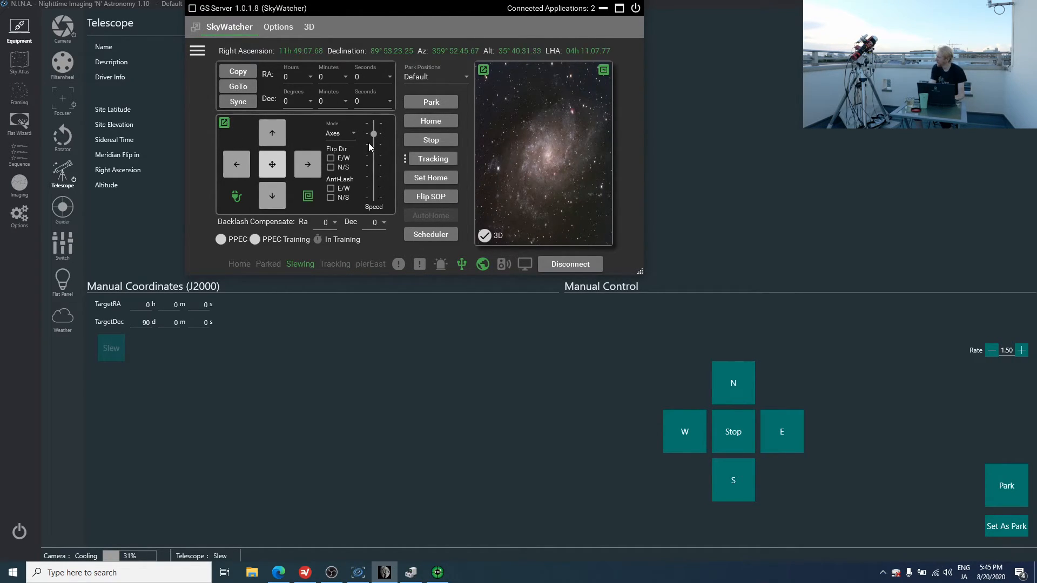
pyautogui.click(432, 159)
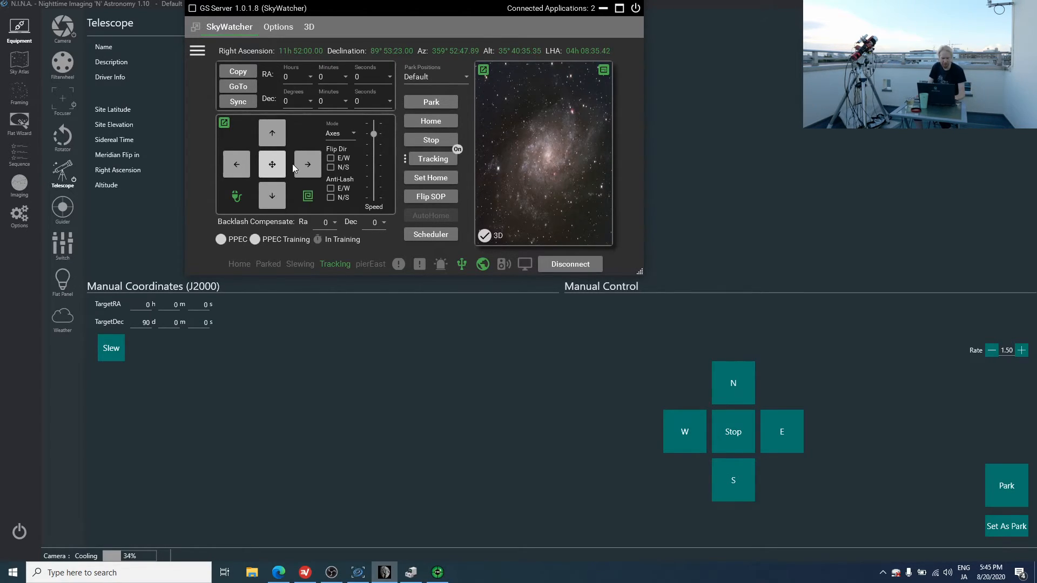
pyautogui.moveTo(438, 170)
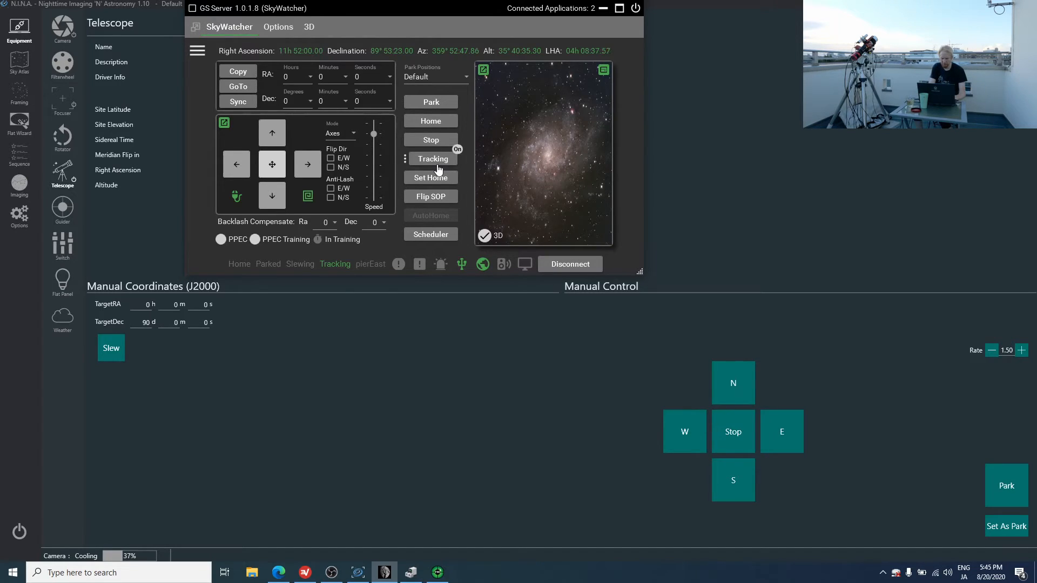
pyautogui.moveTo(440, 309)
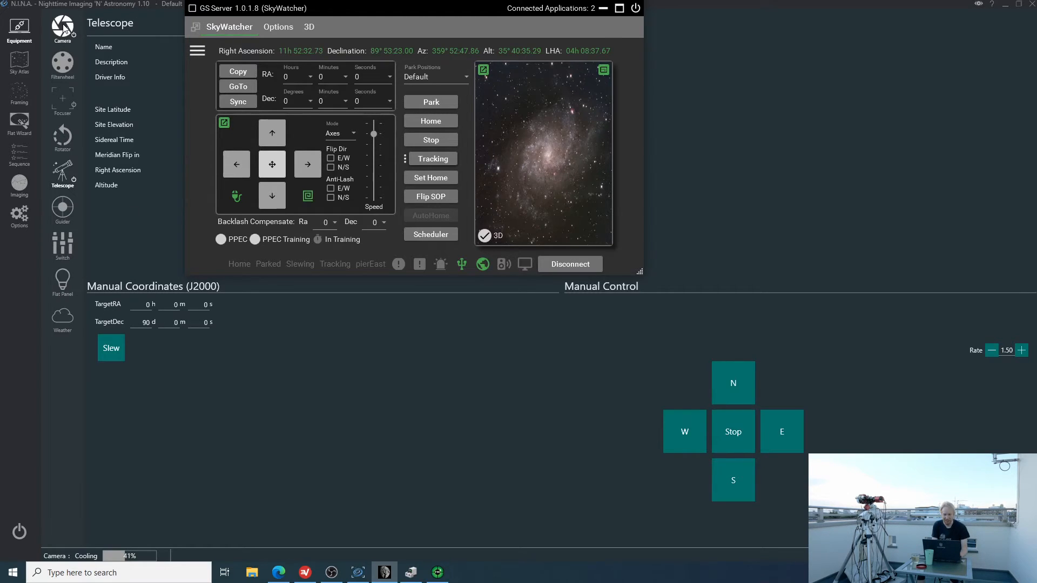
# Run and stop a looping preview on the Imaging workspace, turning continuous looping off
pyautogui.click(62, 27)
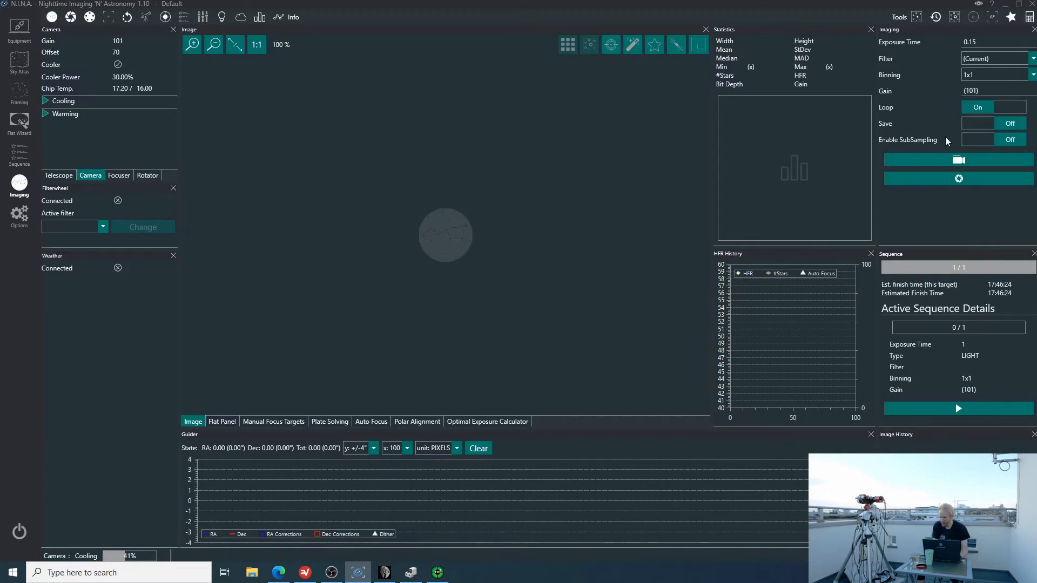
pyautogui.click(958, 159)
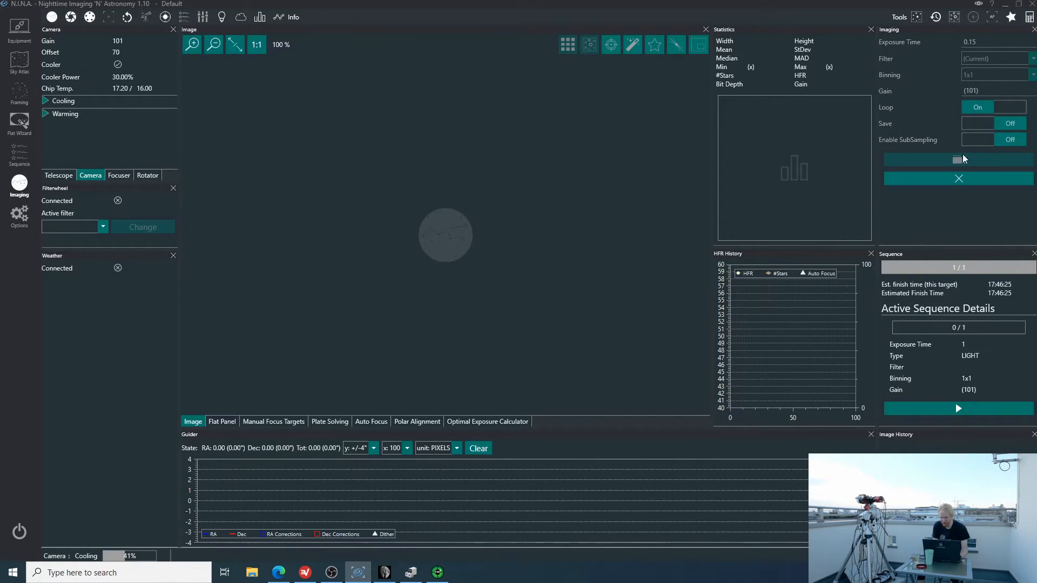
pyautogui.click(957, 160)
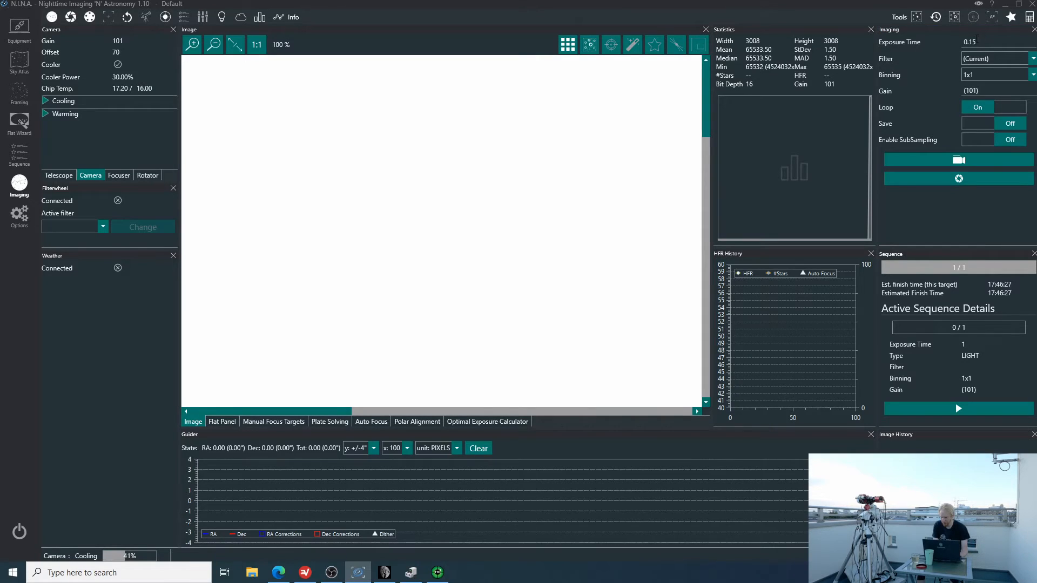
pyautogui.click(1010, 107)
pyautogui.write('0.05')
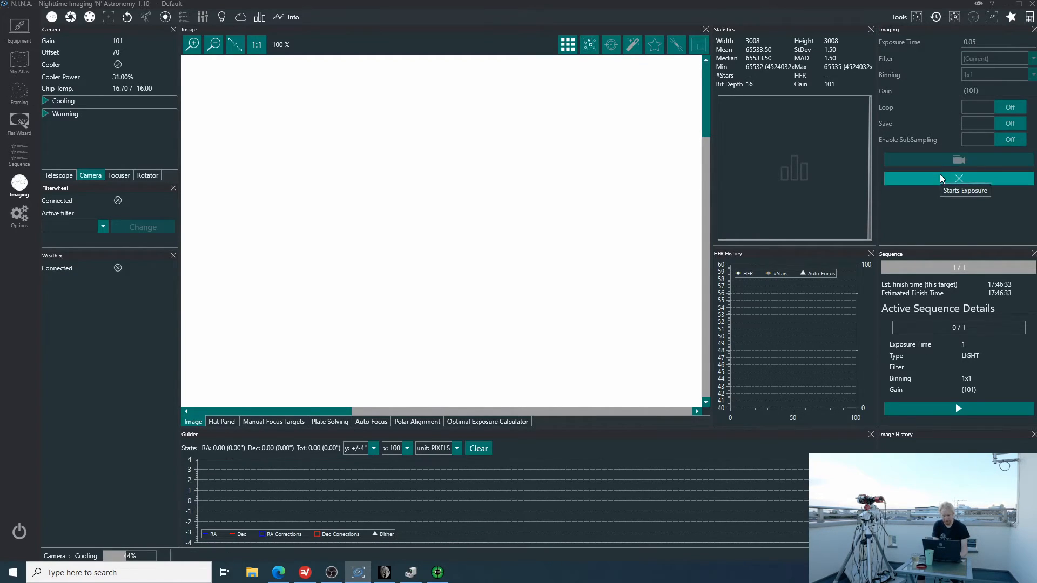
# Capture a 0.01 s test exposure and fit the whole frame in the image panel
pyautogui.click(958, 179)
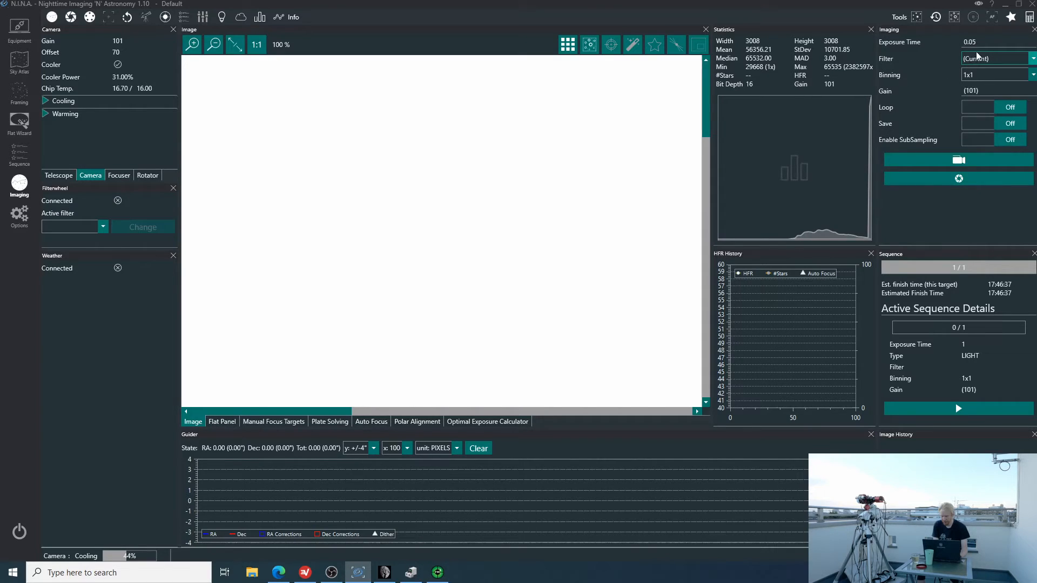
pyautogui.write('0.01')
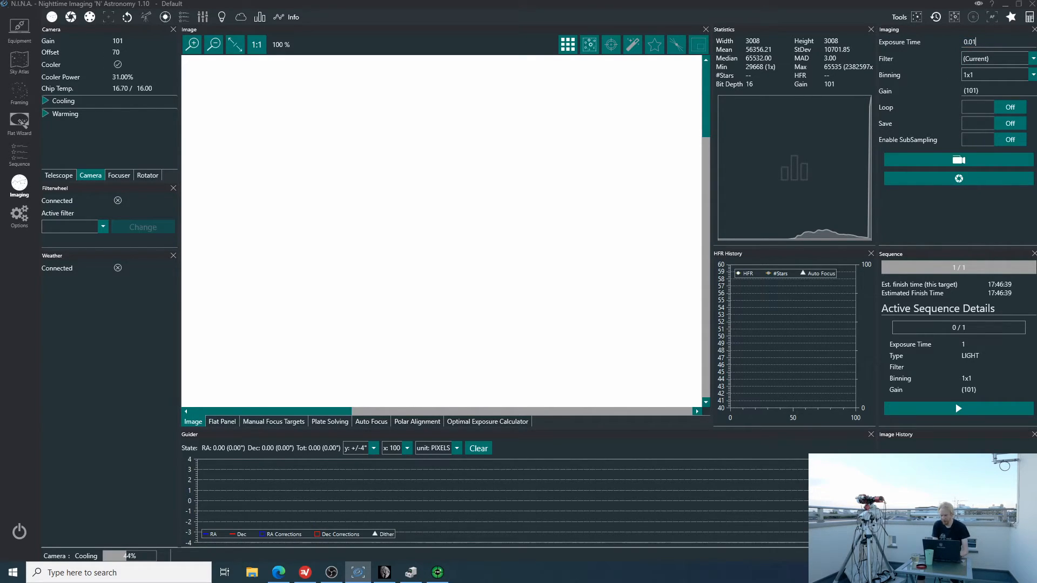
pyautogui.click(958, 179)
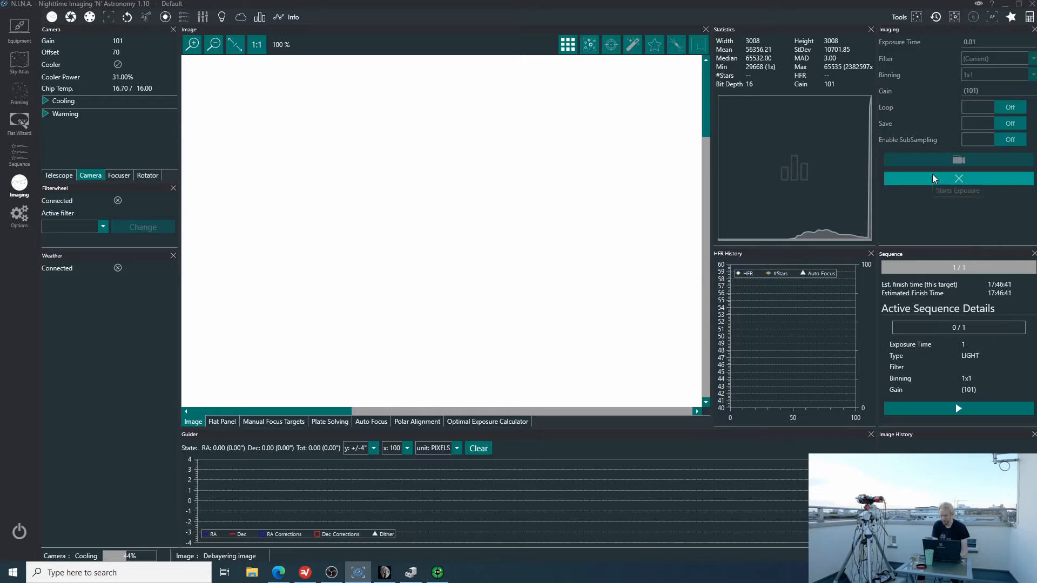
pyautogui.click(958, 178)
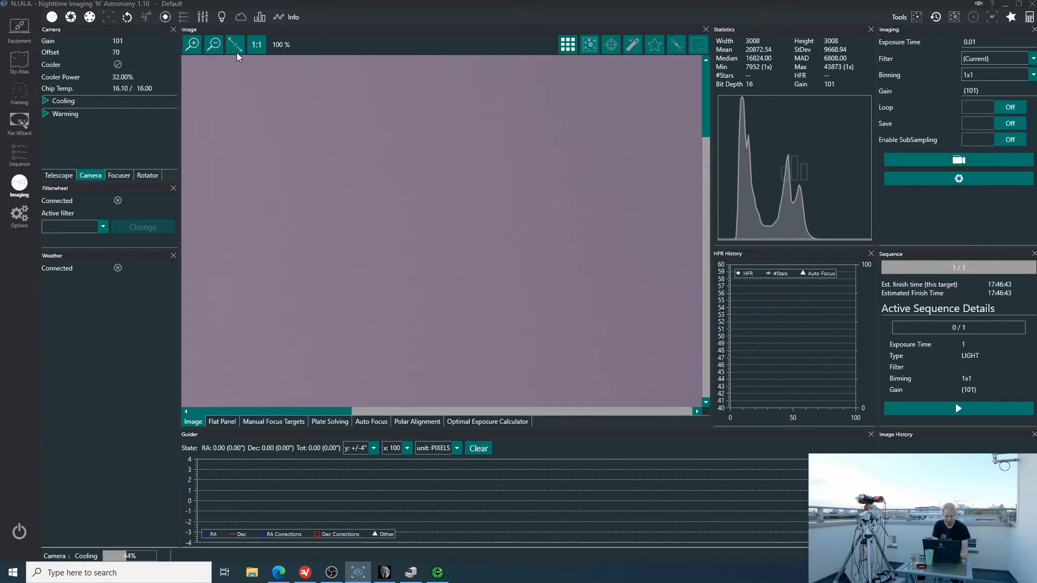
pyautogui.click(212, 44)
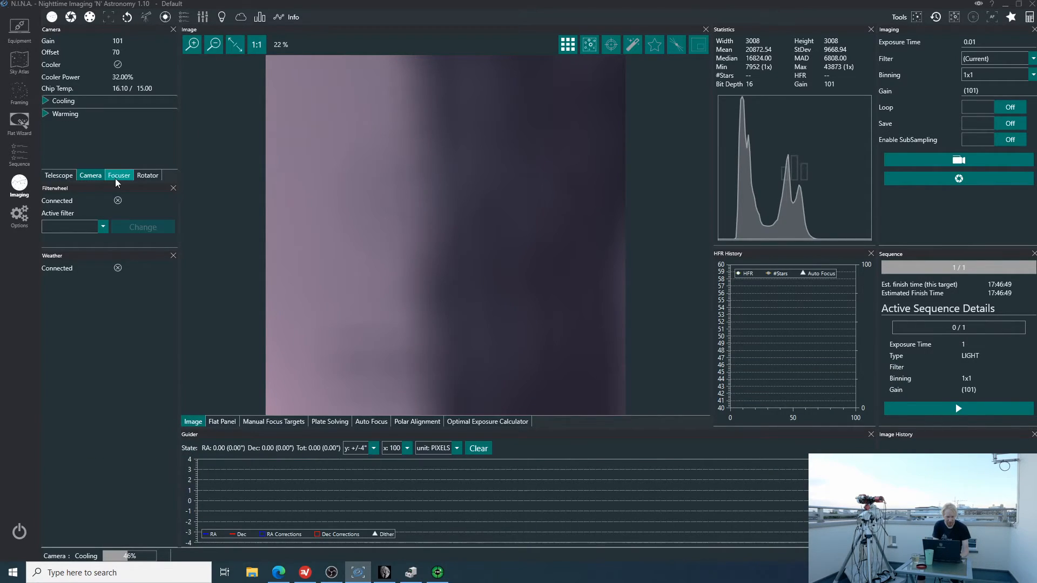
# Move the focuser to positions 27000, 29000 and then 30000
pyautogui.click(119, 175)
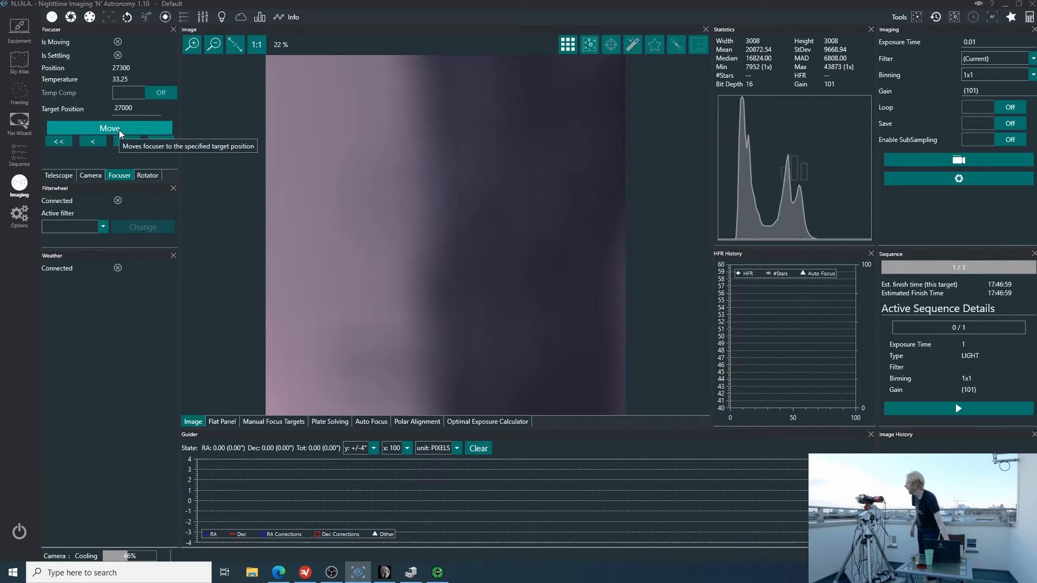
pyautogui.click(109, 128)
pyautogui.write('29000')
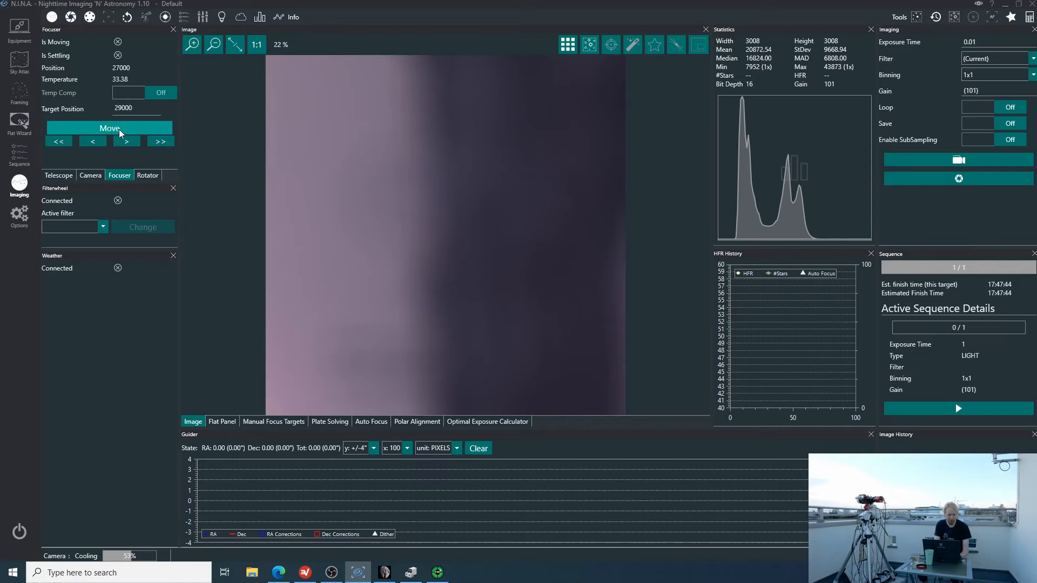
pyautogui.click(109, 128)
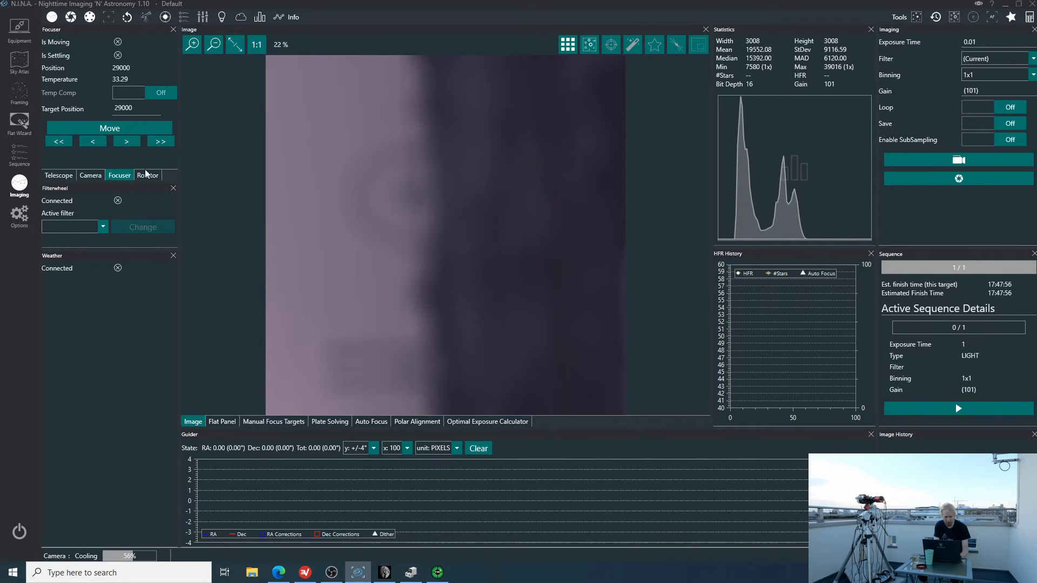
pyautogui.write('30')
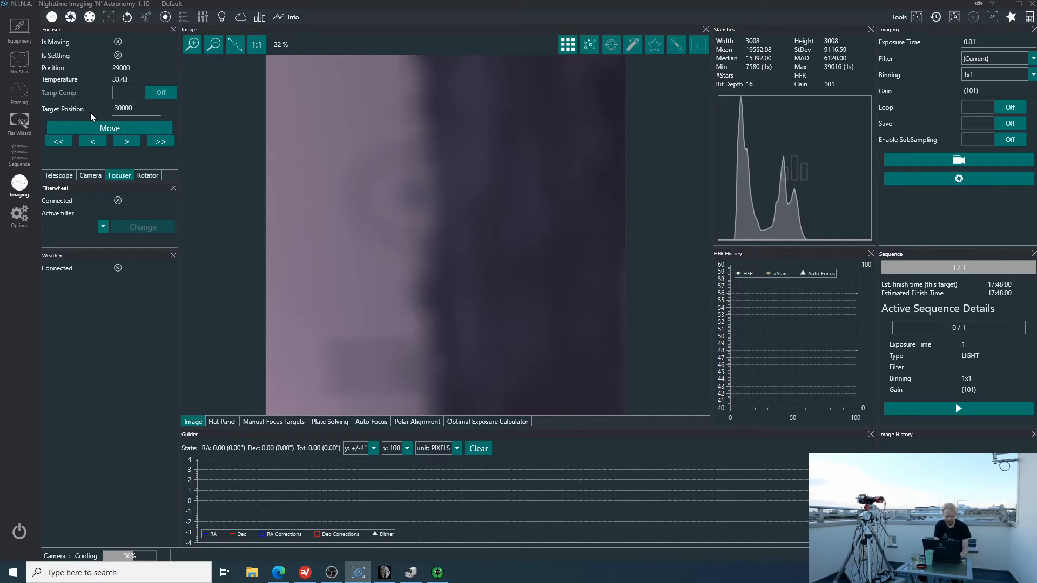
pyautogui.click(109, 127)
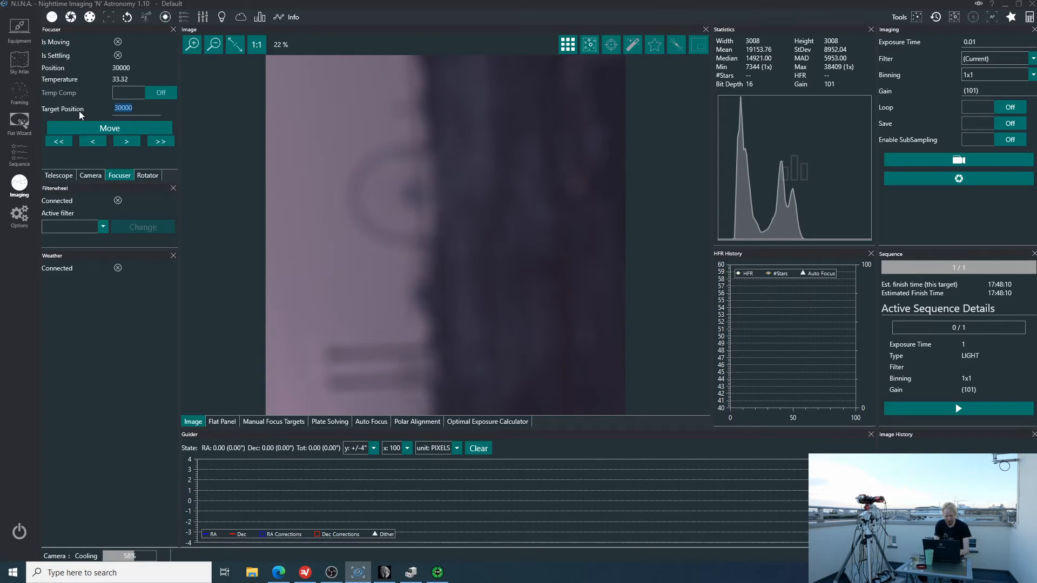
# Move the focuser to 29500, take a test frame, then move it to 31000
pyautogui.write('29500')
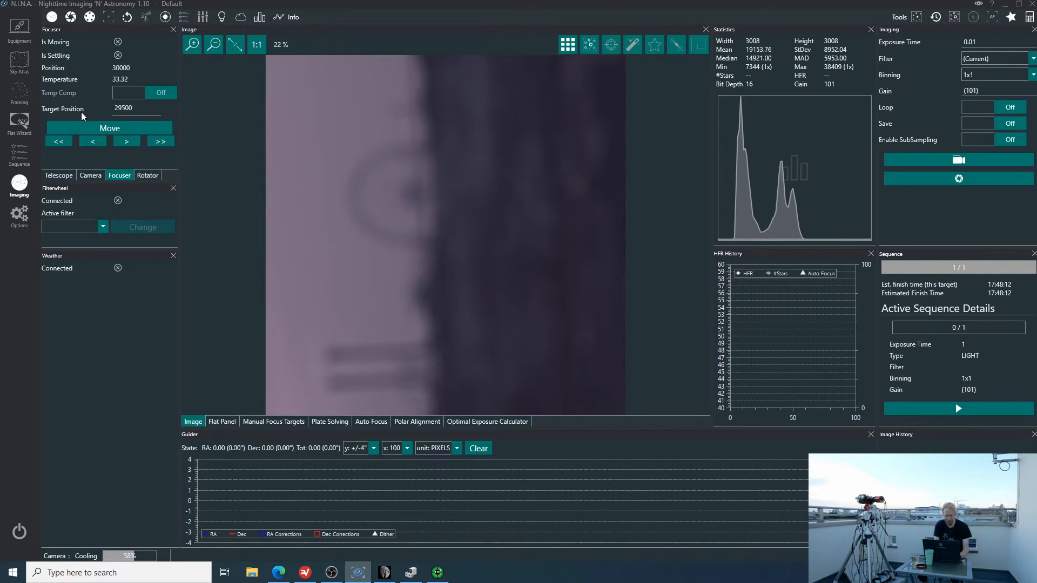
pyautogui.click(109, 127)
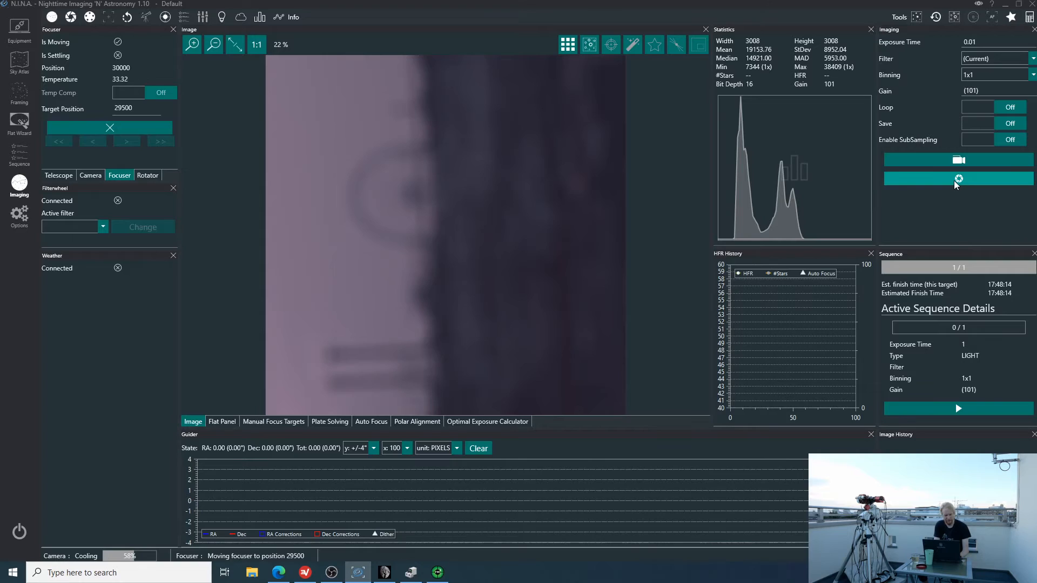
pyautogui.click(958, 179)
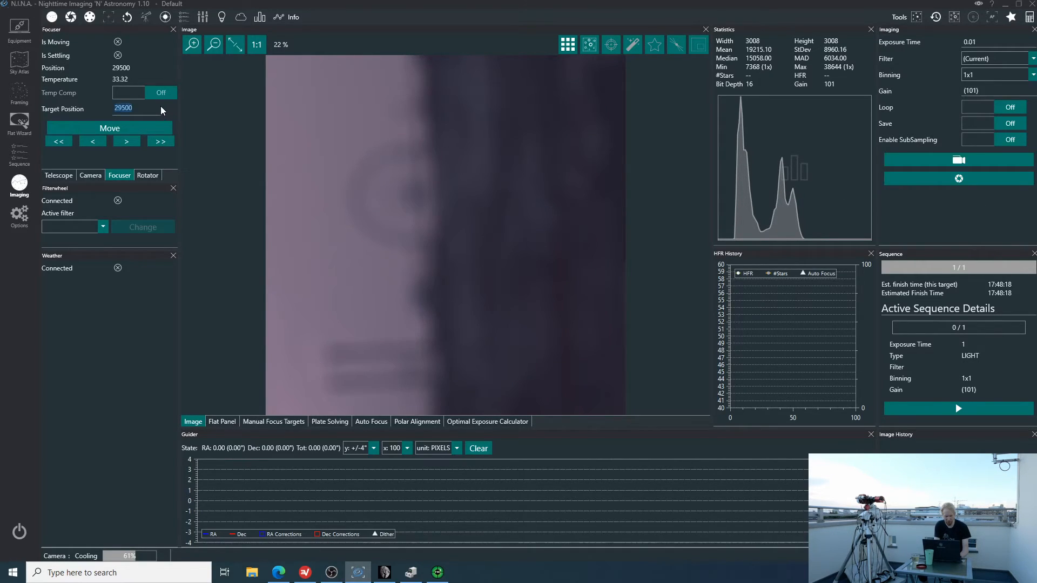
pyautogui.write('31000')
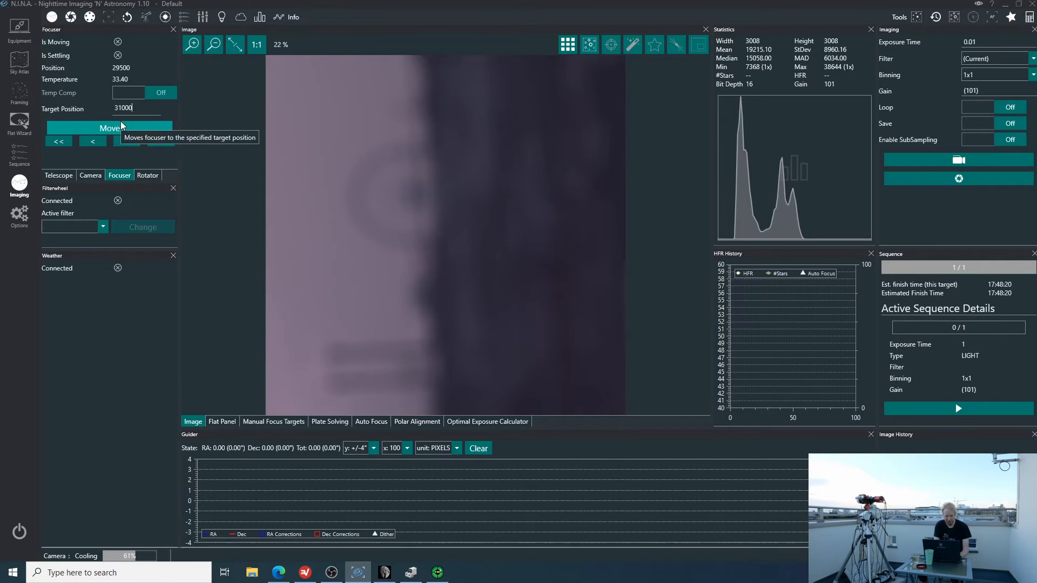
pyautogui.click(110, 127)
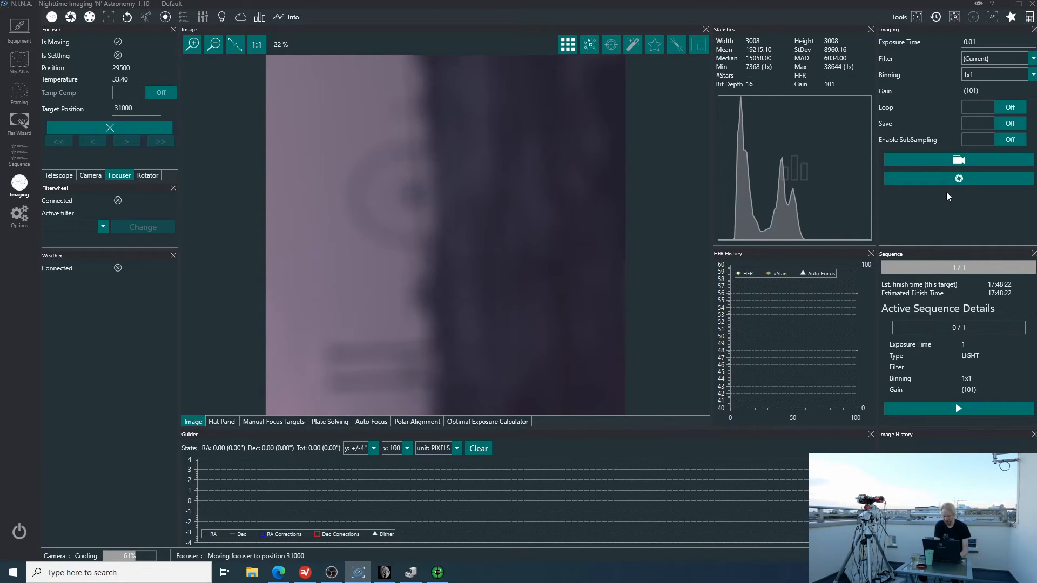
pyautogui.moveTo(957, 179)
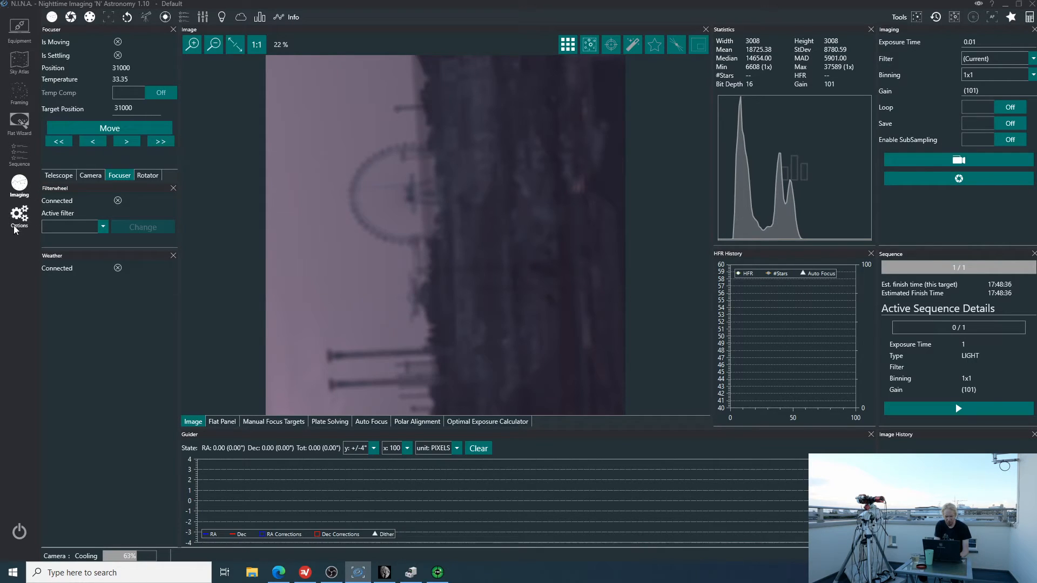
# Enter 40 as Auto Focus Step Size in Options > Equipment, then go back to Imaging
pyautogui.click(19, 213)
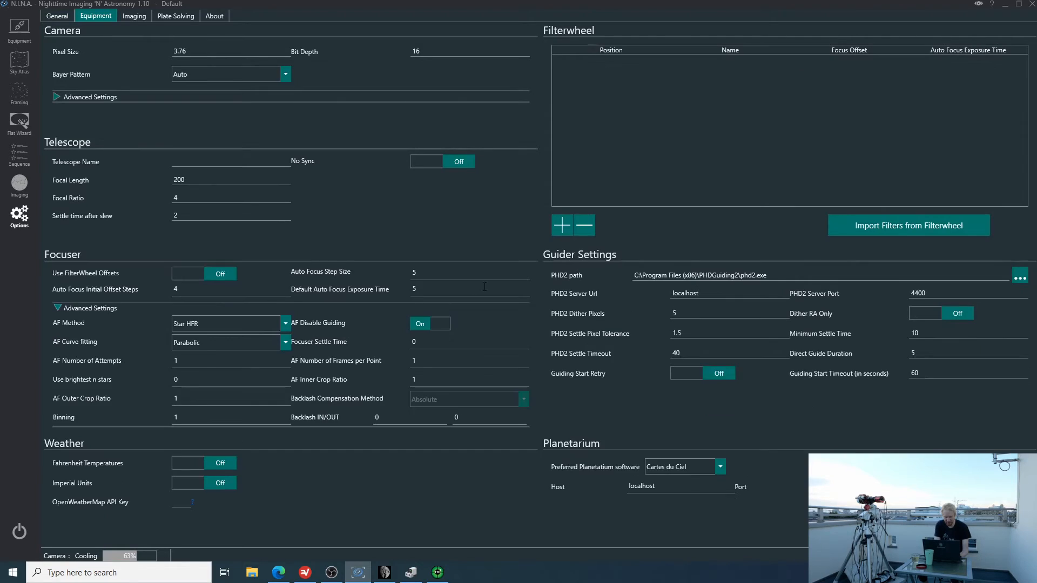
pyautogui.write('40')
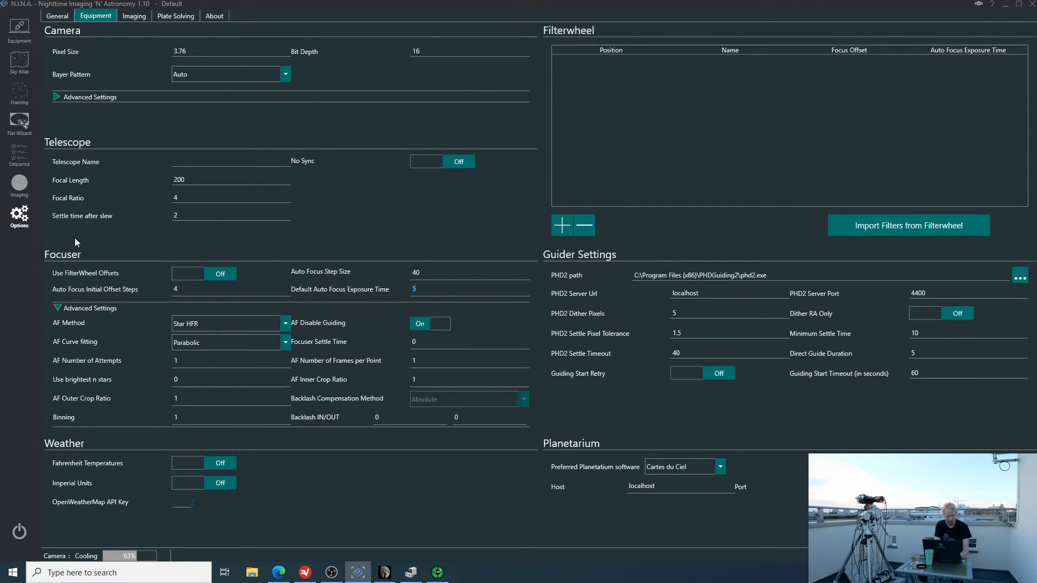
pyautogui.click(20, 185)
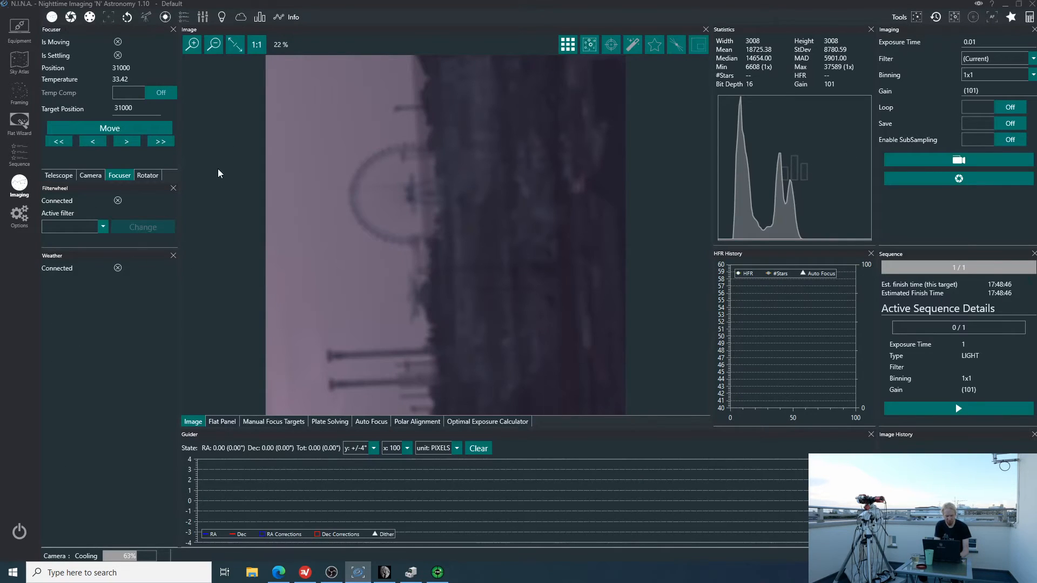
# Take three test exposures of the ferris wheel and zoom the preview in and out
pyautogui.click(59, 141)
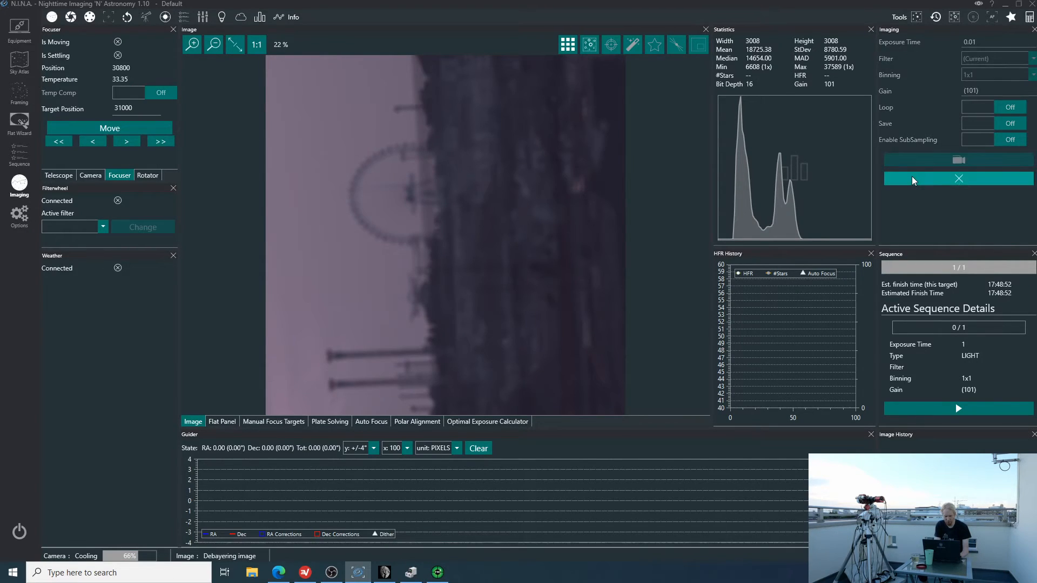
pyautogui.click(159, 142)
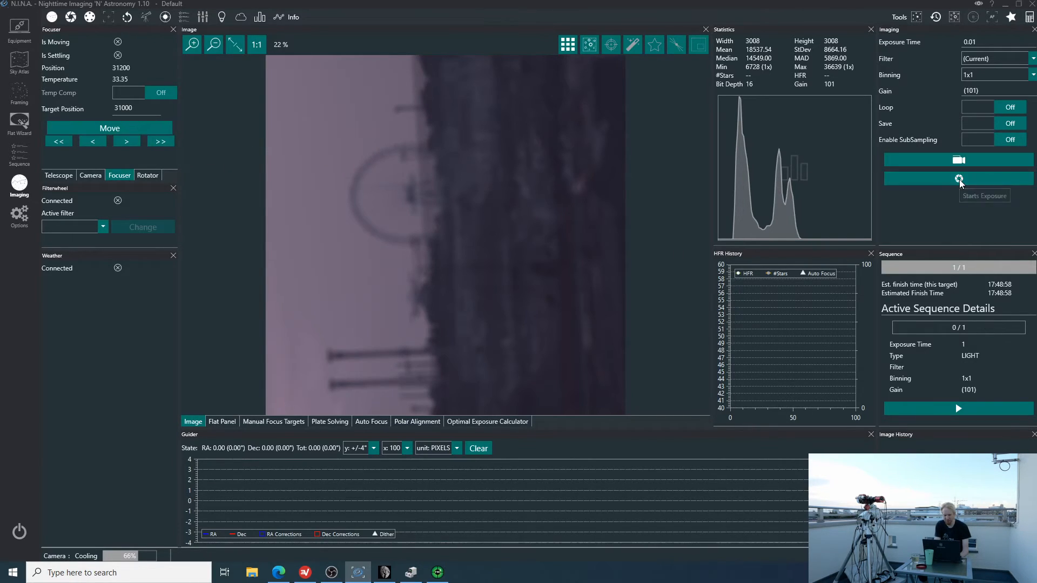
pyautogui.click(958, 179)
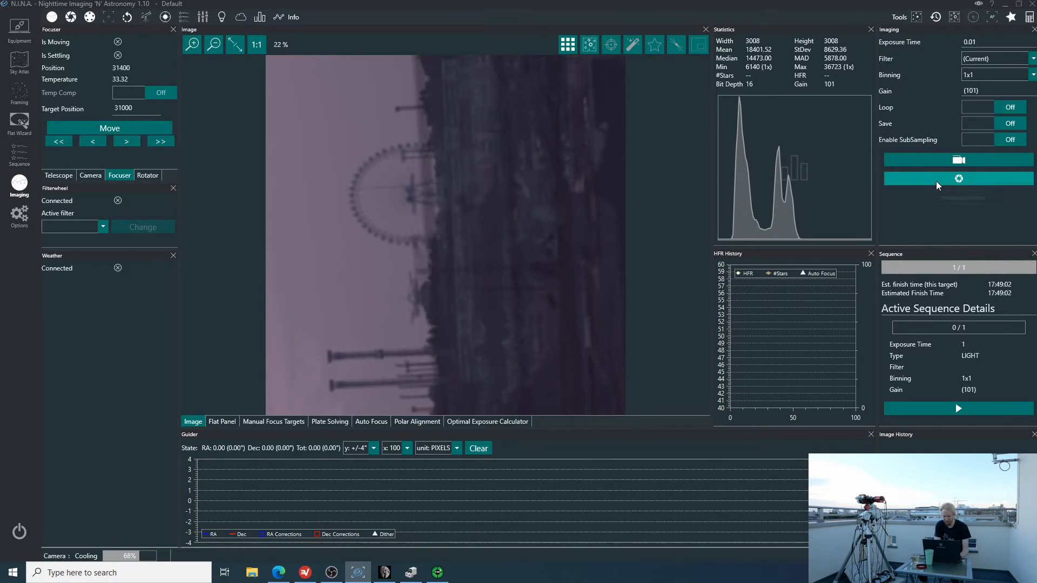
pyautogui.moveTo(957, 179)
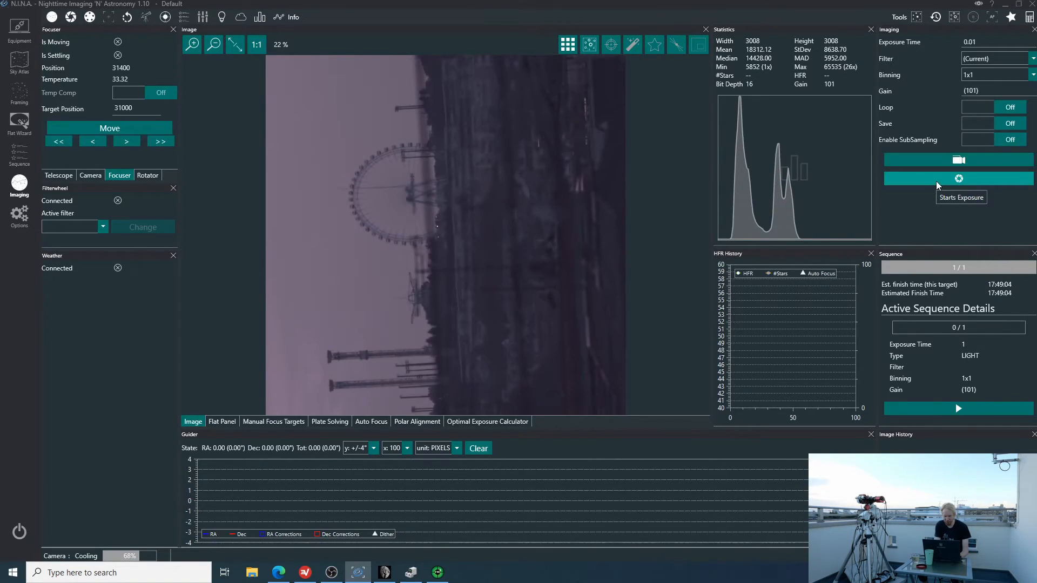
pyautogui.click(192, 44)
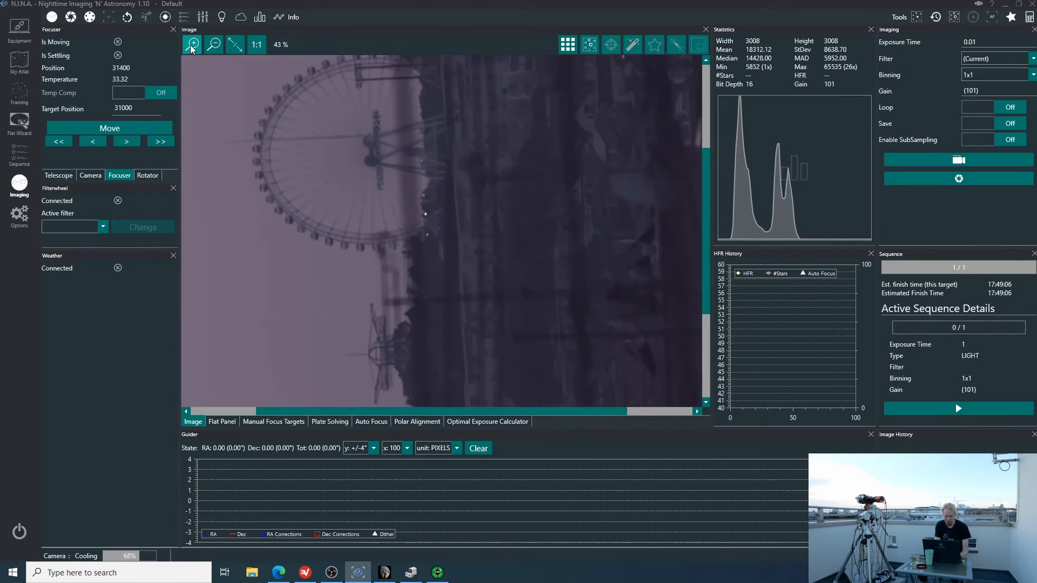
pyautogui.click(214, 45)
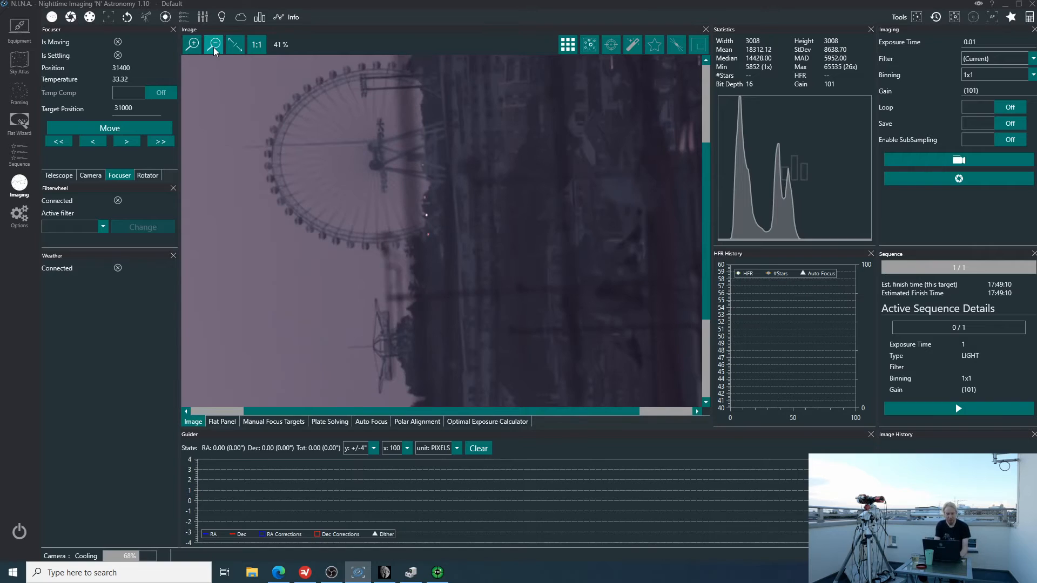
pyautogui.click(19, 219)
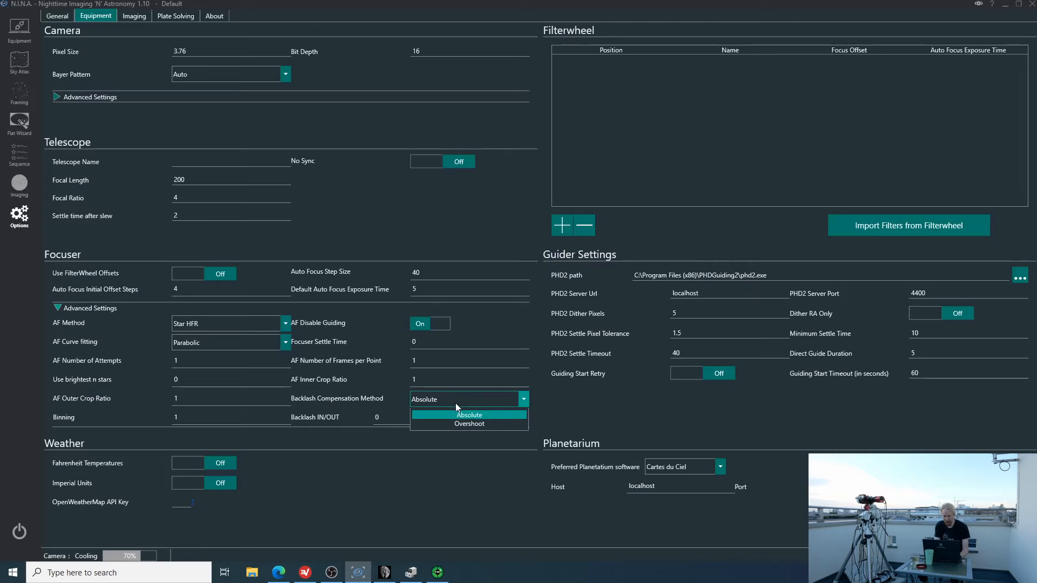
# Set focuser backlash to Overshoot with 50 out, plus Contrast Detection autofocus at 0.01 exposure
pyautogui.click(469, 424)
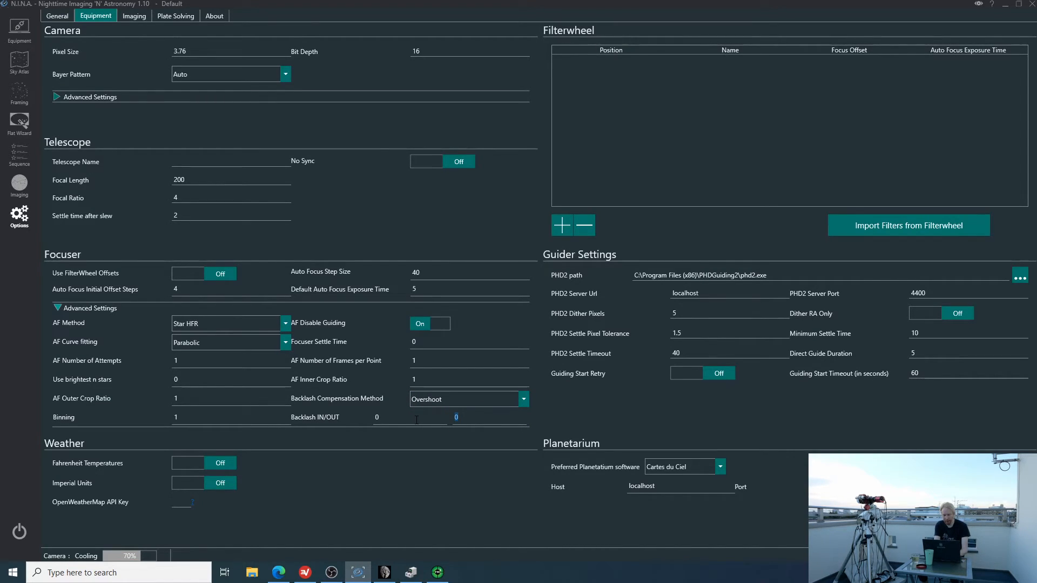
pyautogui.write('50')
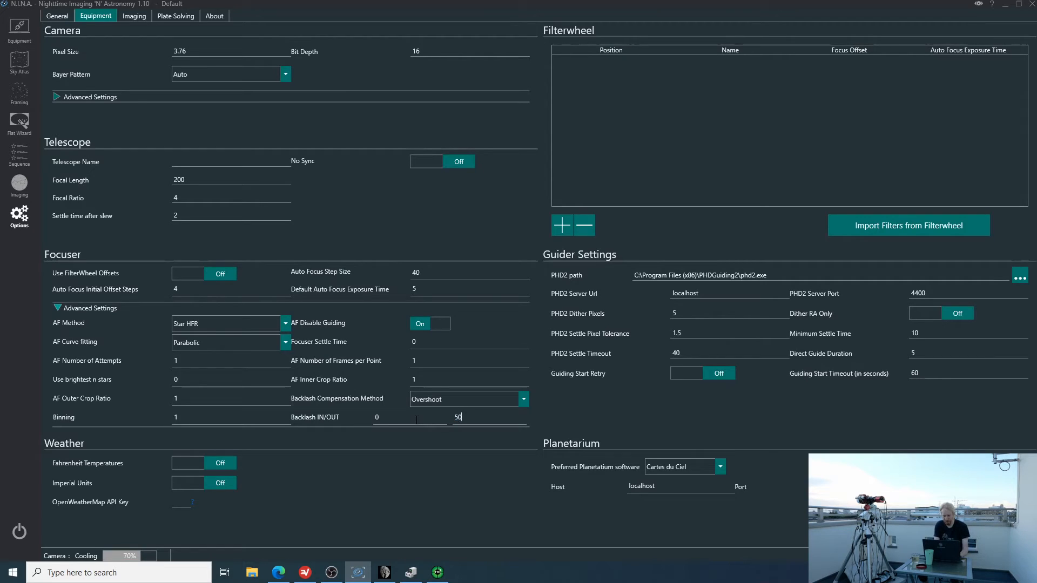
pyautogui.click(469, 379)
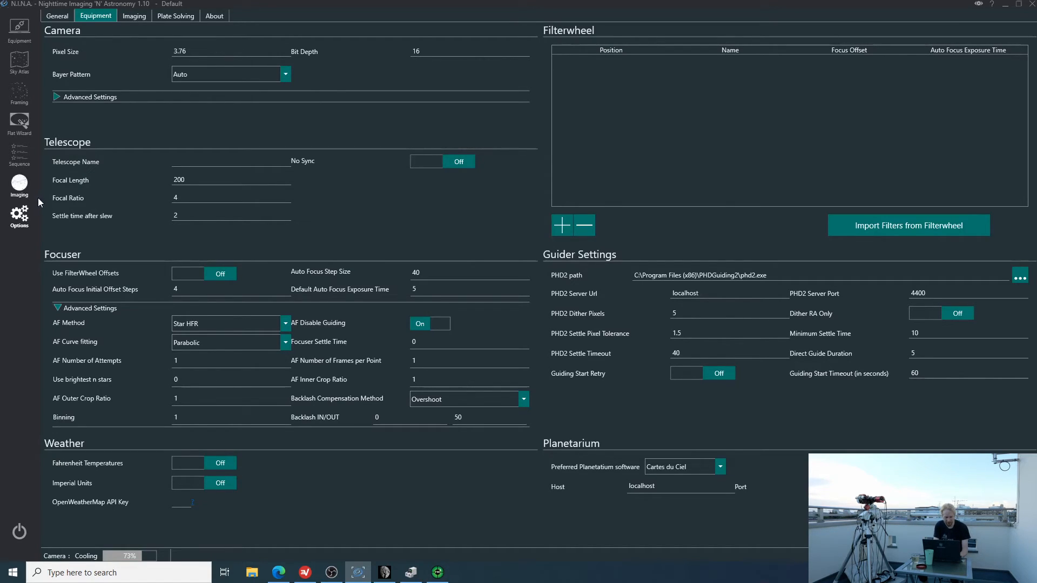
pyautogui.moveTo(268, 337)
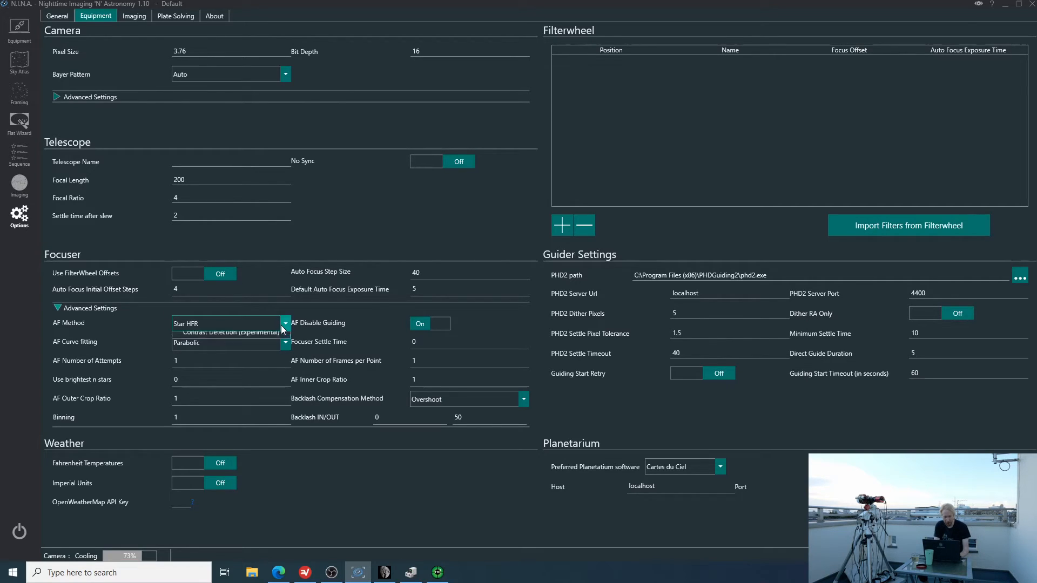
pyautogui.click(223, 336)
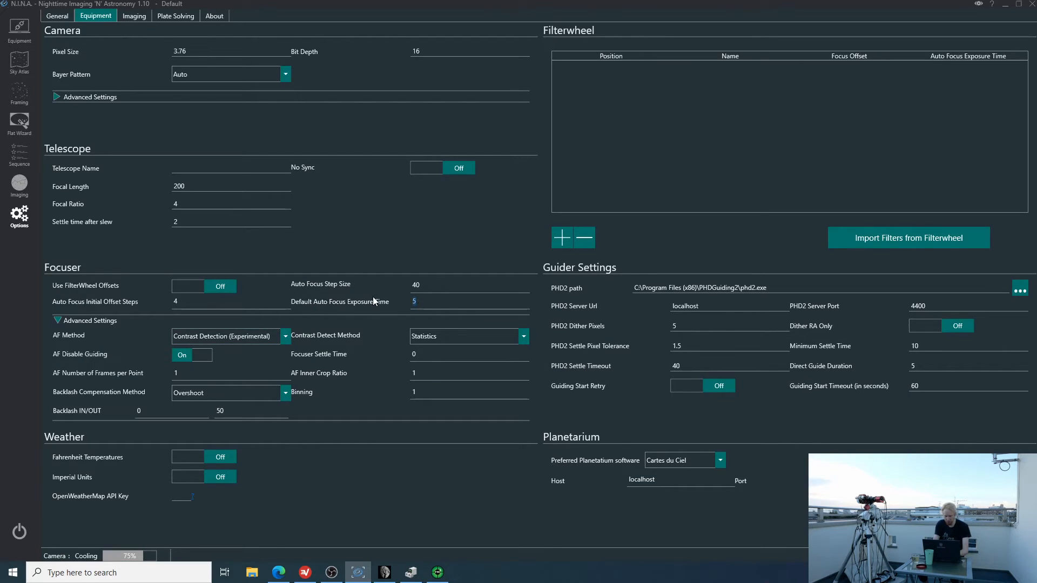
pyautogui.write('0.01')
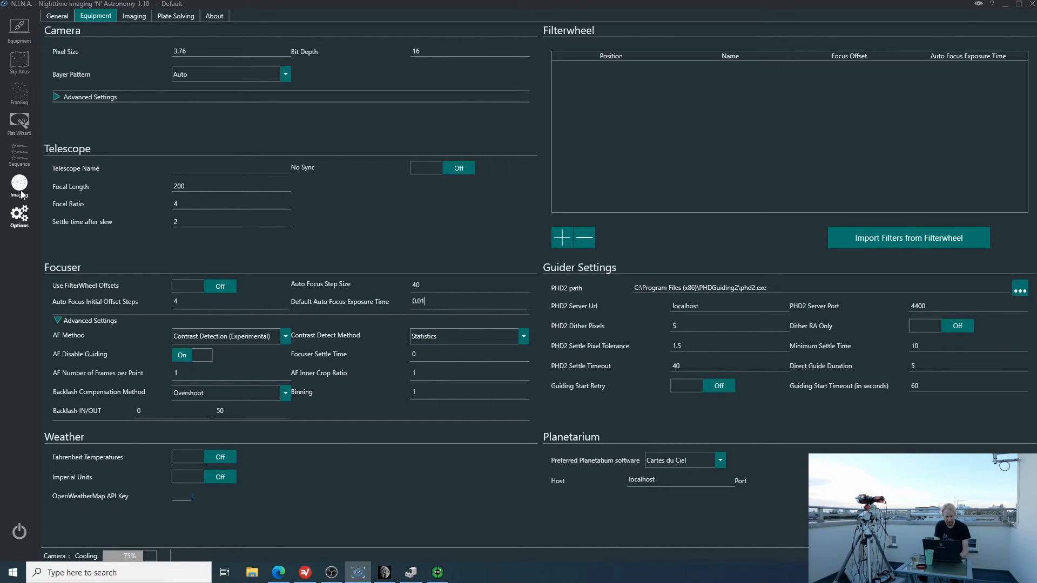
# Check the focuser equipment page, run Auto Focus, and review the curve ending at 31456
pyautogui.click(19, 186)
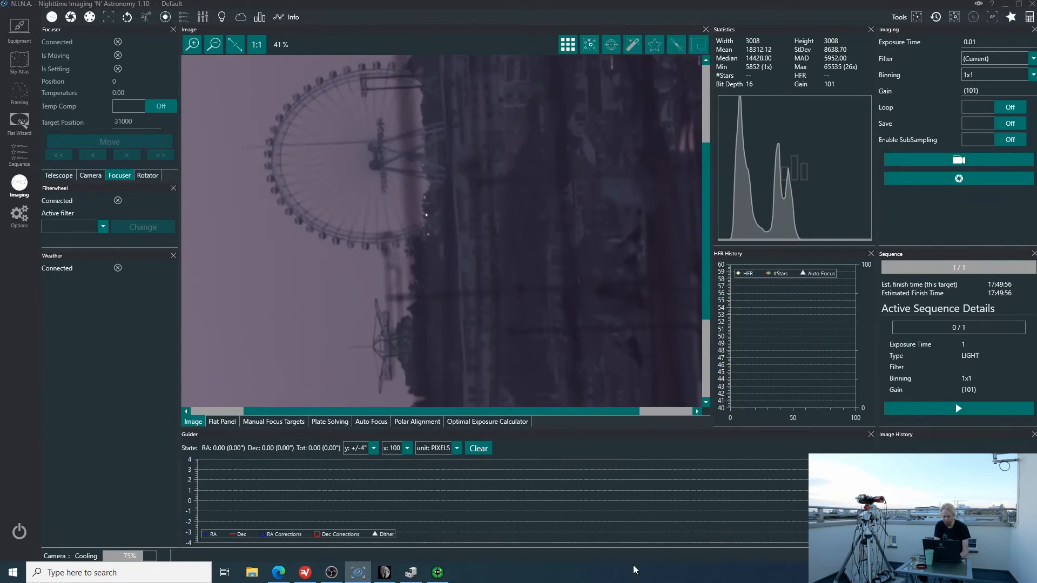
pyautogui.moveTo(958, 179)
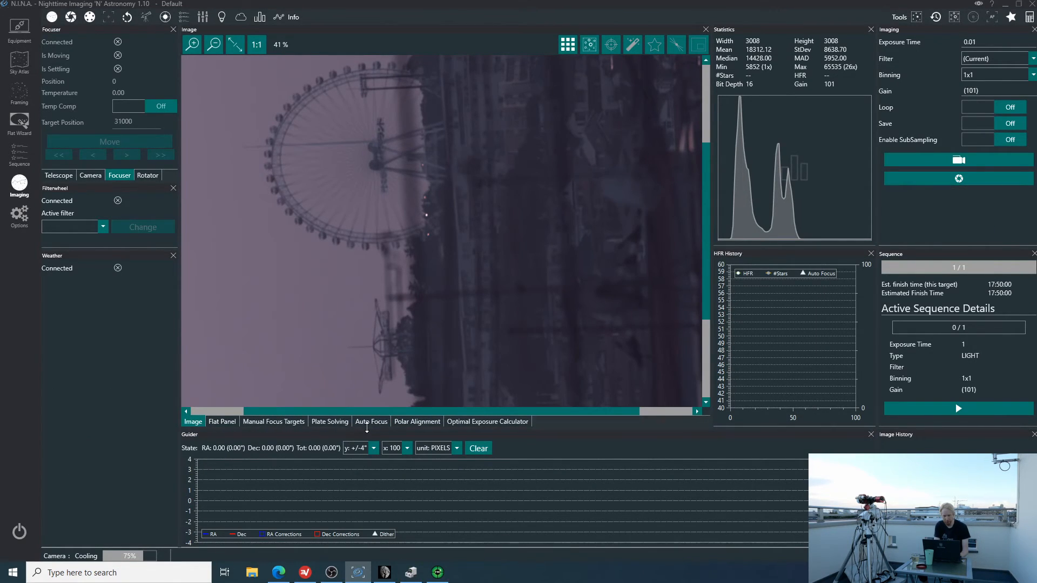
pyautogui.click(371, 421)
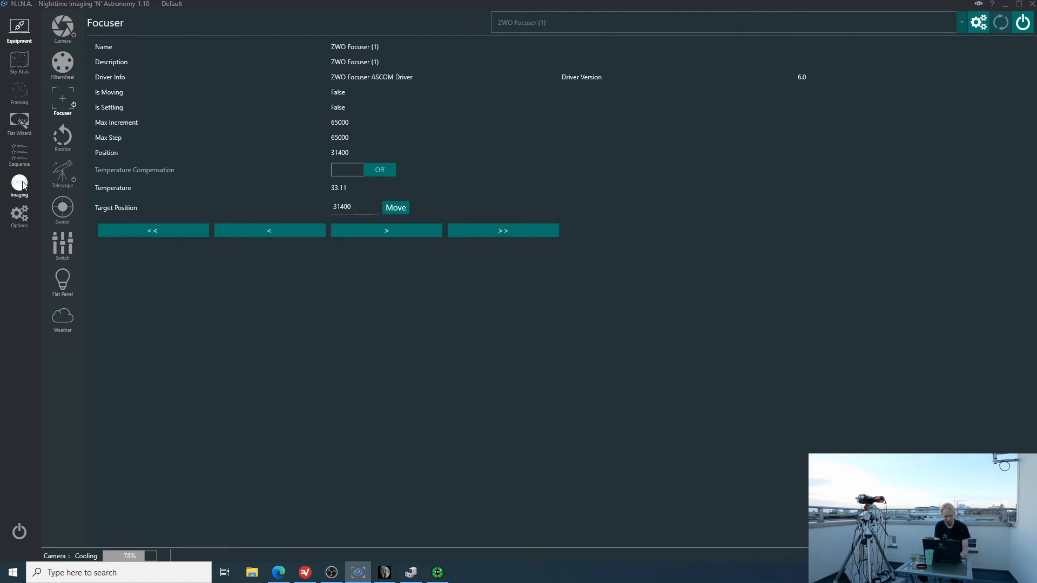
pyautogui.click(19, 187)
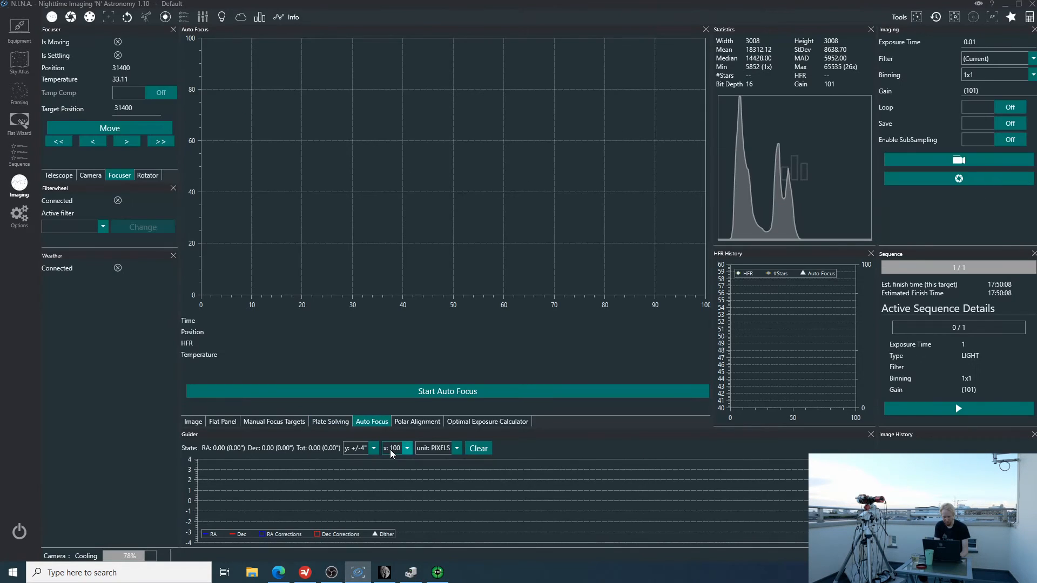
pyautogui.click(446, 391)
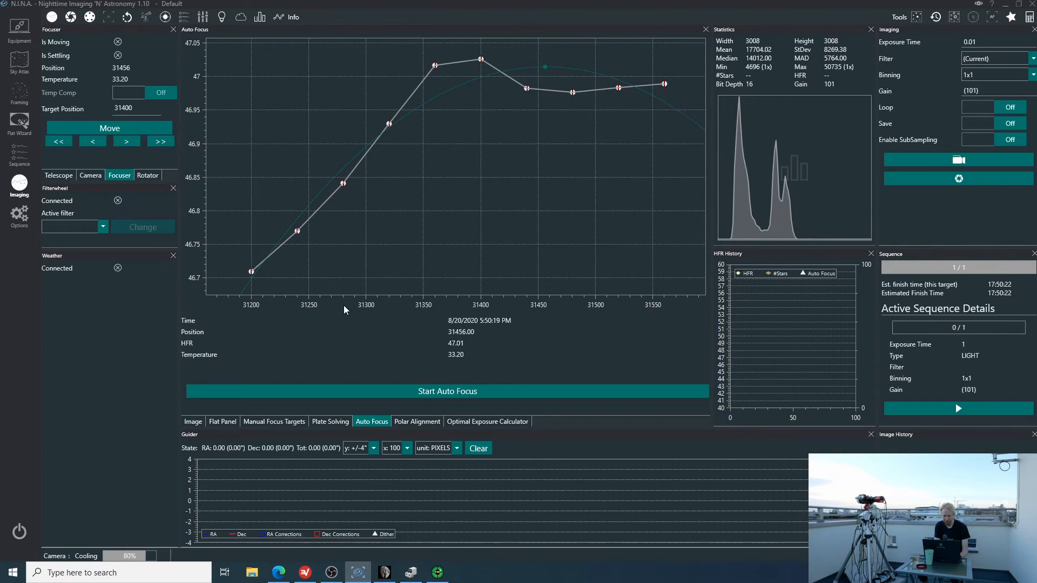
pyautogui.click(193, 421)
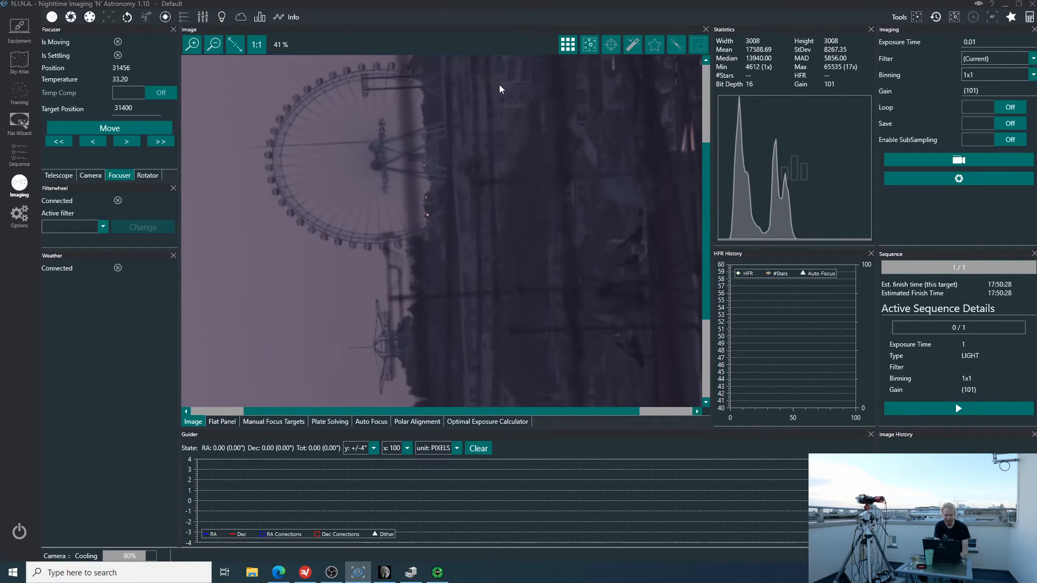
pyautogui.moveTo(268, 81)
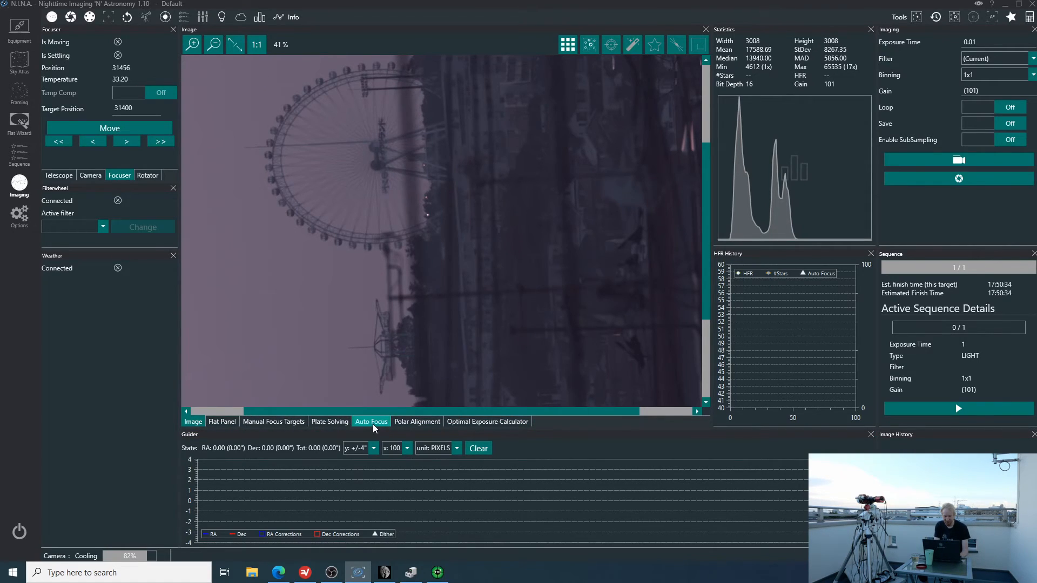
pyautogui.click(371, 421)
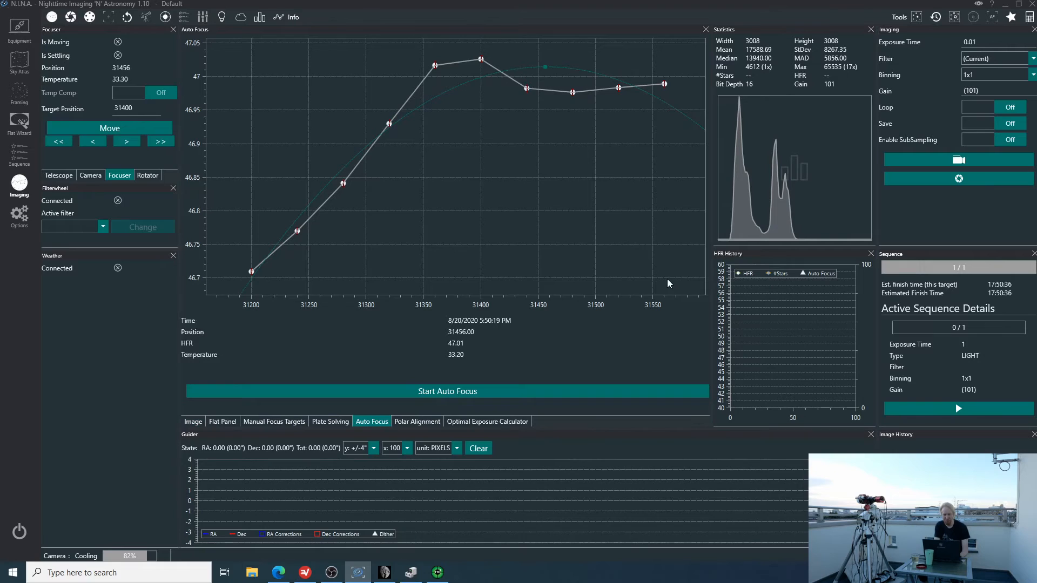
pyautogui.moveTo(715, 130)
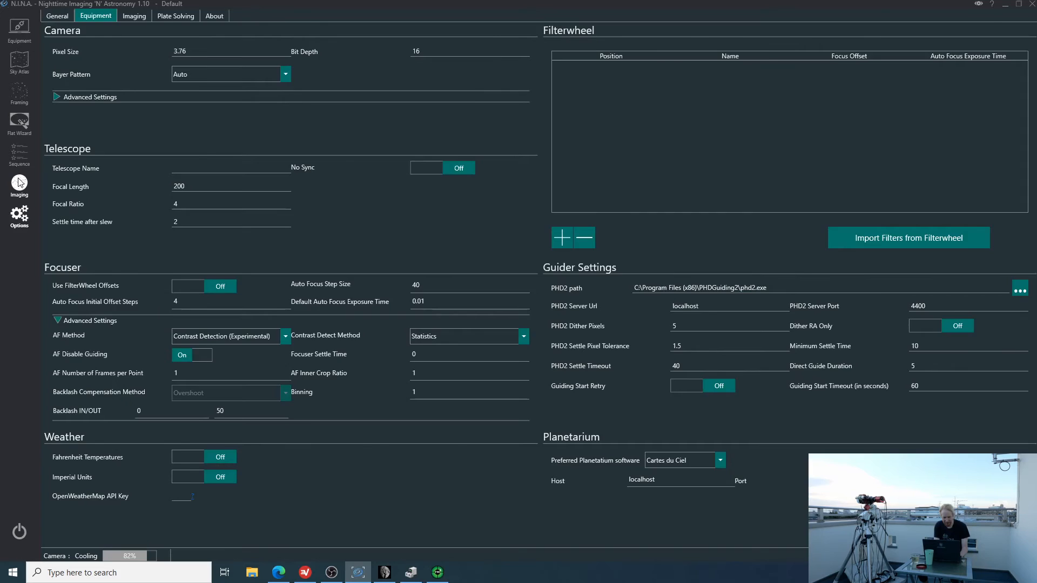
# Take a Ferris wheel test exposure, cancel it, and open the equipment settings
pyautogui.click(19, 188)
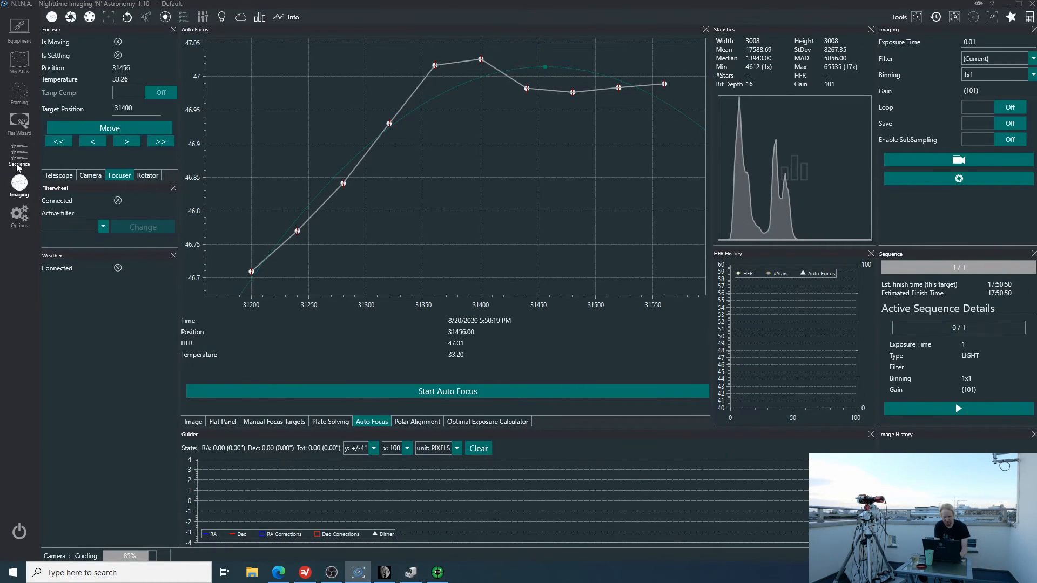
pyautogui.click(192, 421)
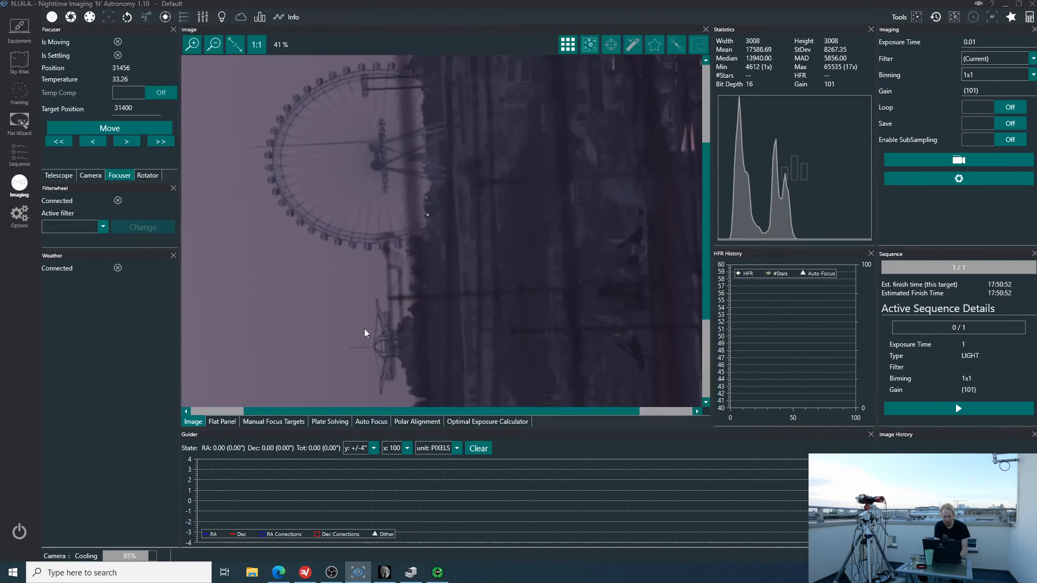
pyautogui.click(92, 142)
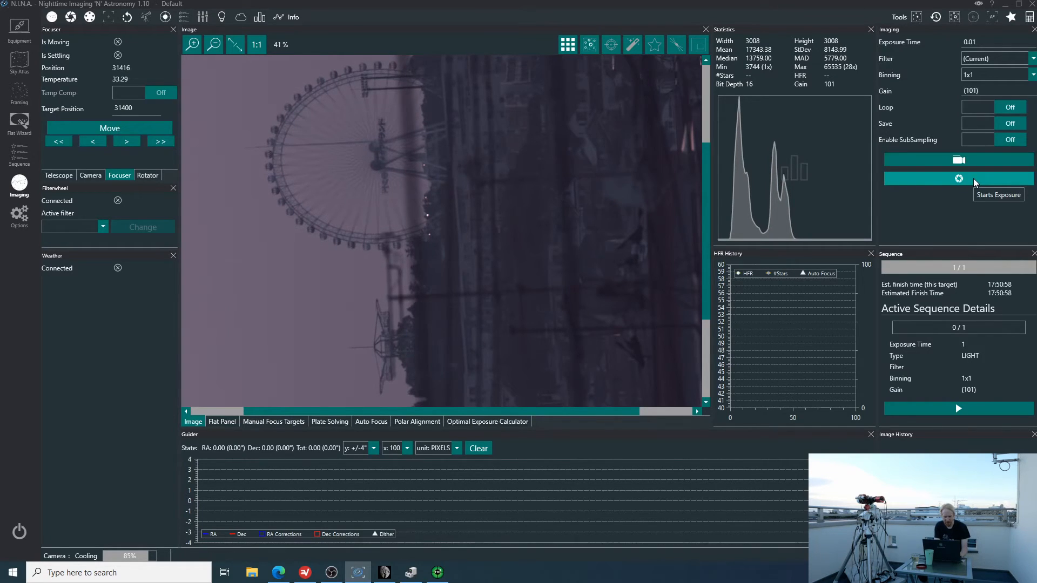
pyautogui.click(92, 142)
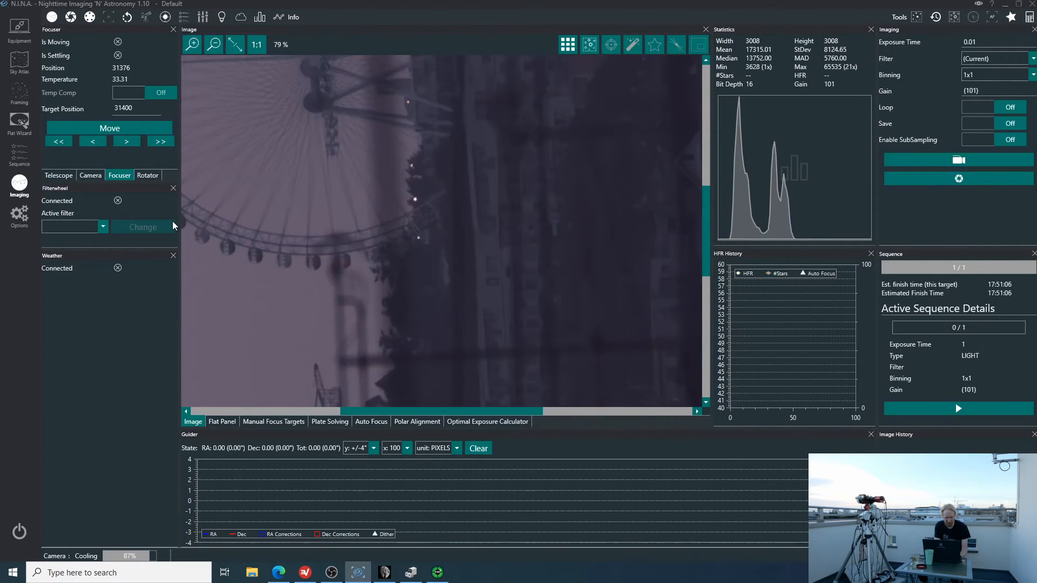
pyautogui.click(92, 141)
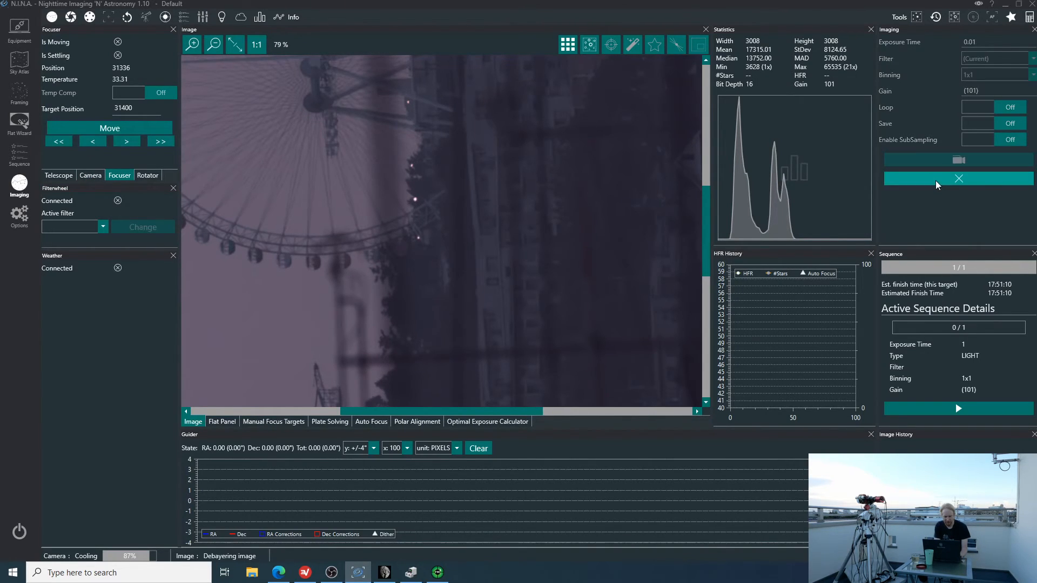
pyautogui.click(93, 141)
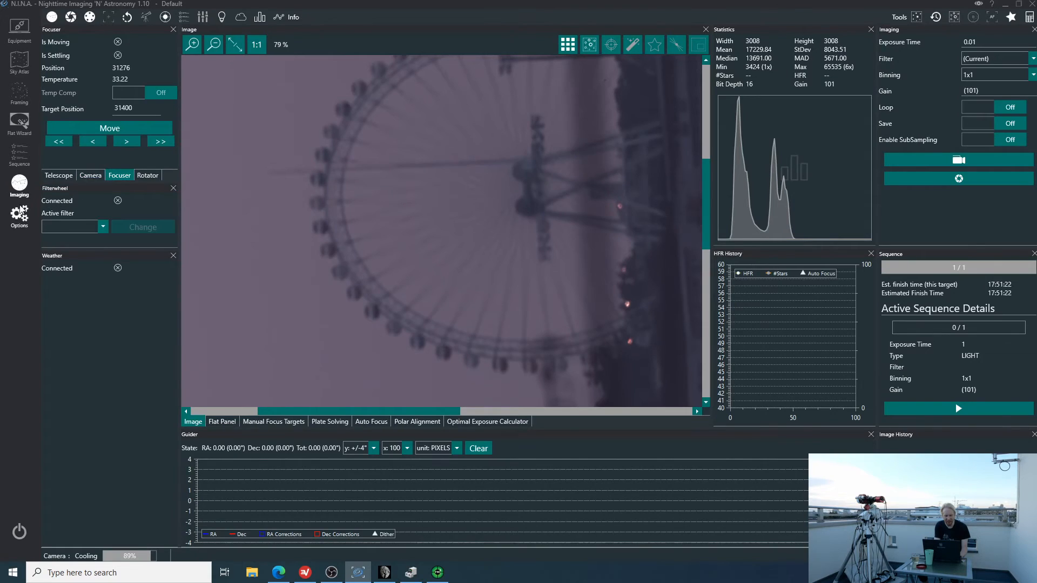
pyautogui.click(19, 218)
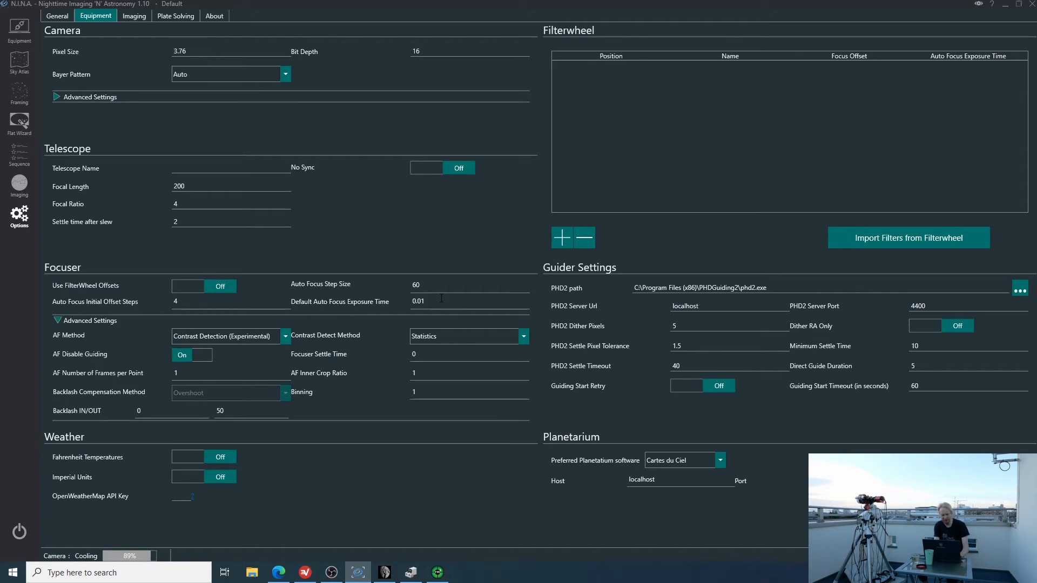
# Set Star HFR autofocus with 5 s default exposure and Trends and Parabolic curve fitting
pyautogui.write('5')
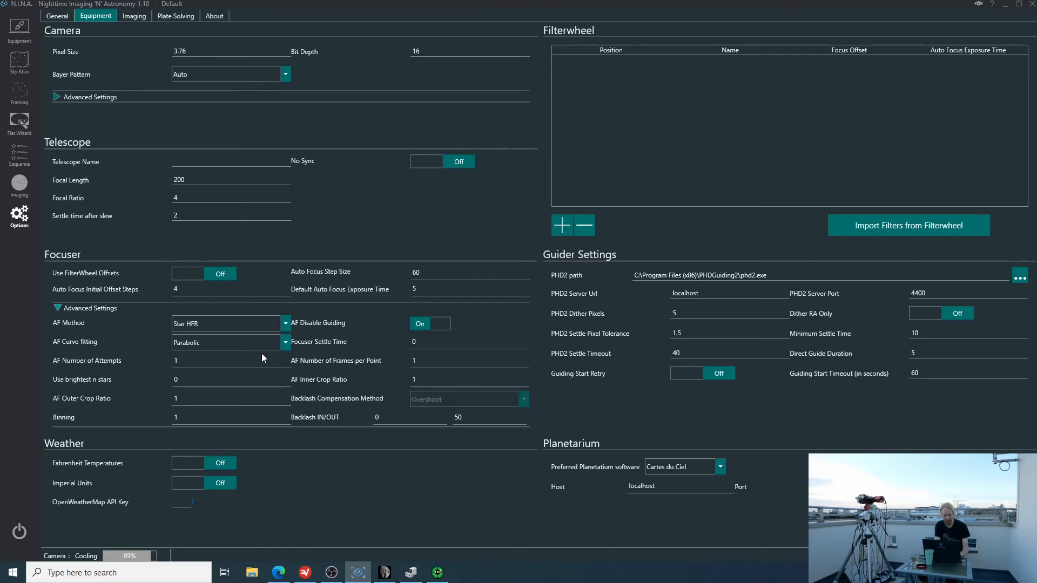
pyautogui.click(285, 342)
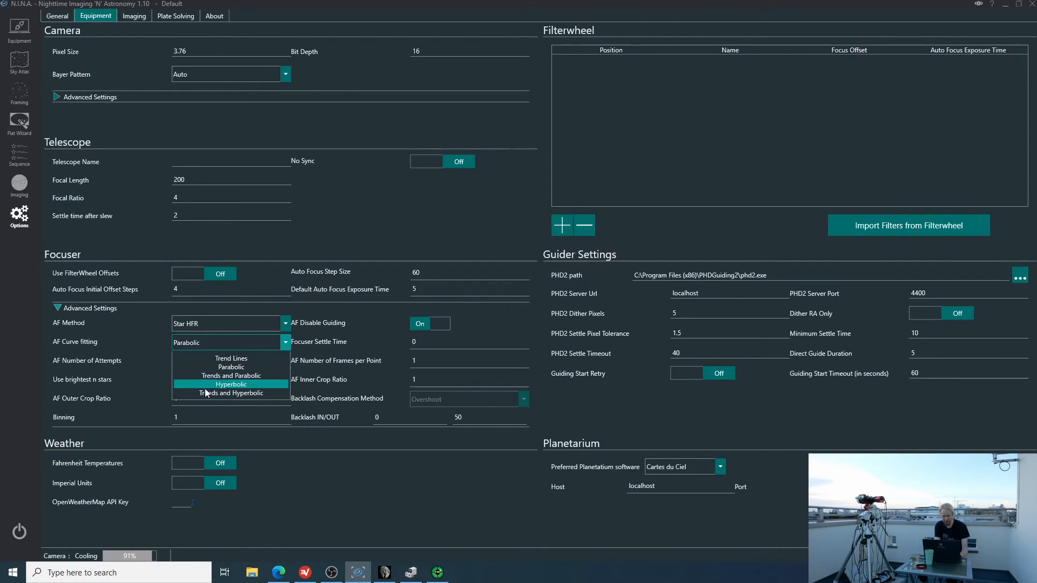
pyautogui.click(231, 375)
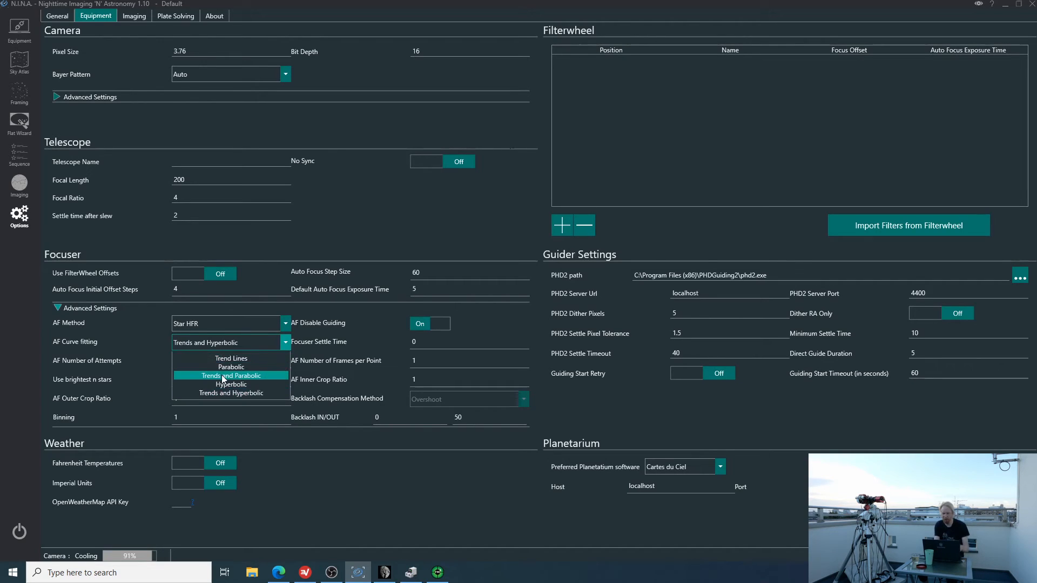
pyautogui.click(230, 376)
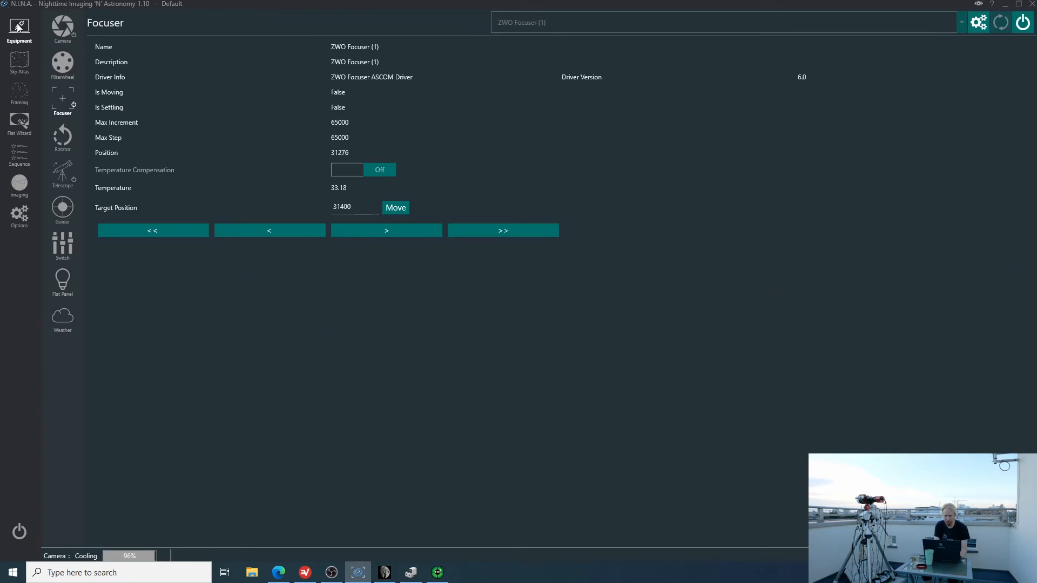
# Cancel camera cooling from the camera equipment page and return to the Imaging view
pyautogui.click(62, 28)
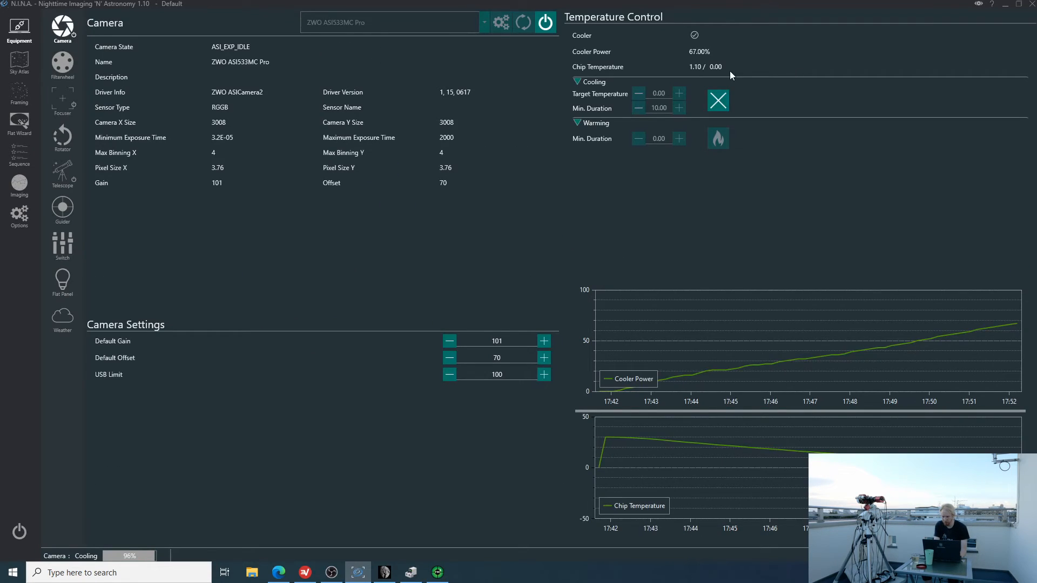
pyautogui.moveTo(274, 520)
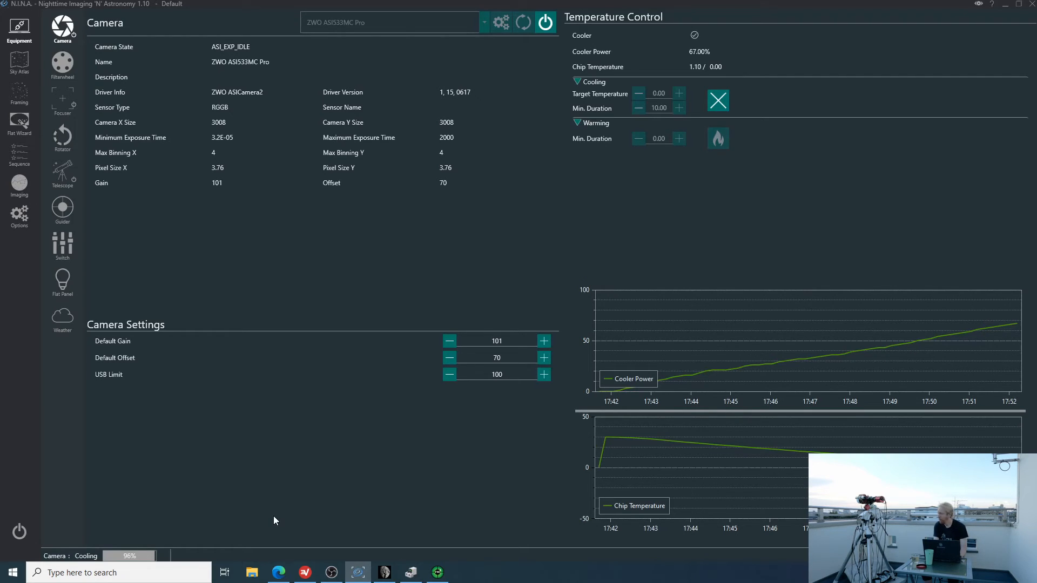
pyautogui.click(718, 100)
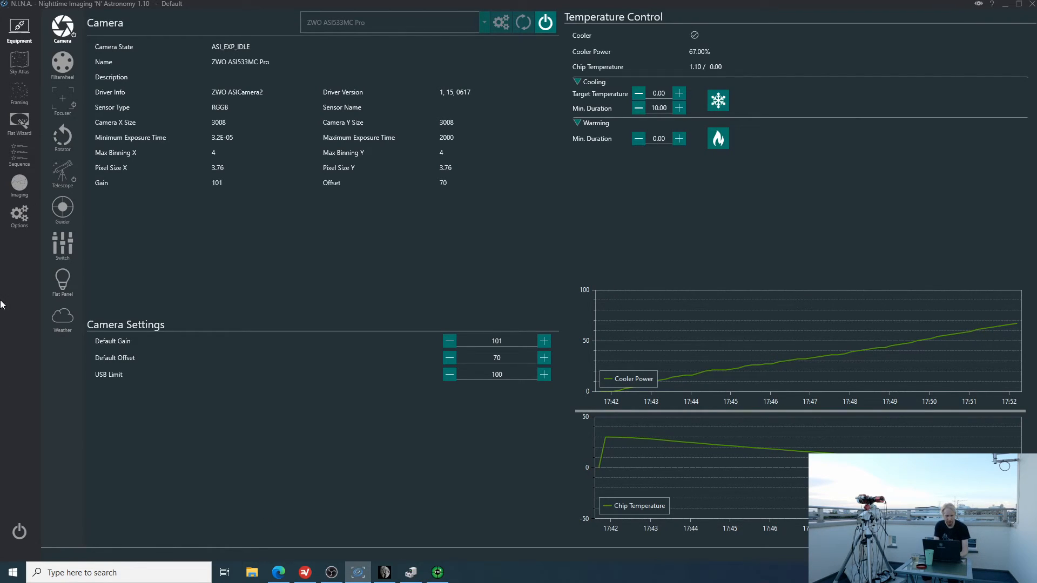
pyautogui.click(19, 184)
pyautogui.write('car')
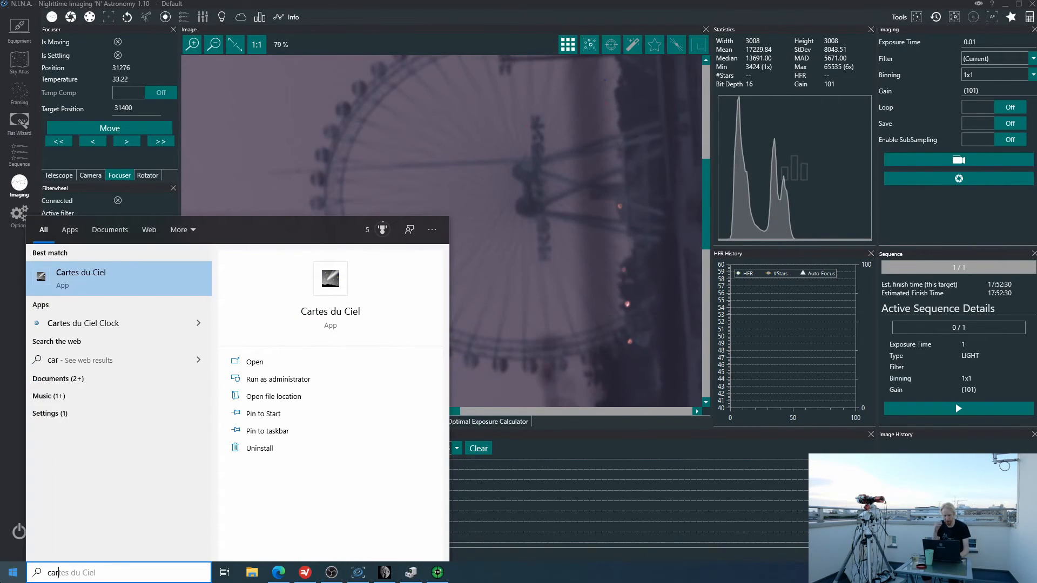
# Launch Cartes du Ciel maximized, then bring GS Server's SkyWatcher window forward
pyautogui.click(255, 362)
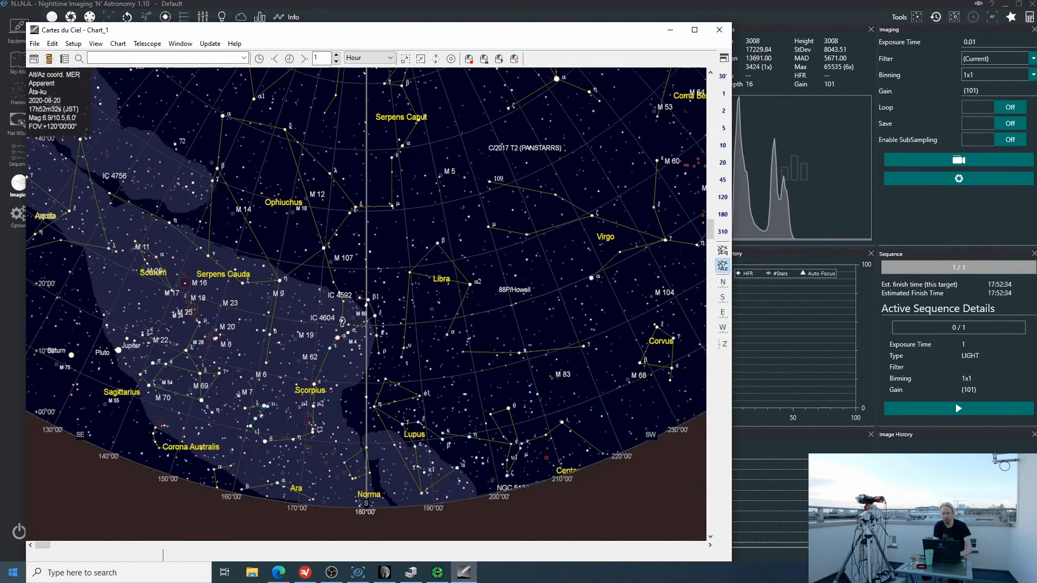
pyautogui.click(693, 30)
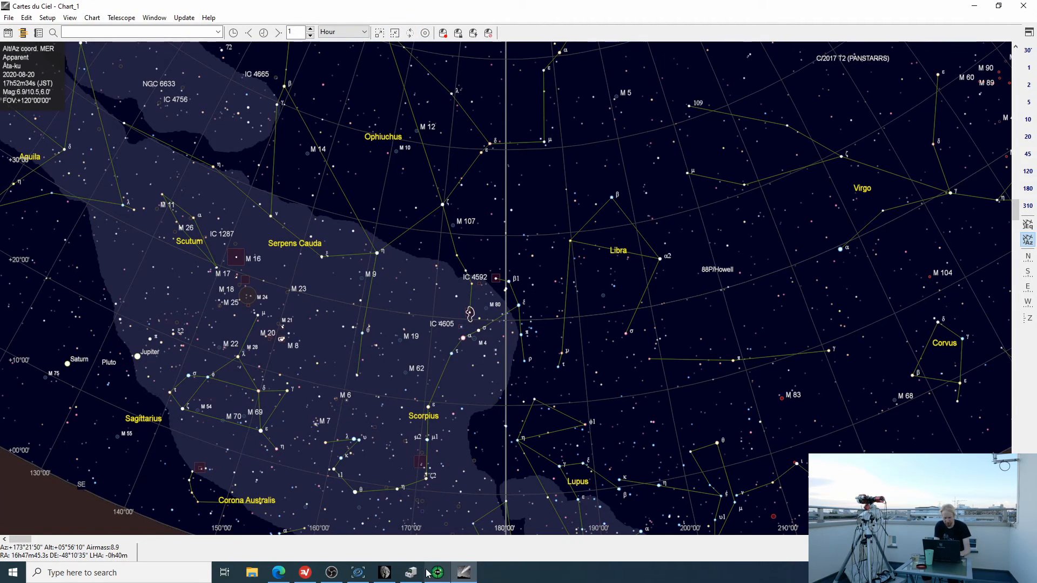
pyautogui.click(410, 573)
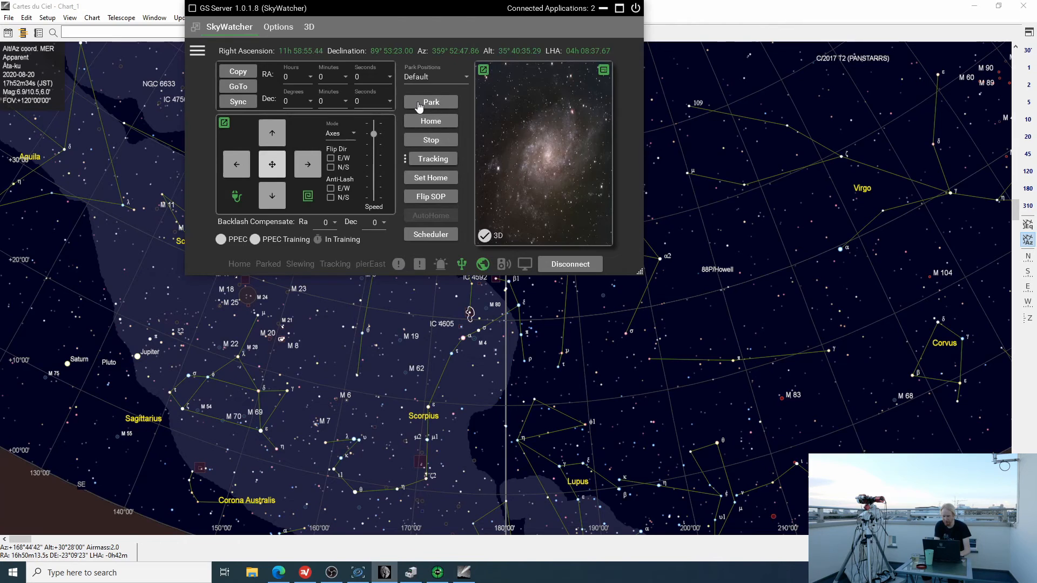
# Home, disconnect and reconnect the SkyWatcher mount, then park and unpark it to resume tracking
pyautogui.click(430, 102)
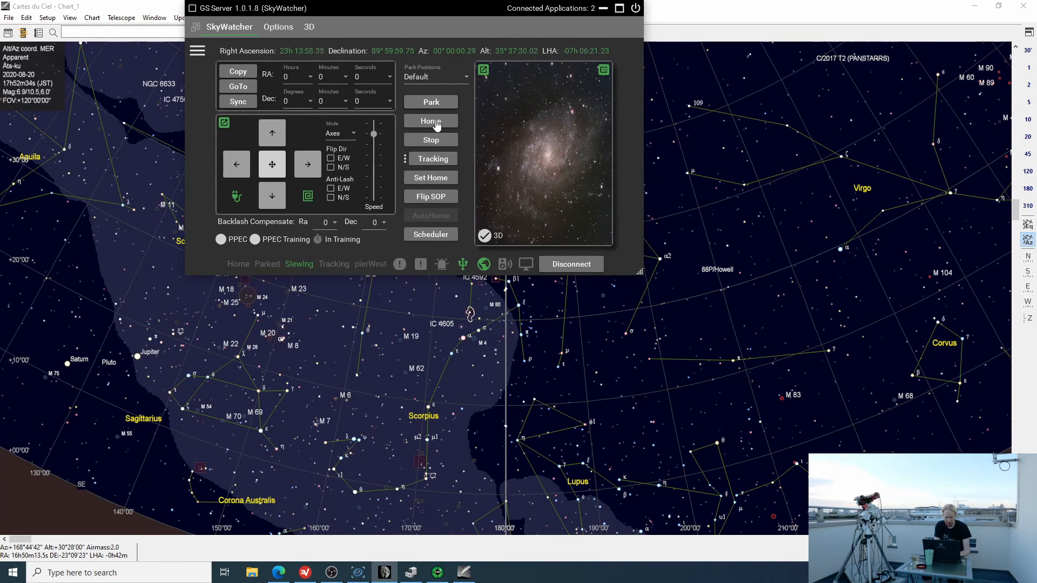
pyautogui.click(431, 120)
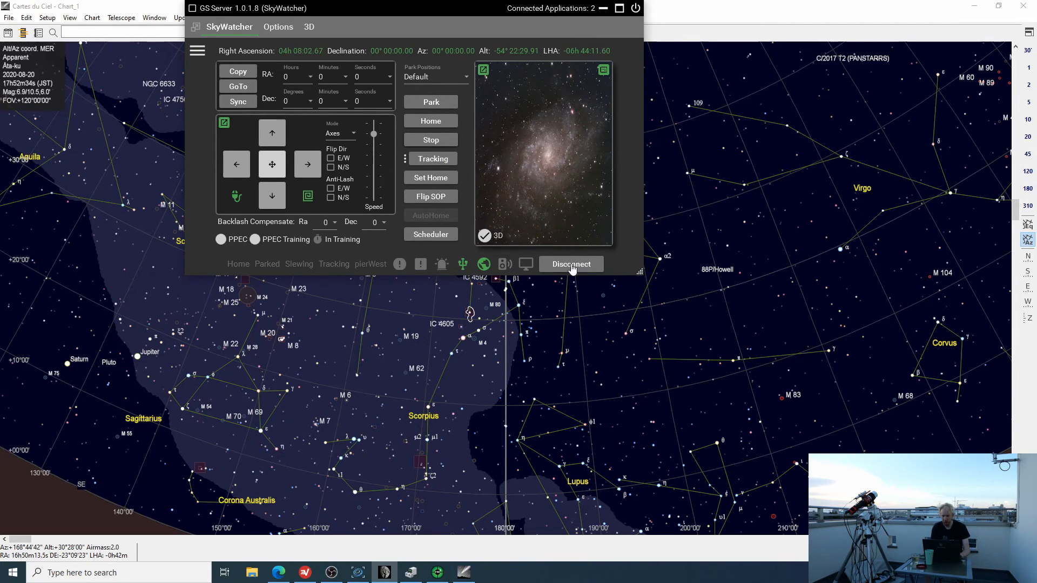
pyautogui.click(570, 264)
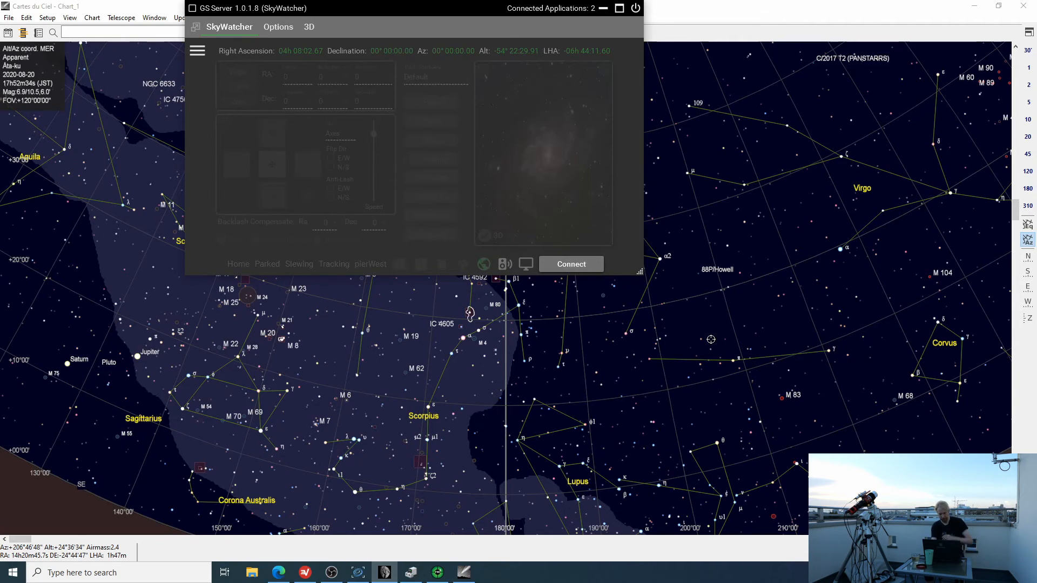
pyautogui.click(569, 264)
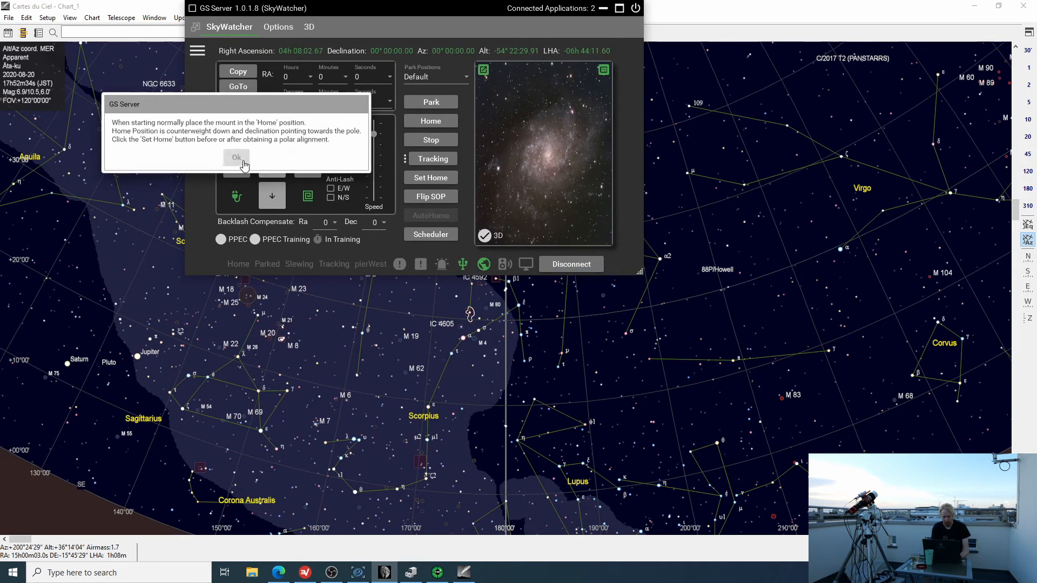
pyautogui.click(236, 157)
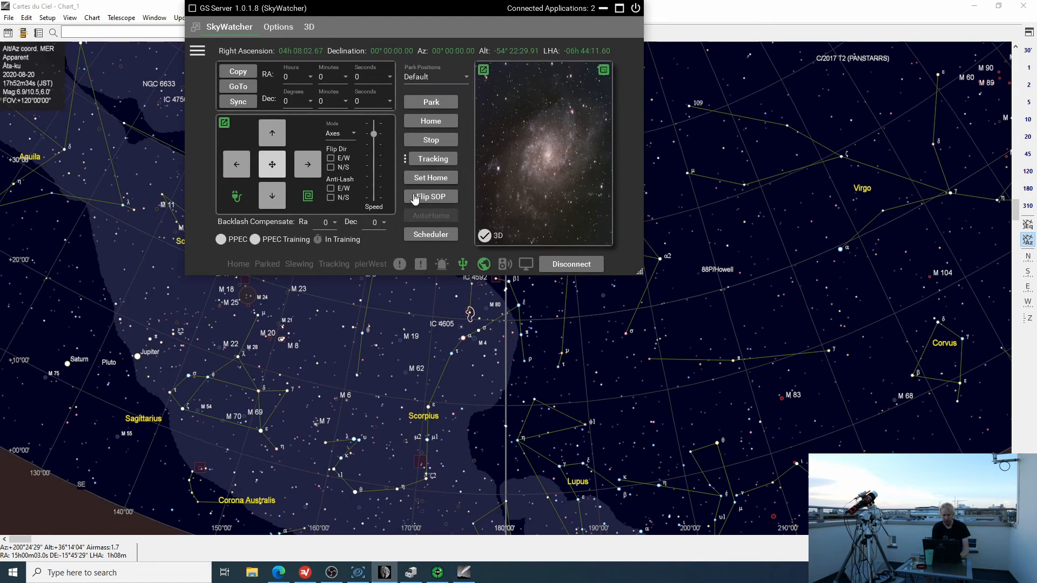
pyautogui.click(431, 101)
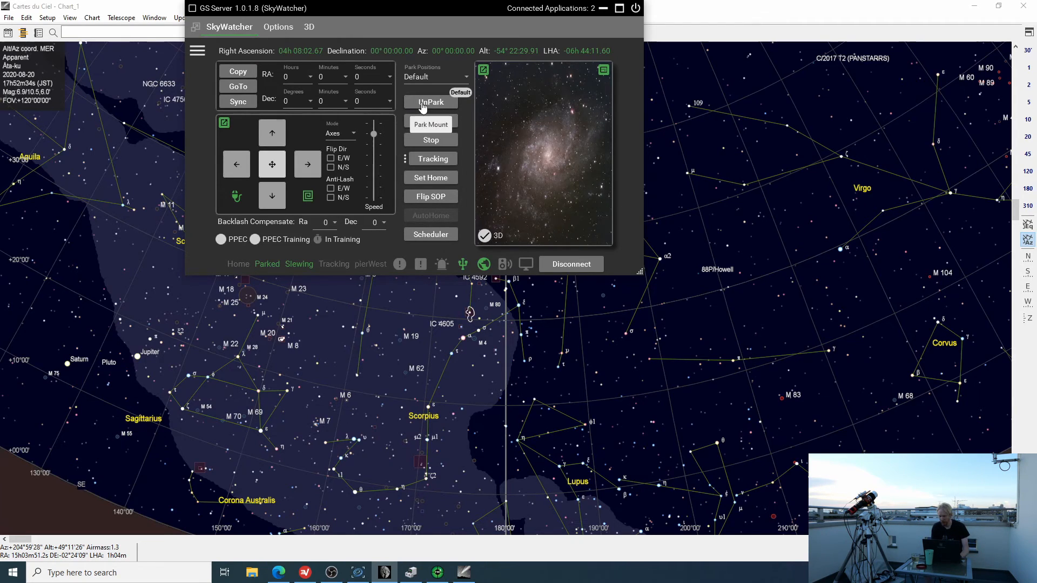
pyautogui.click(430, 102)
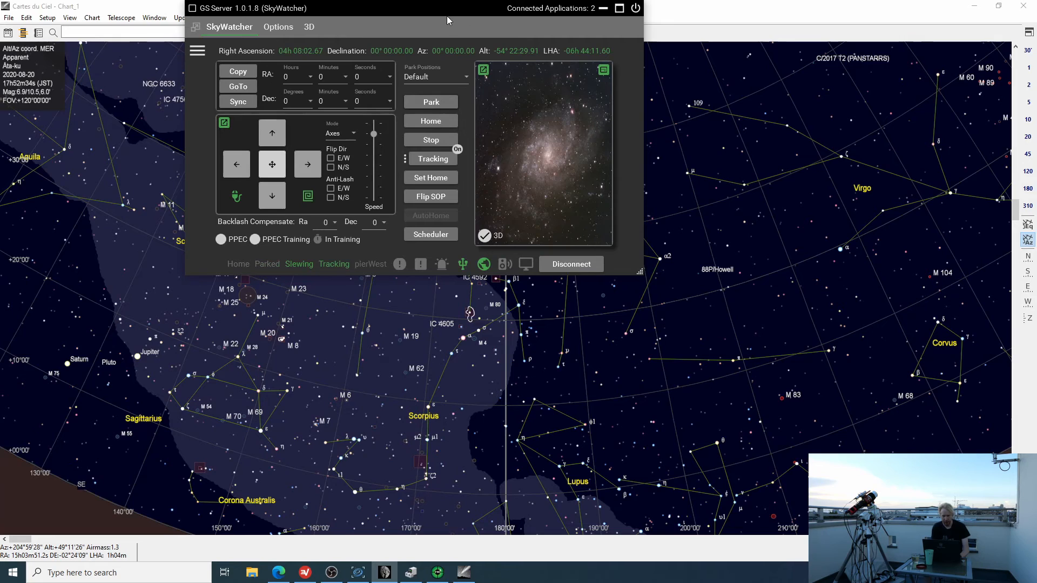
pyautogui.click(118, 17)
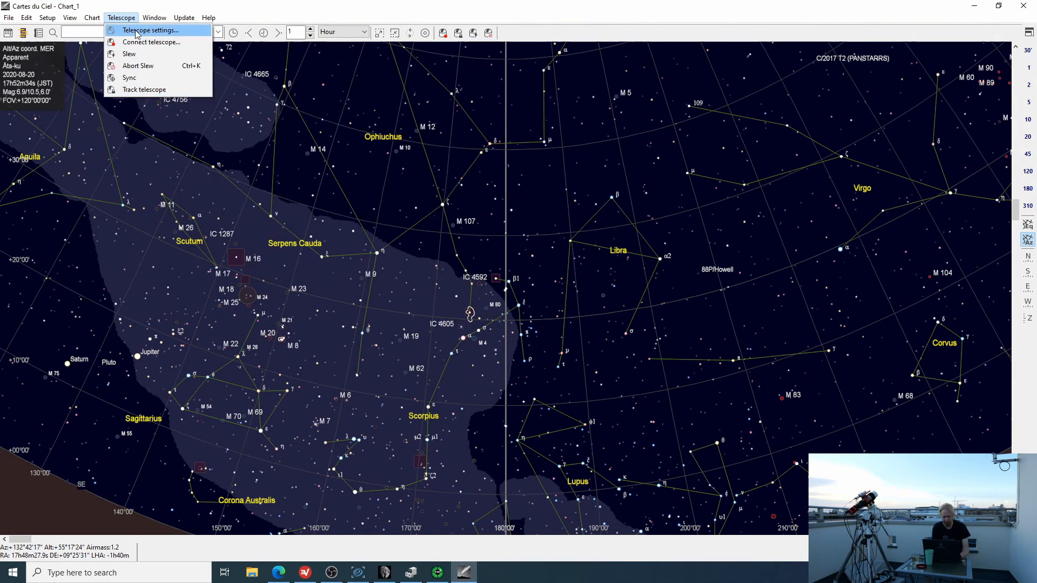
# Select the ASCOM GS Sky Telescope driver in Cartes du Ciel and connect the mount
pyautogui.click(150, 30)
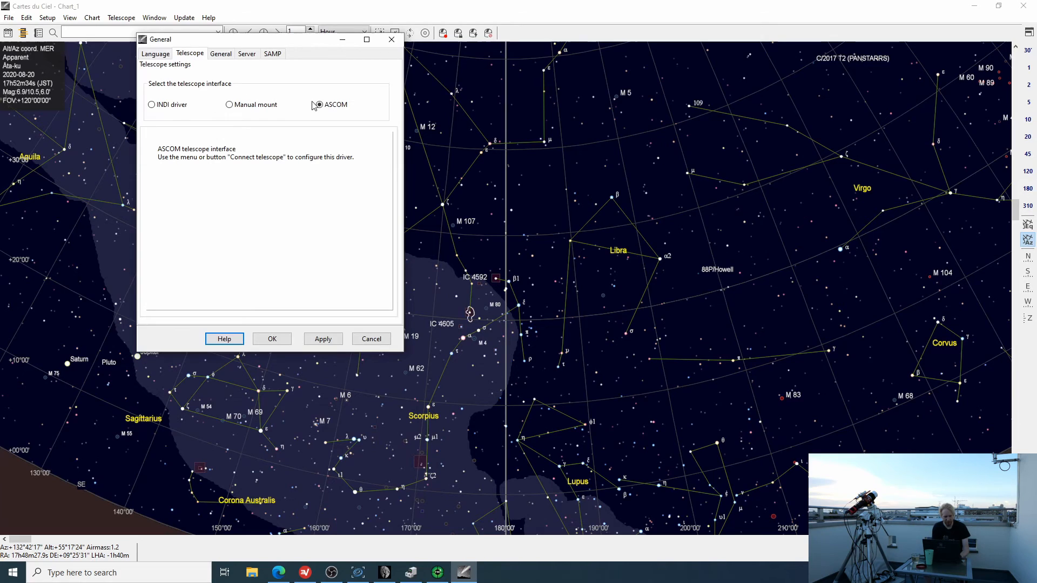
pyautogui.click(319, 104)
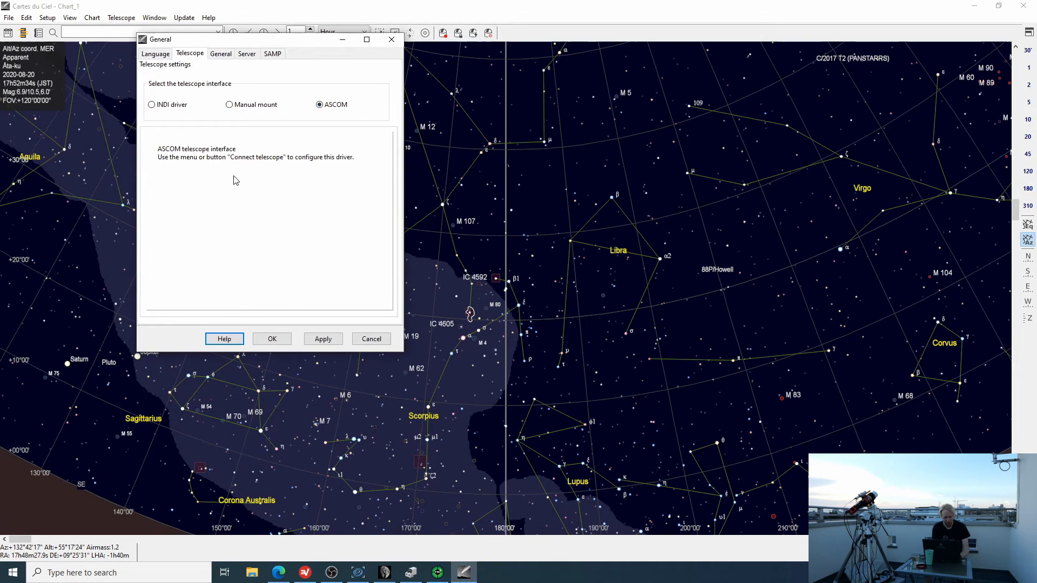
pyautogui.moveTo(297, 271)
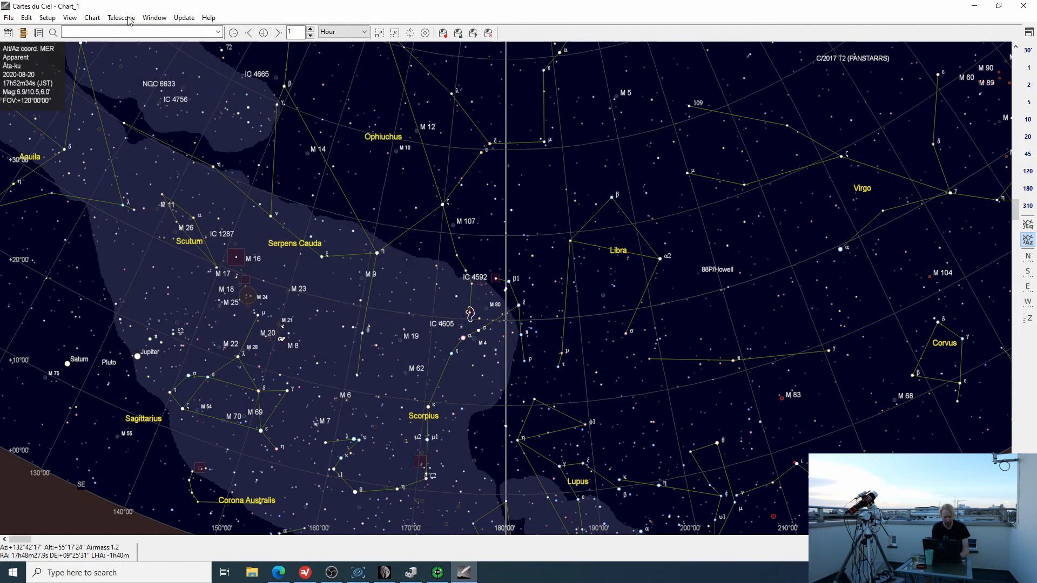
pyautogui.click(121, 17)
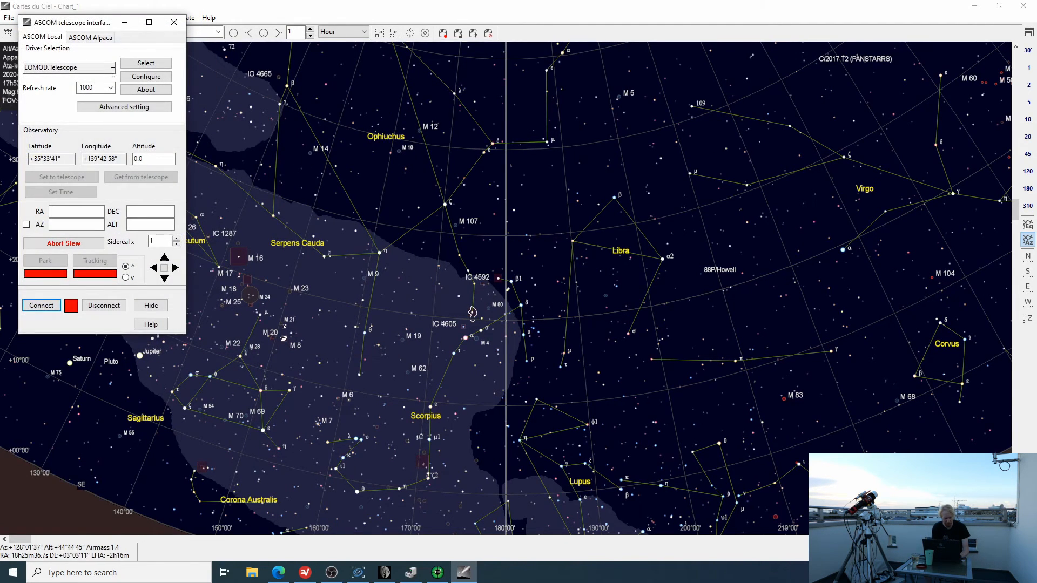
pyautogui.click(145, 63)
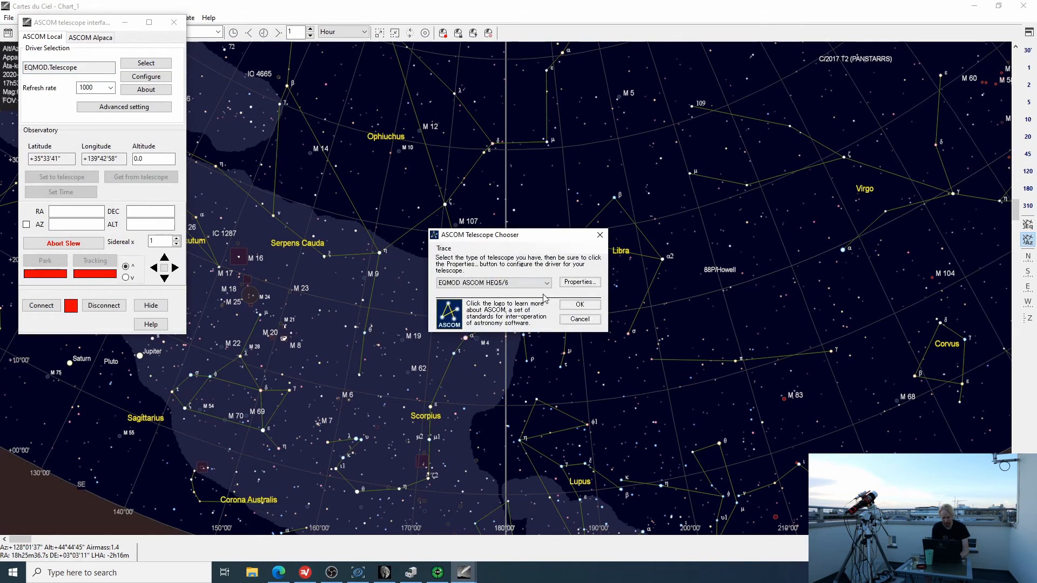
pyautogui.click(545, 283)
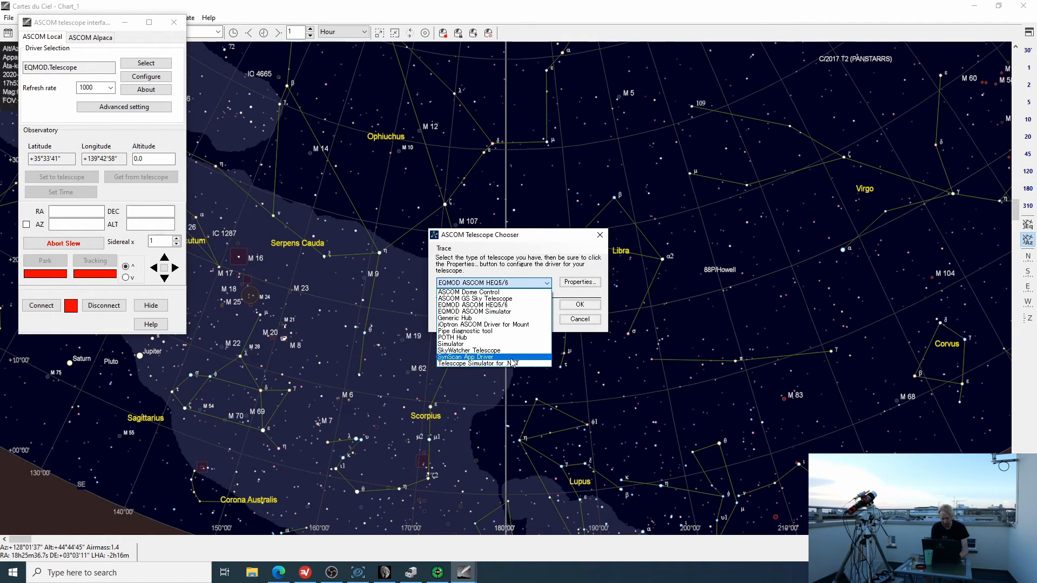
pyautogui.click(578, 304)
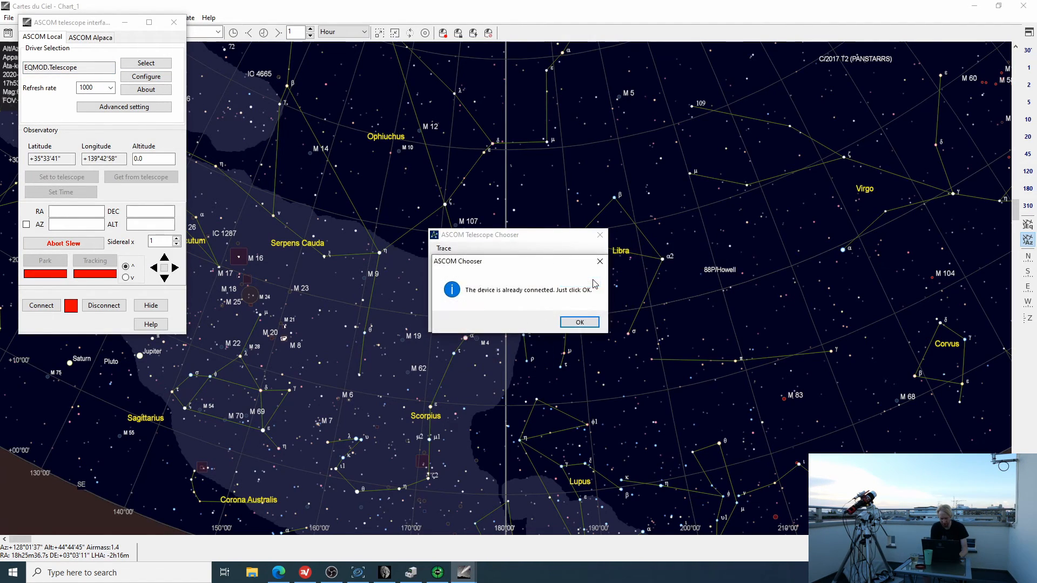
pyautogui.click(577, 322)
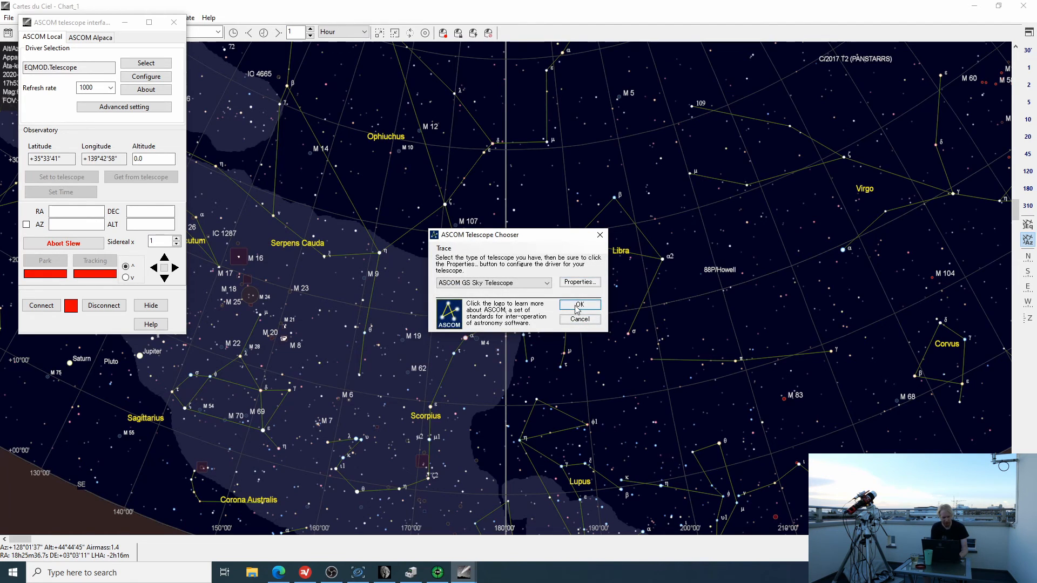
pyautogui.click(578, 305)
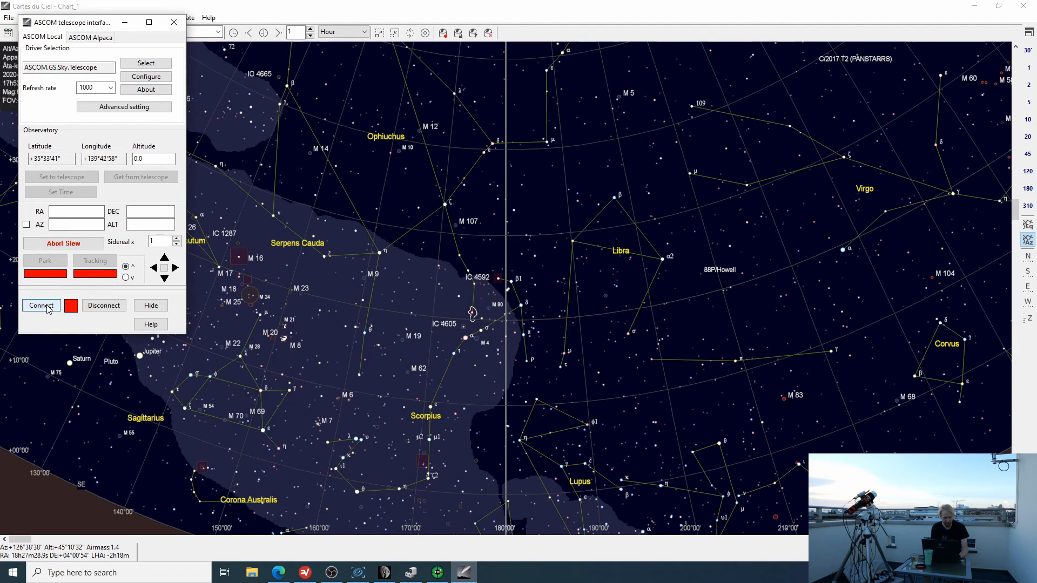
pyautogui.click(41, 304)
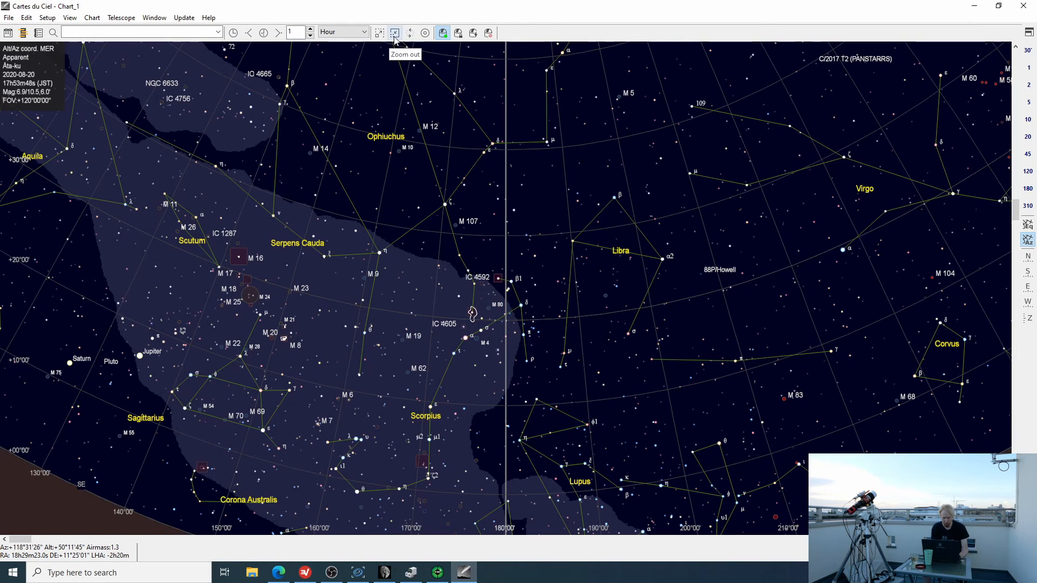
pyautogui.moveTo(379, 32)
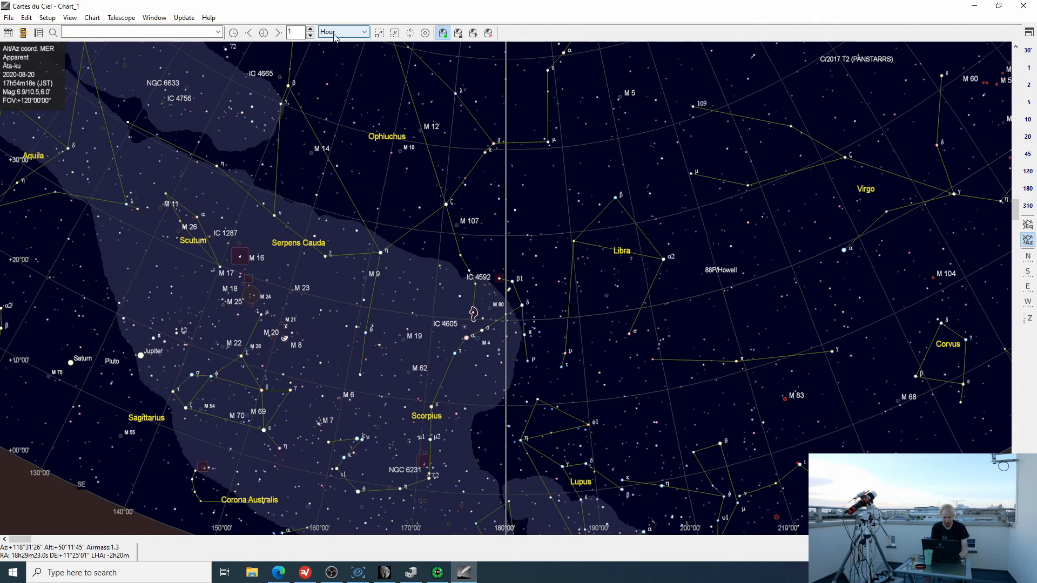
# Switch the chart time step from Hour to Minute and identify IC 4592 by the meridian
pyautogui.click(278, 32)
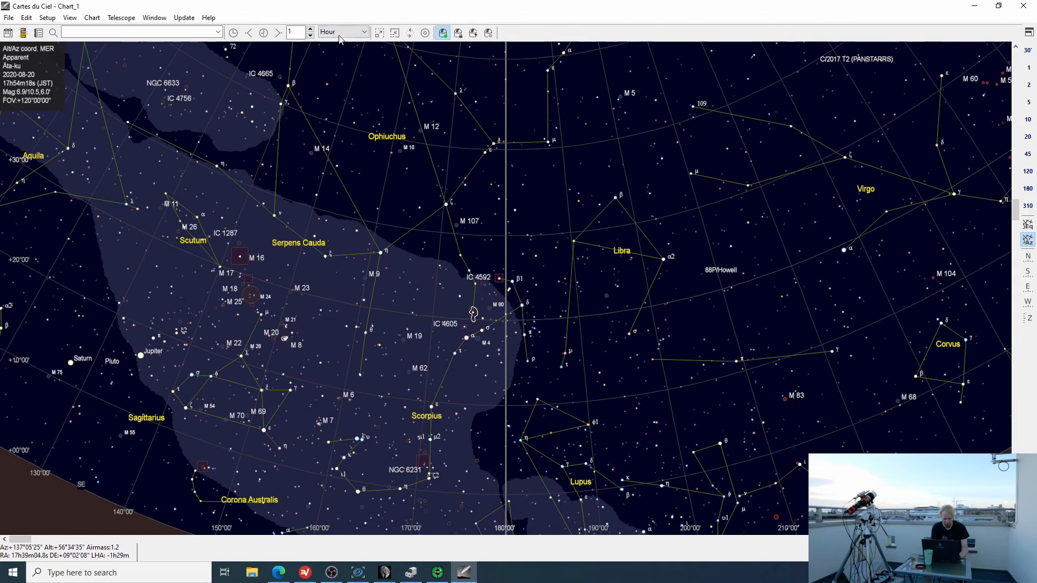
pyautogui.click(364, 32)
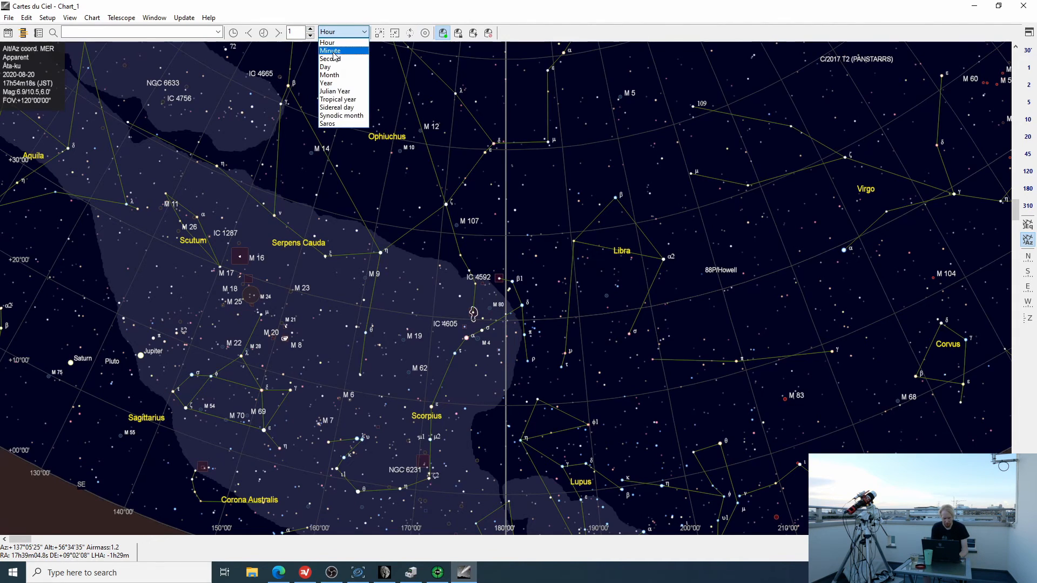
pyautogui.click(330, 50)
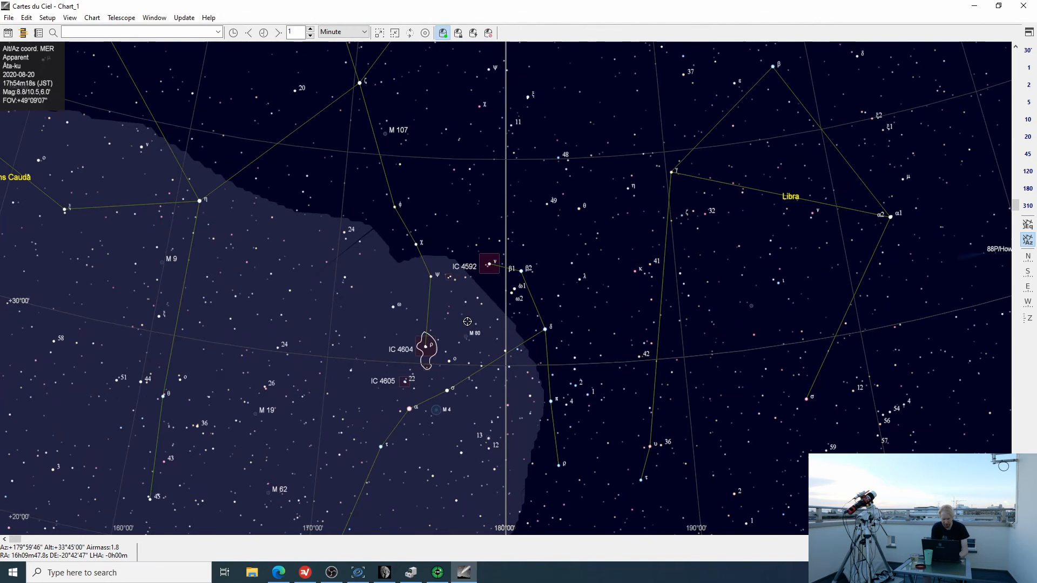
pyautogui.click(278, 32)
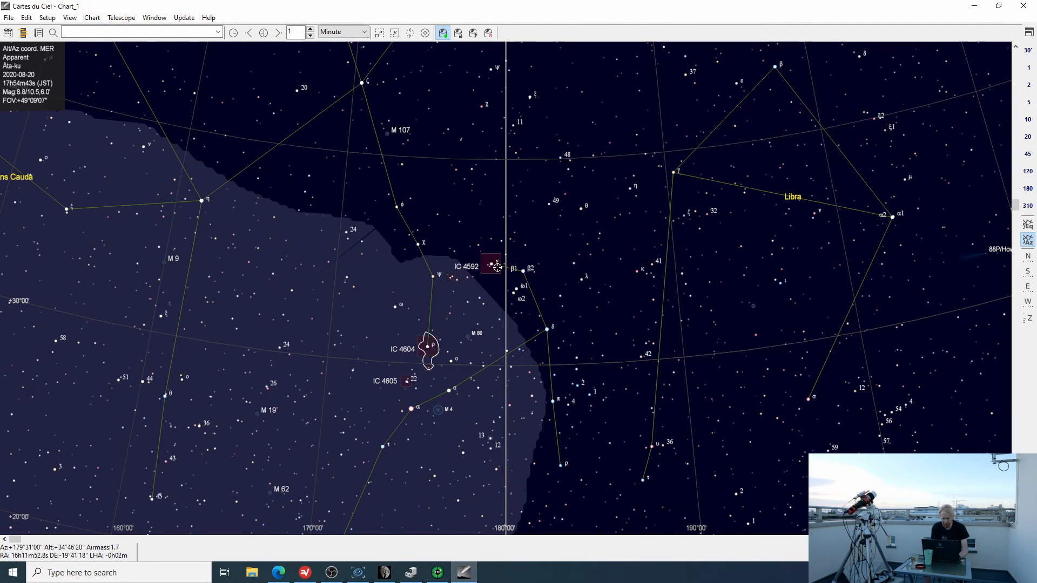
pyautogui.click(490, 266)
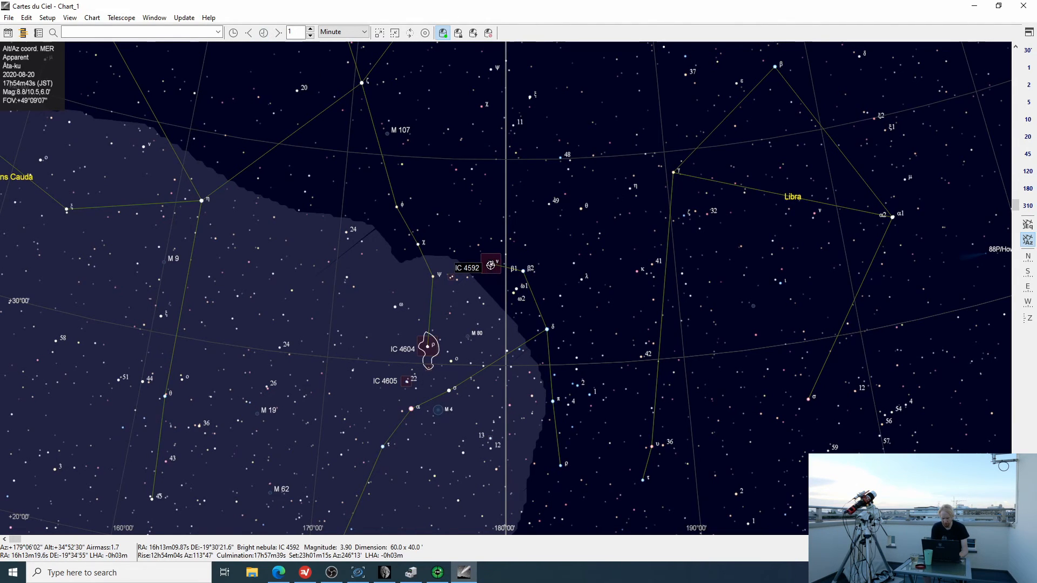
# Slew the telescope to IC 4592 from its context menu, then switch to N.I.N.A
pyautogui.rightClick(491, 265)
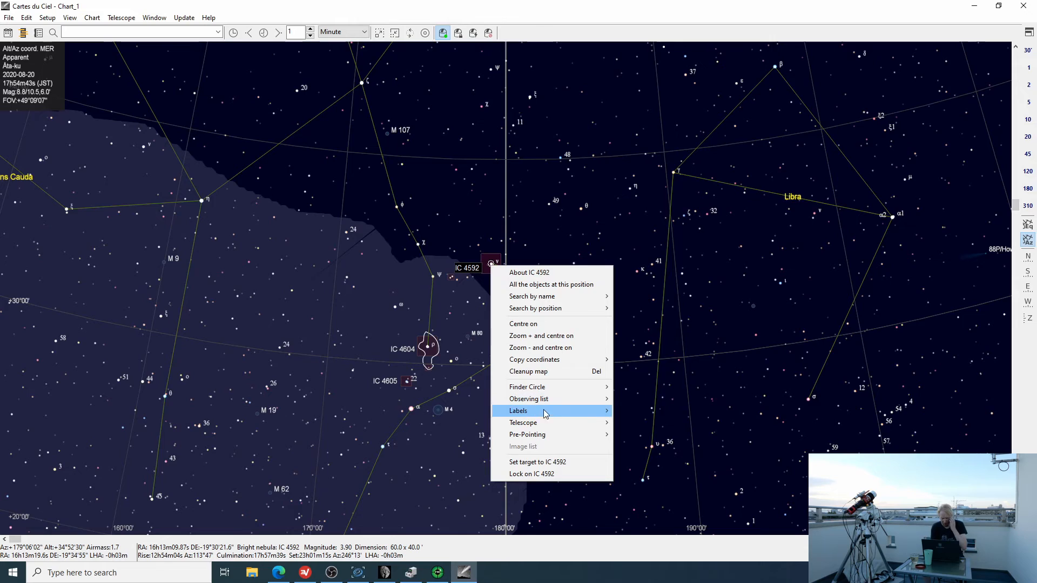
pyautogui.moveTo(522, 422)
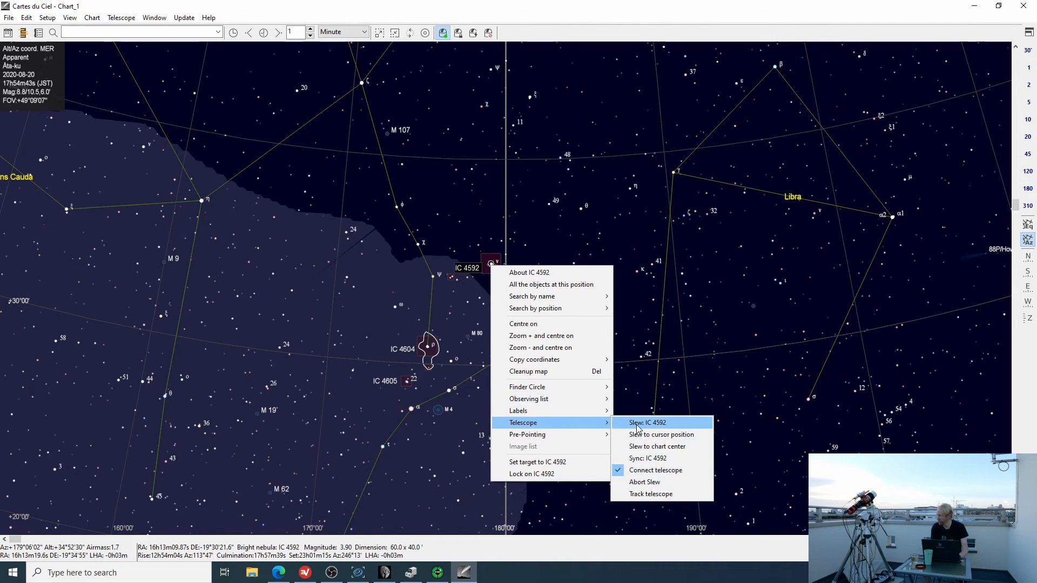
pyautogui.click(645, 422)
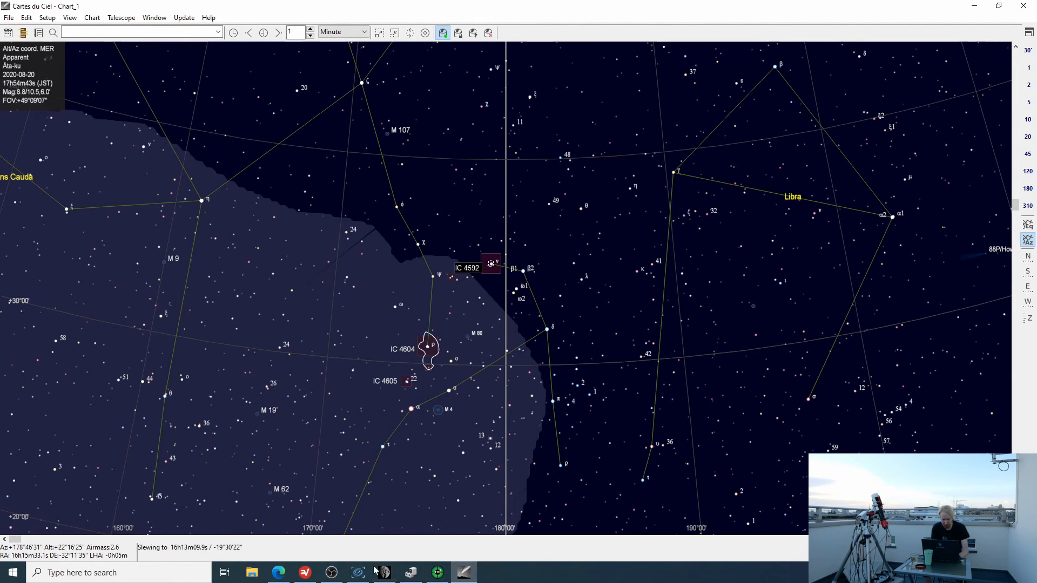
pyautogui.click(357, 572)
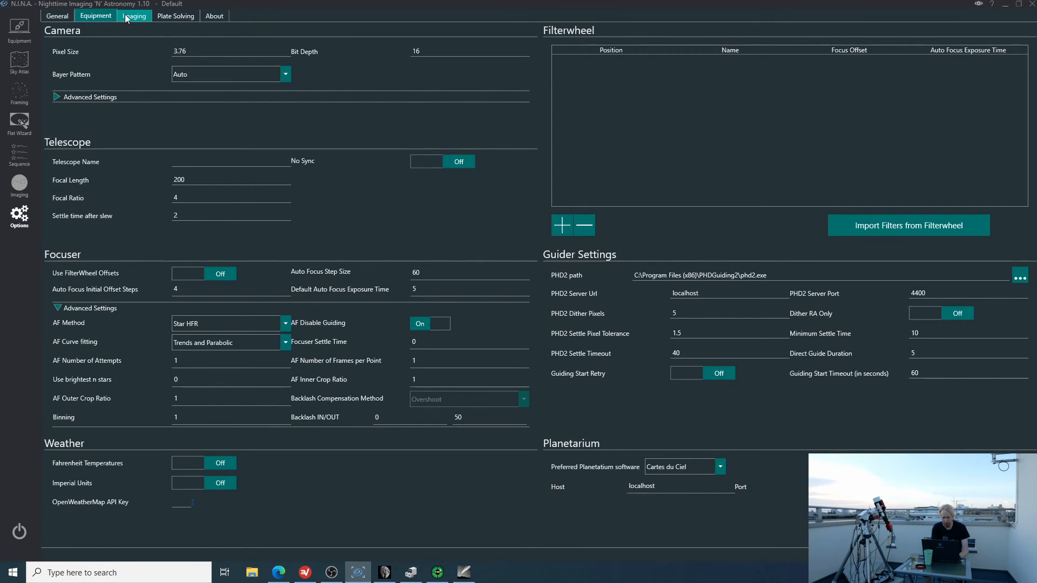
# Set Minutes after Meridian to 2 and turn off Recenter and Auto Focus after Flip
pyautogui.click(135, 15)
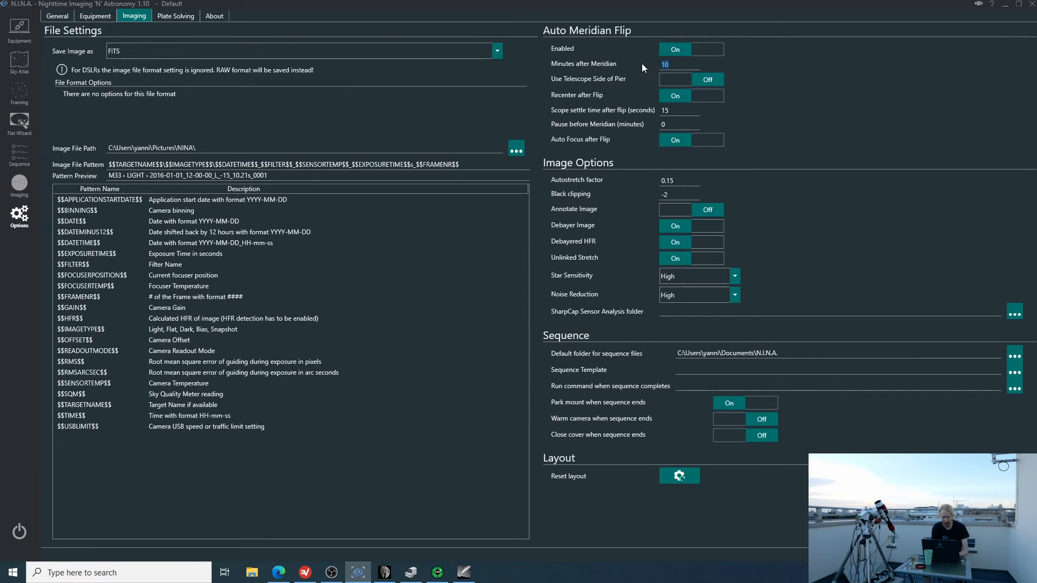
pyautogui.write('2')
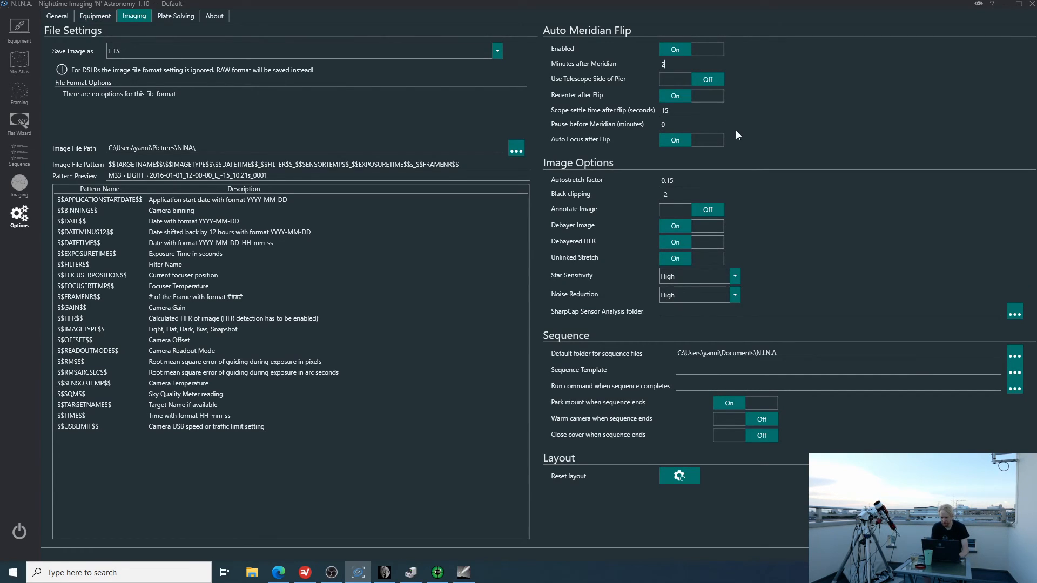
pyautogui.click(674, 95)
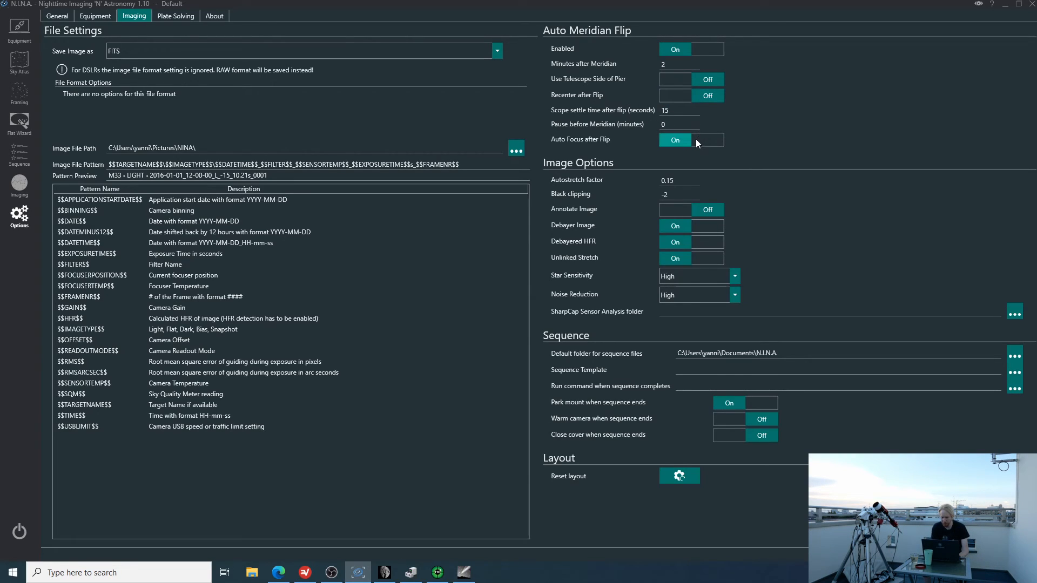
pyautogui.click(706, 139)
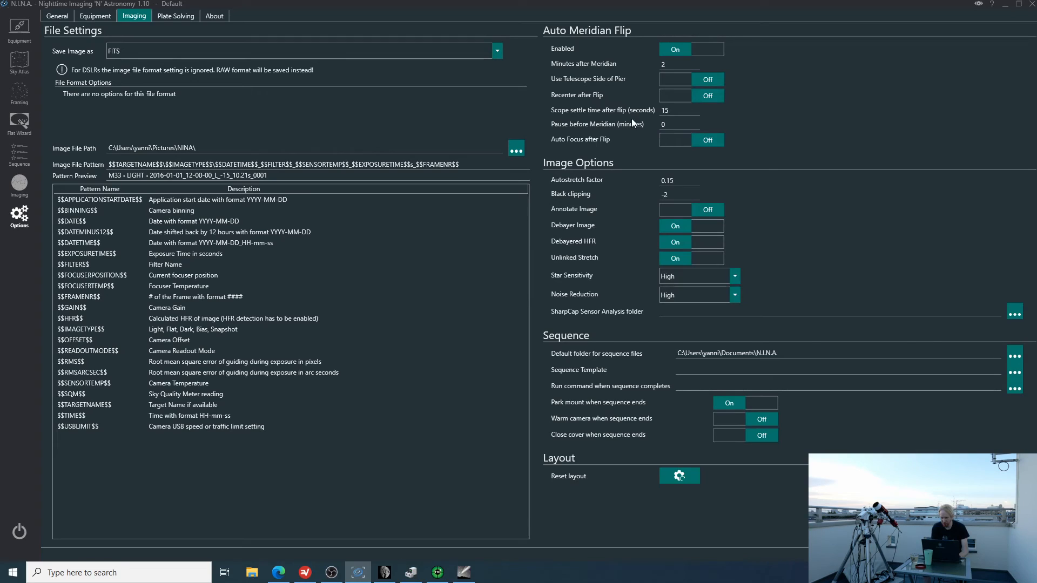
pyautogui.moveTo(730, 54)
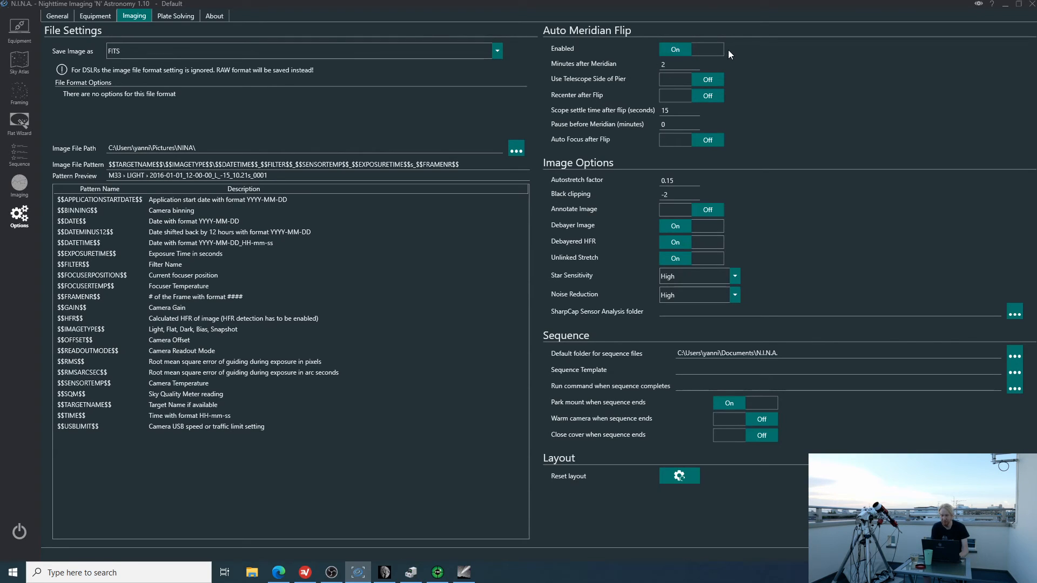
pyautogui.moveTo(238, 123)
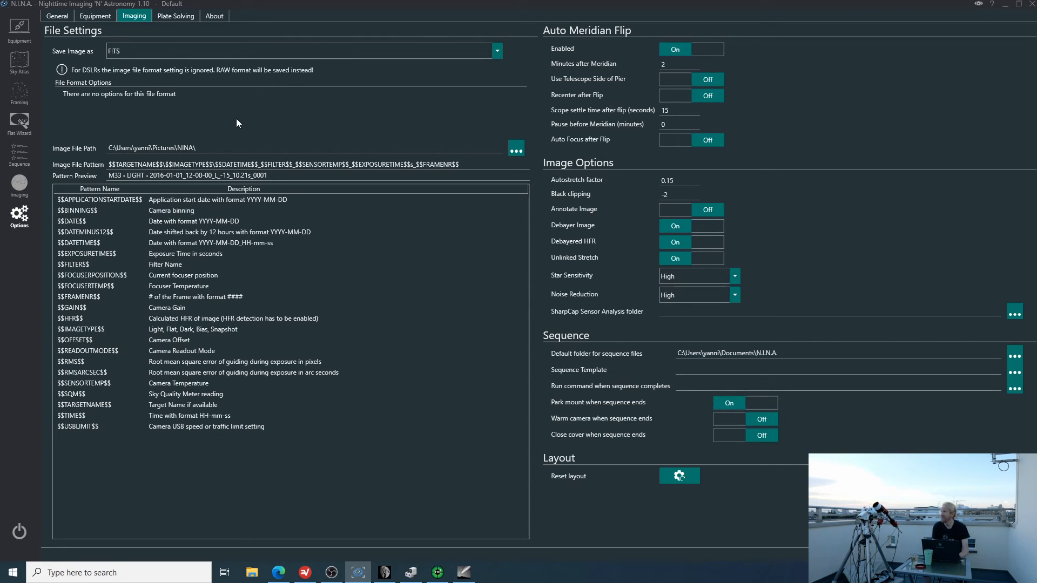
pyautogui.moveTo(98, 146)
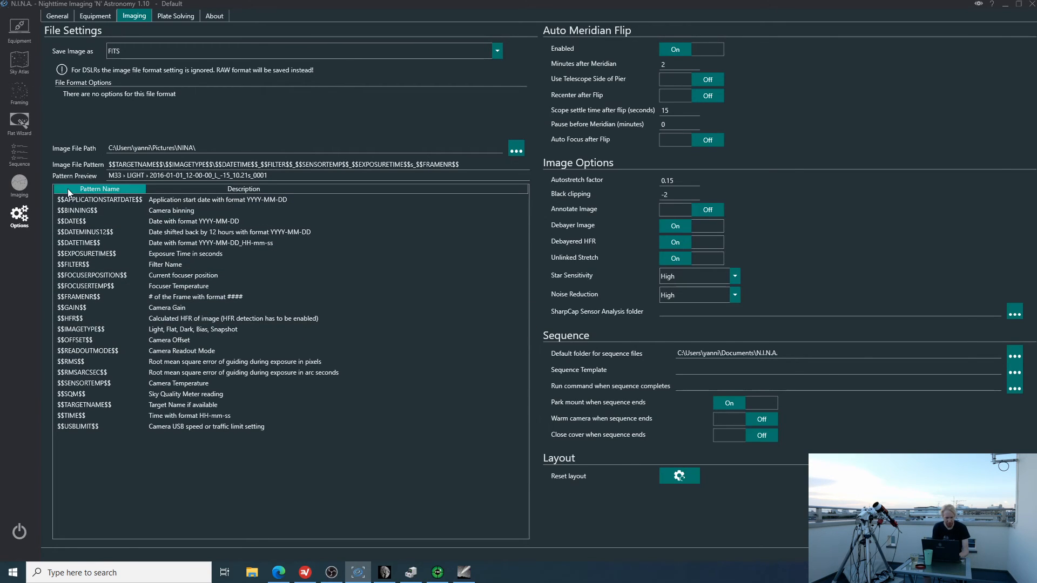
pyautogui.click(19, 155)
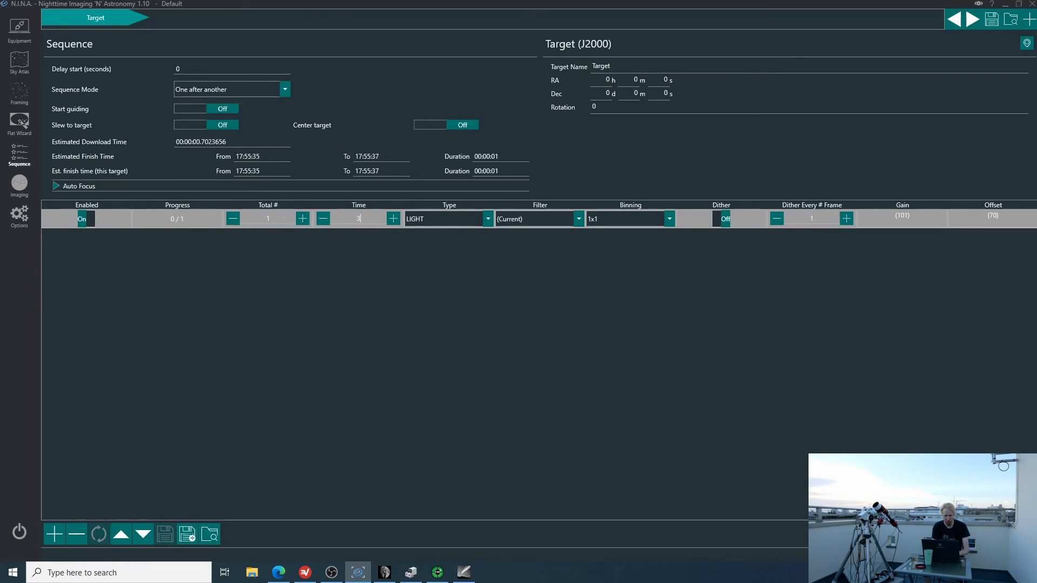
# Set the Target Test sequence to 30-second exposures with 60 frames total, and start it
pyautogui.write('0')
pyautogui.click(809, 66)
pyautogui.write(' Test')
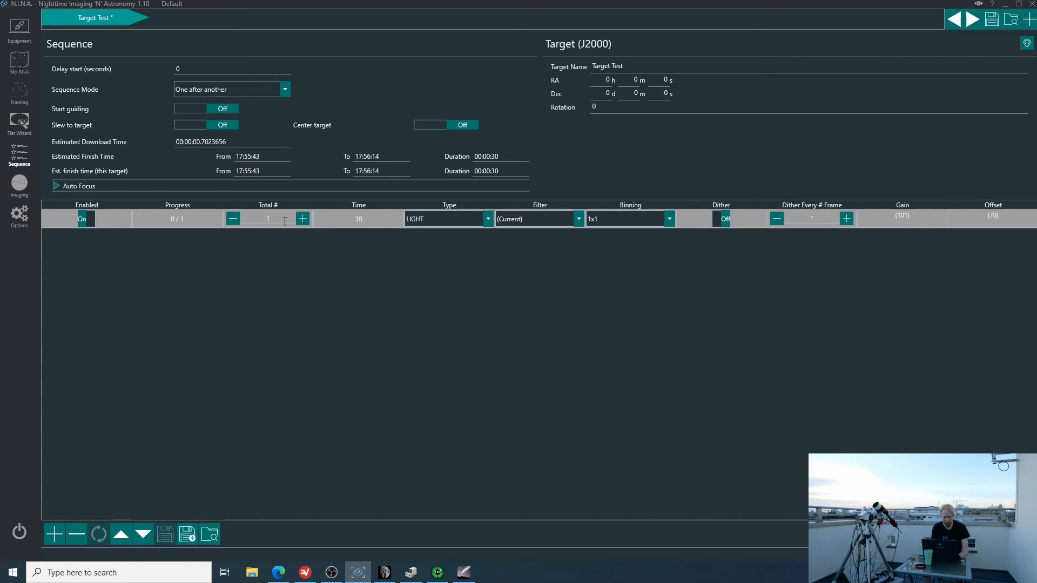
pyautogui.write('60')
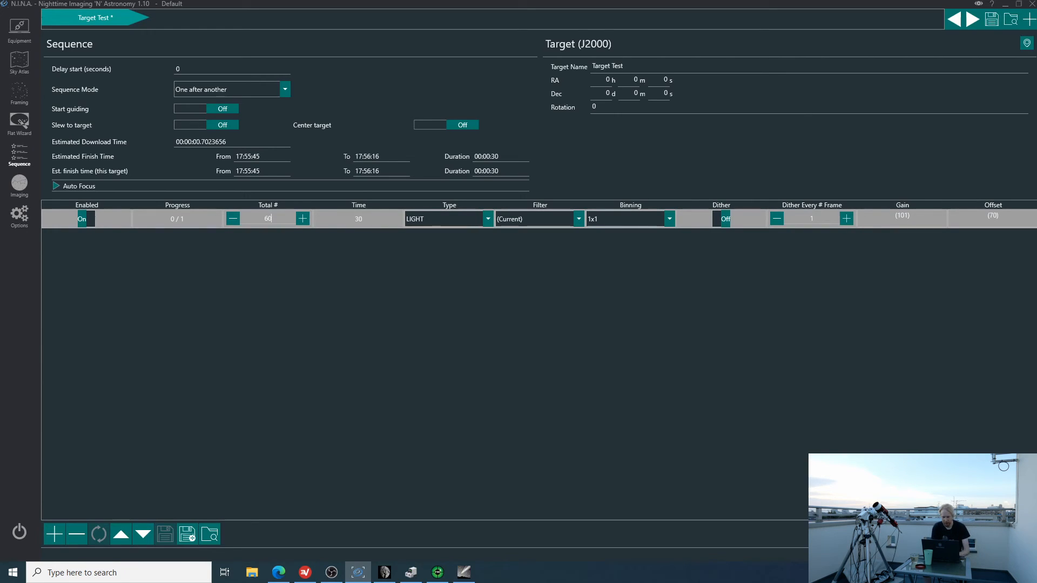
pyautogui.click(972, 18)
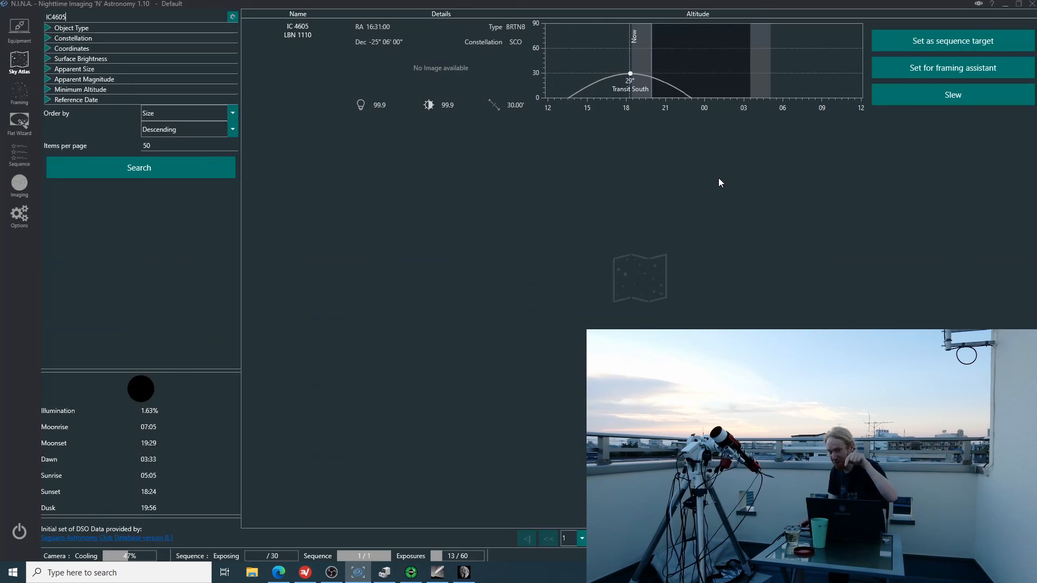
# In Imaging options, set Minutes after Meridian to 10 and turn Recenter after Flip on
pyautogui.click(19, 215)
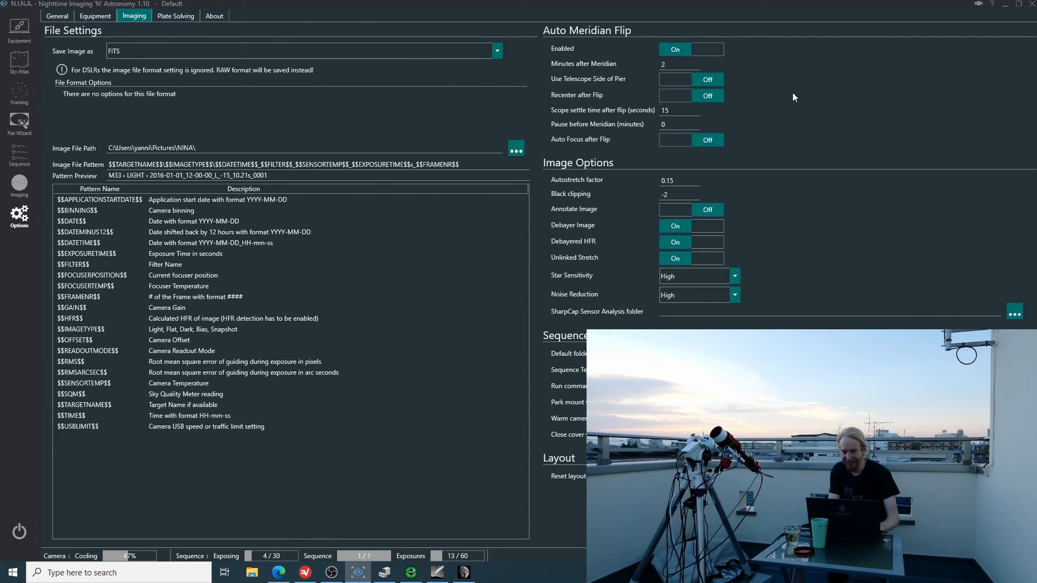
pyautogui.click(678, 65)
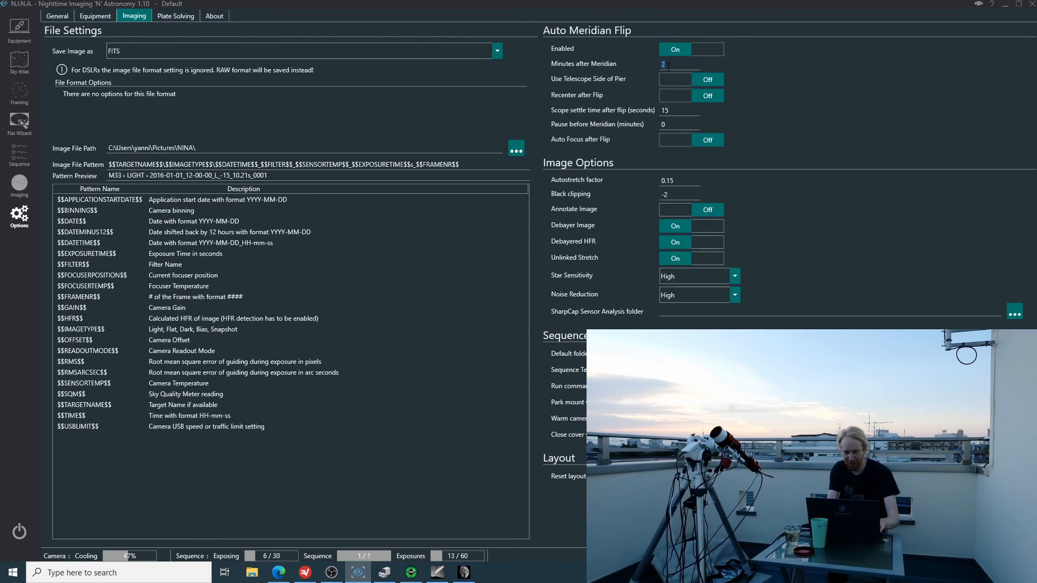
pyautogui.click(675, 95)
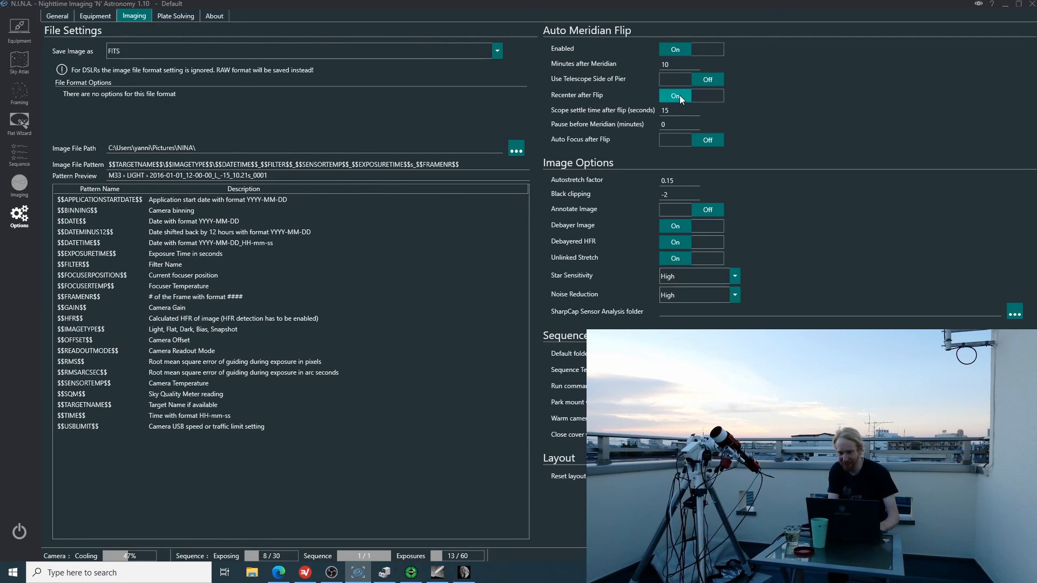